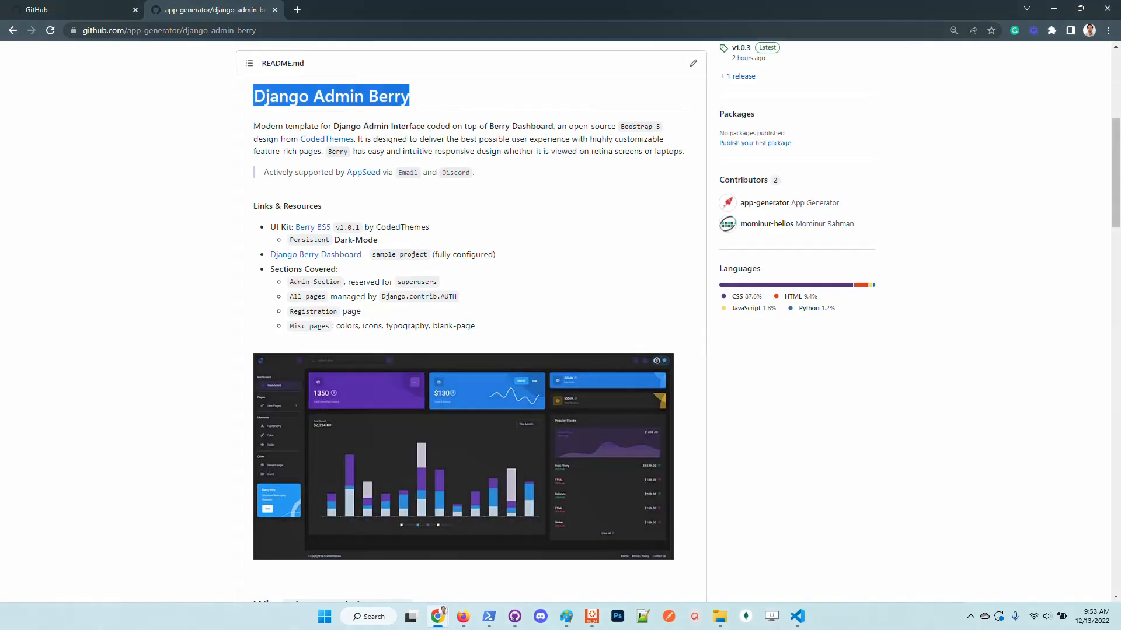
mouse_move(1009, 504)
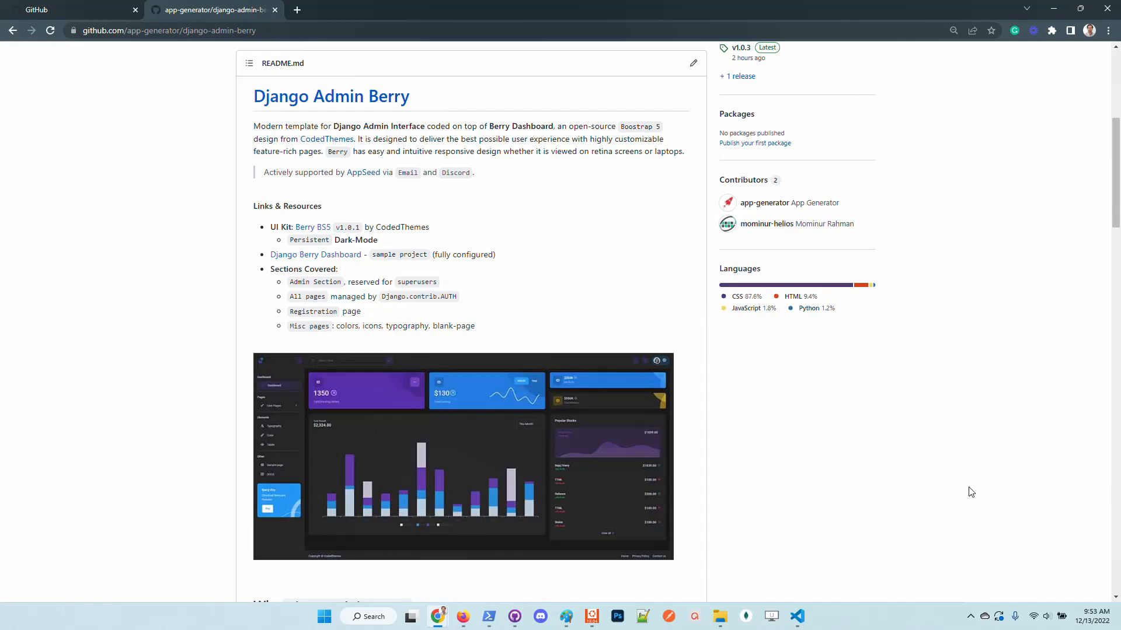
- Scroll the README down to the How to use it install steps
scroll(down, 3)
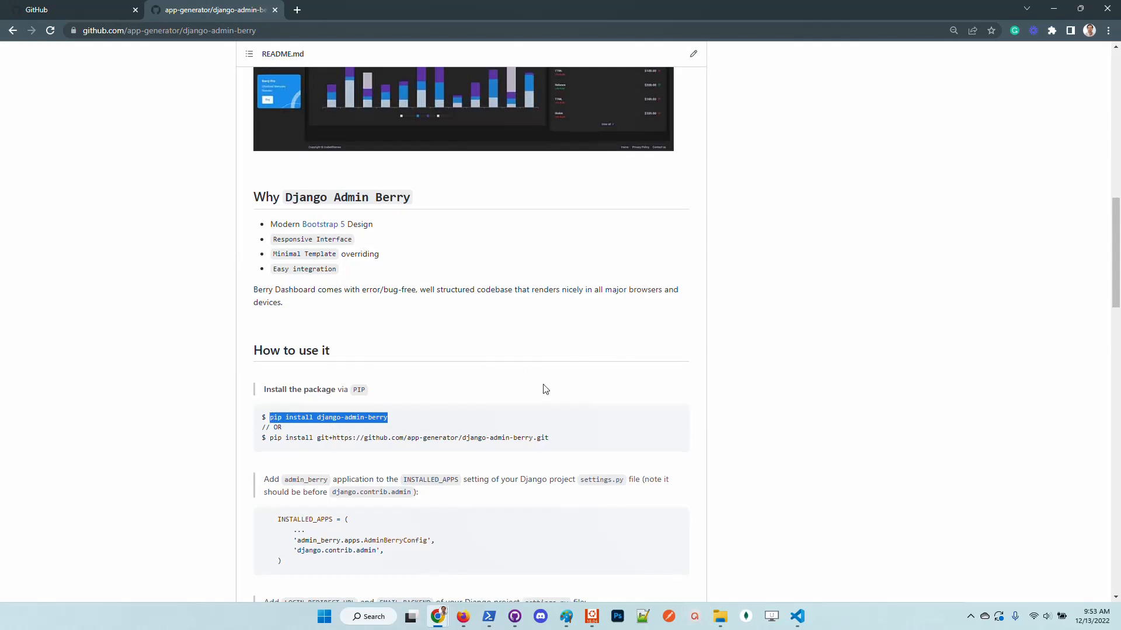
- Scroll to the INSTALLED_APPS setup example with admin_berry.apps.AdminBerryConfig
scroll(down, 3)
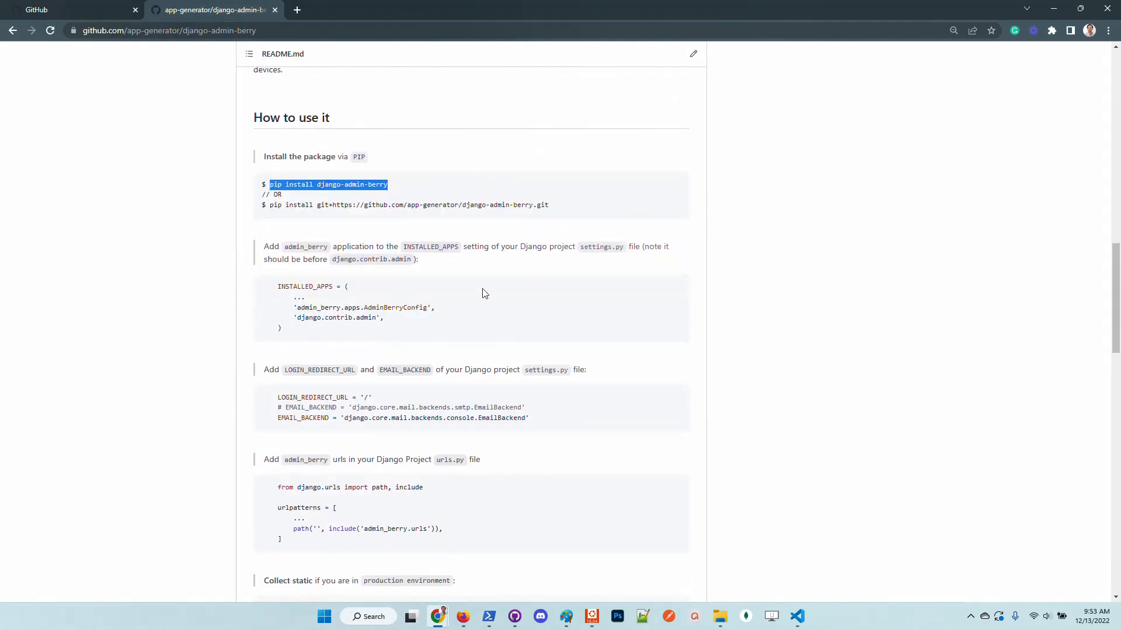
mouse_move(280, 341)
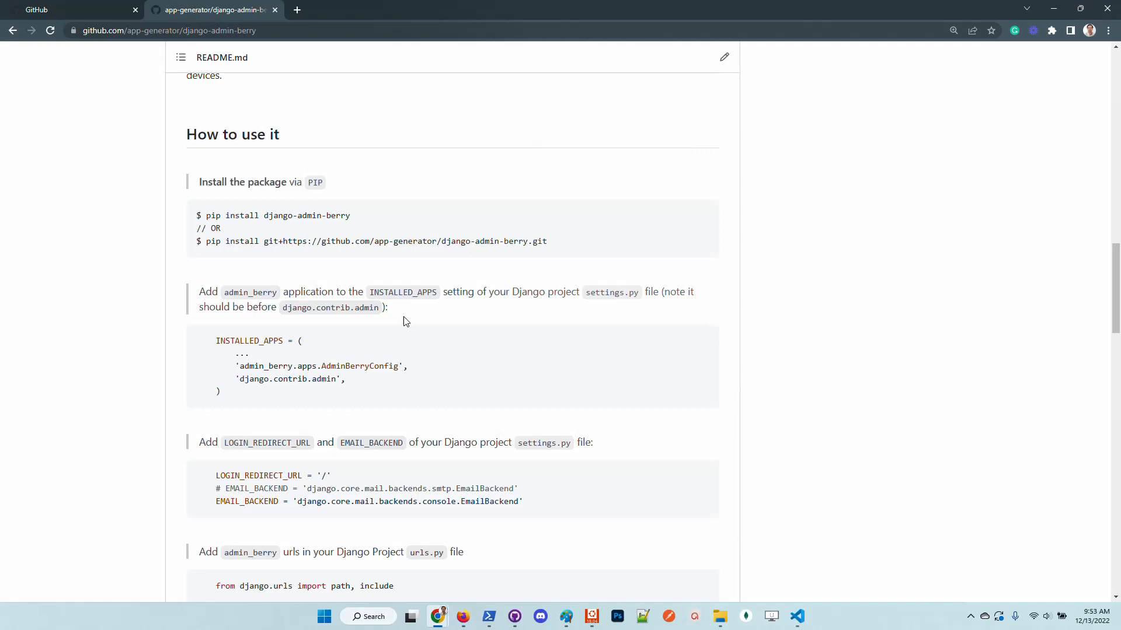
mouse_move(417, 346)
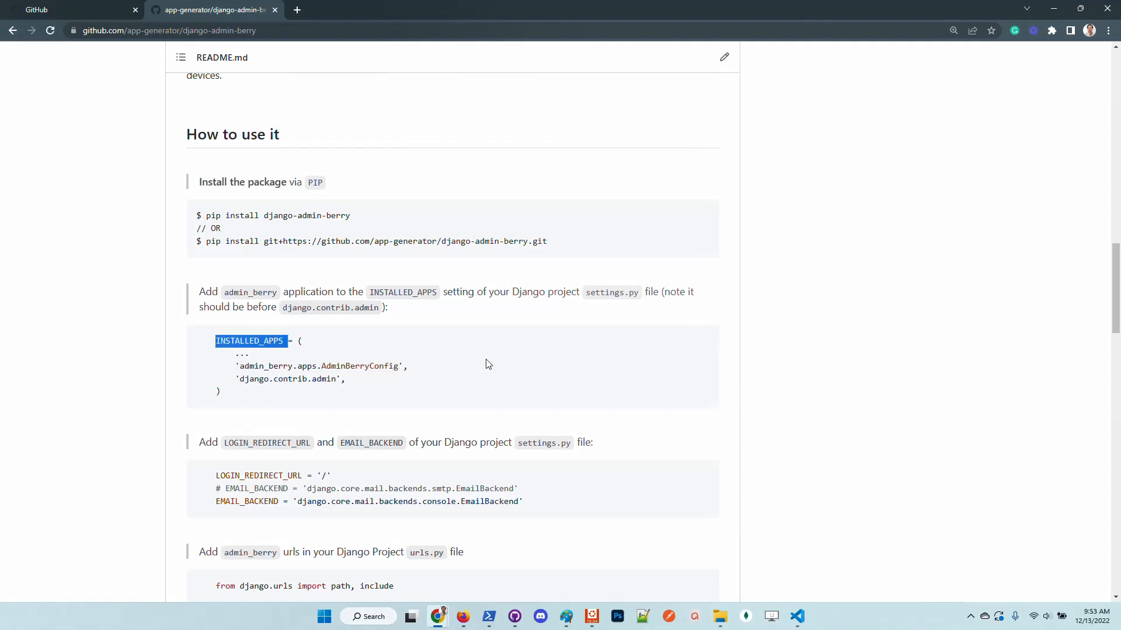
mouse_move(410, 375)
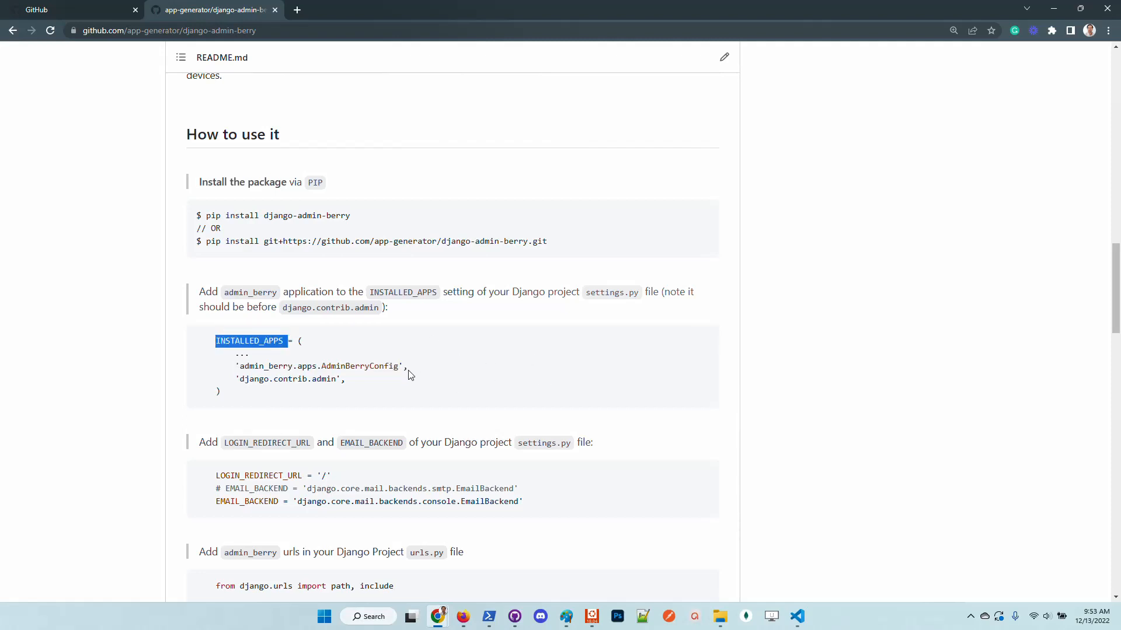
mouse_move(411, 391)
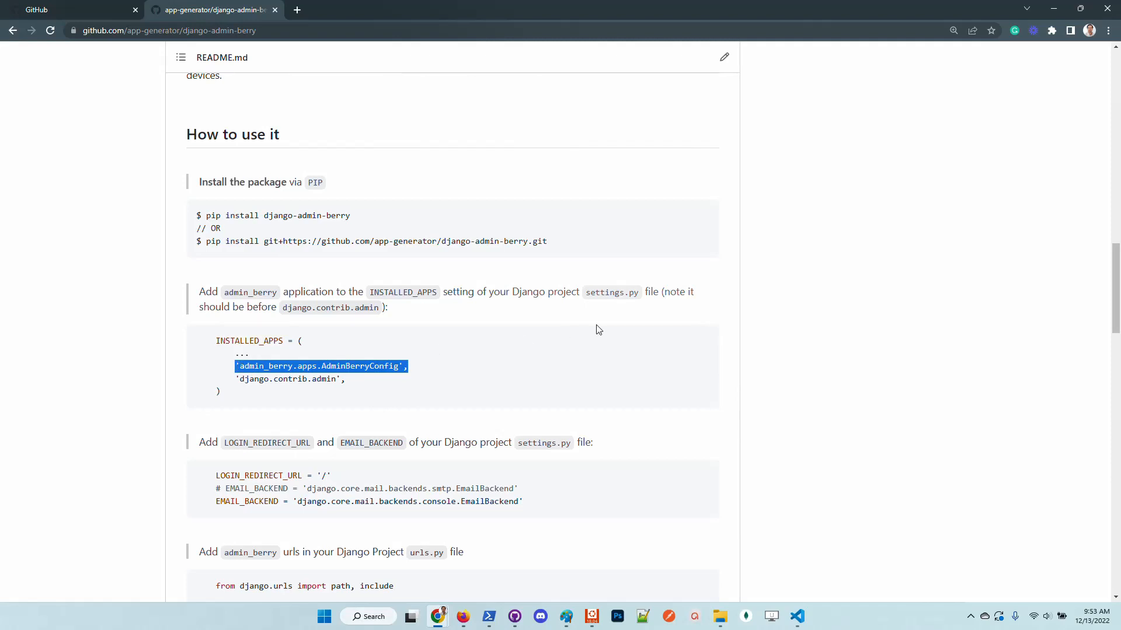
mouse_move(618, 360)
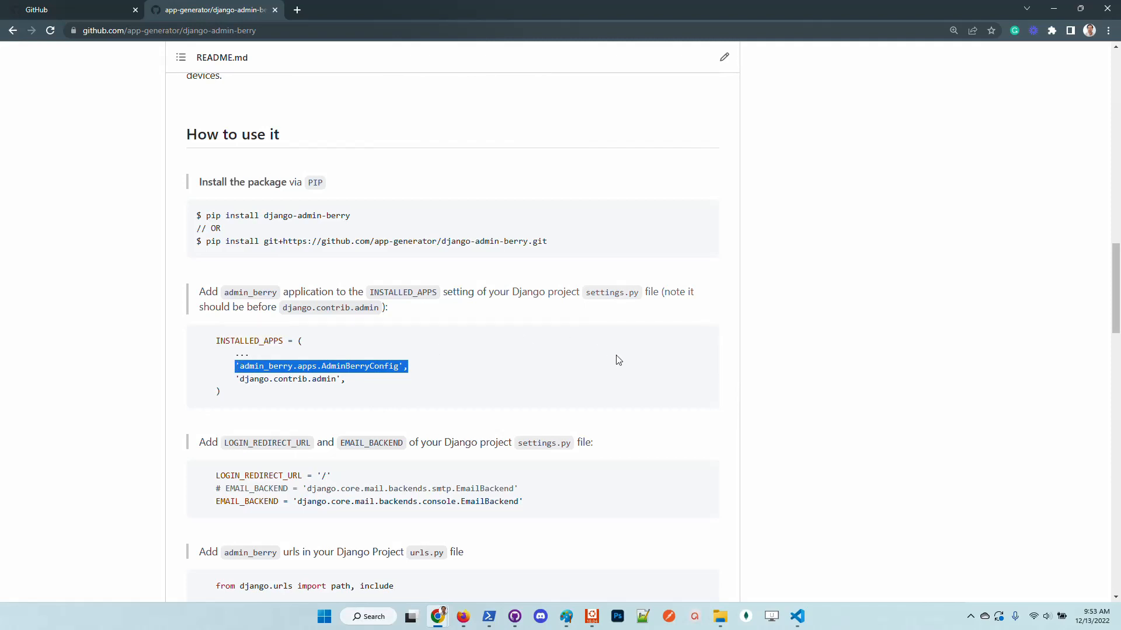
mouse_move(461, 315)
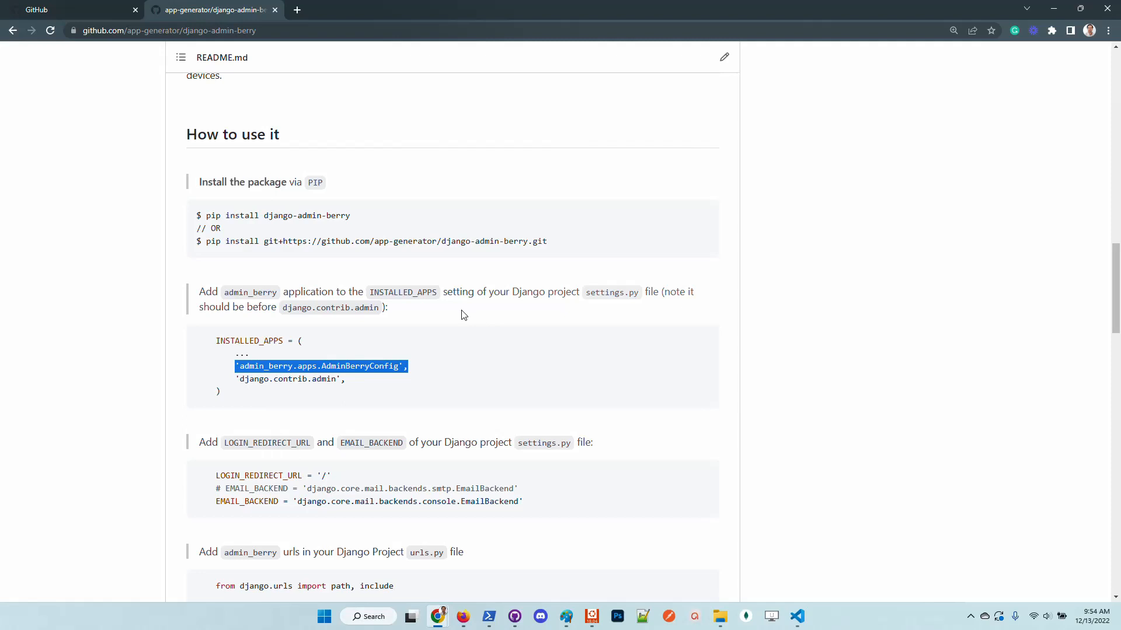
- Mark the LOGIN_REDIRECT_URL/EMAIL_BACKEND snippet and admin_berry in the urls.py include
scroll(down, 3)
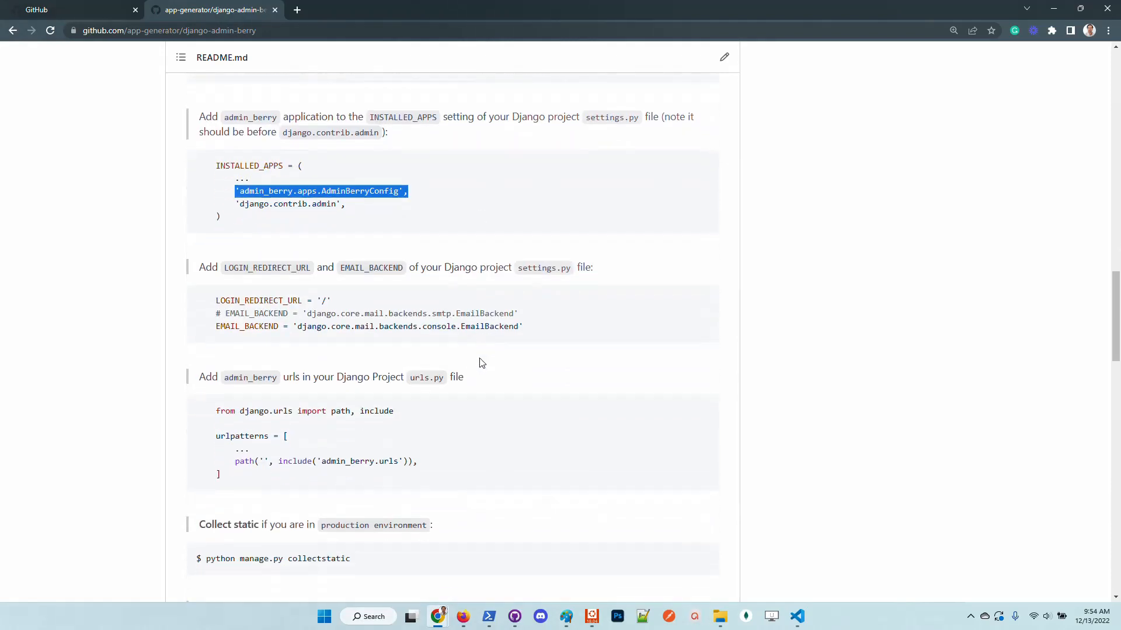
drag(214, 300, 521, 326)
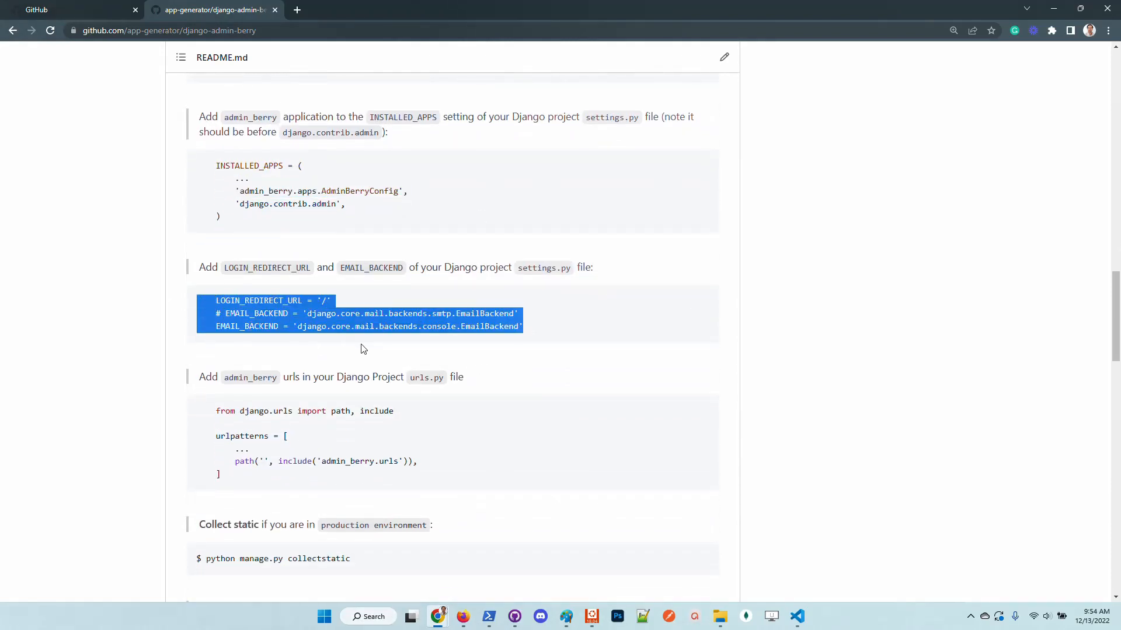
mouse_move(444, 340)
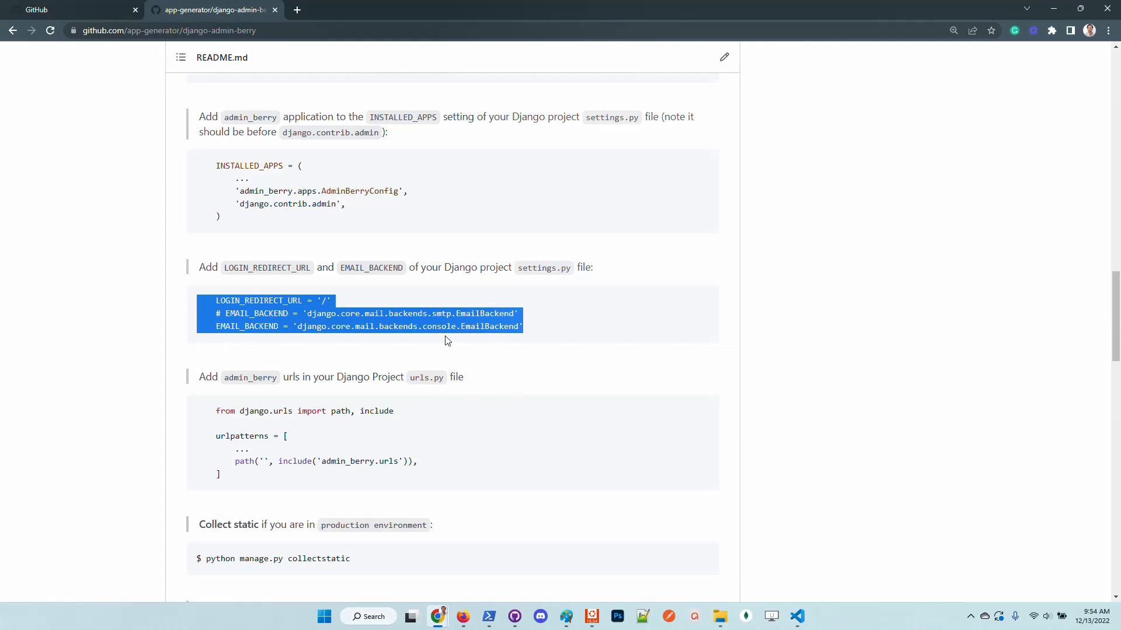
mouse_move(464, 338)
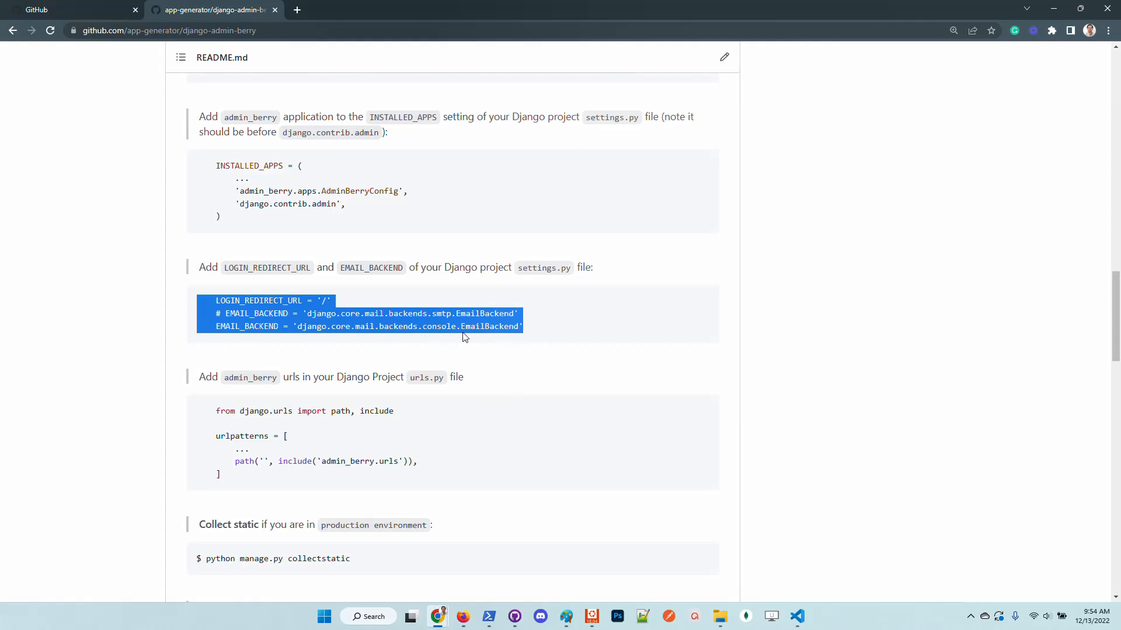
mouse_move(441, 339)
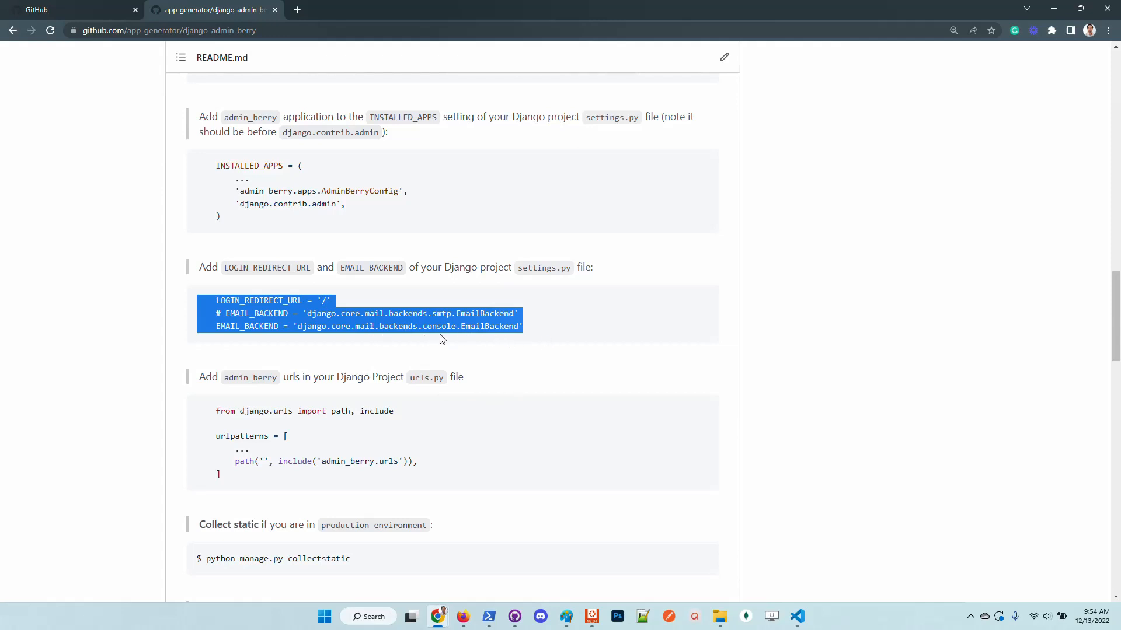
mouse_move(581, 322)
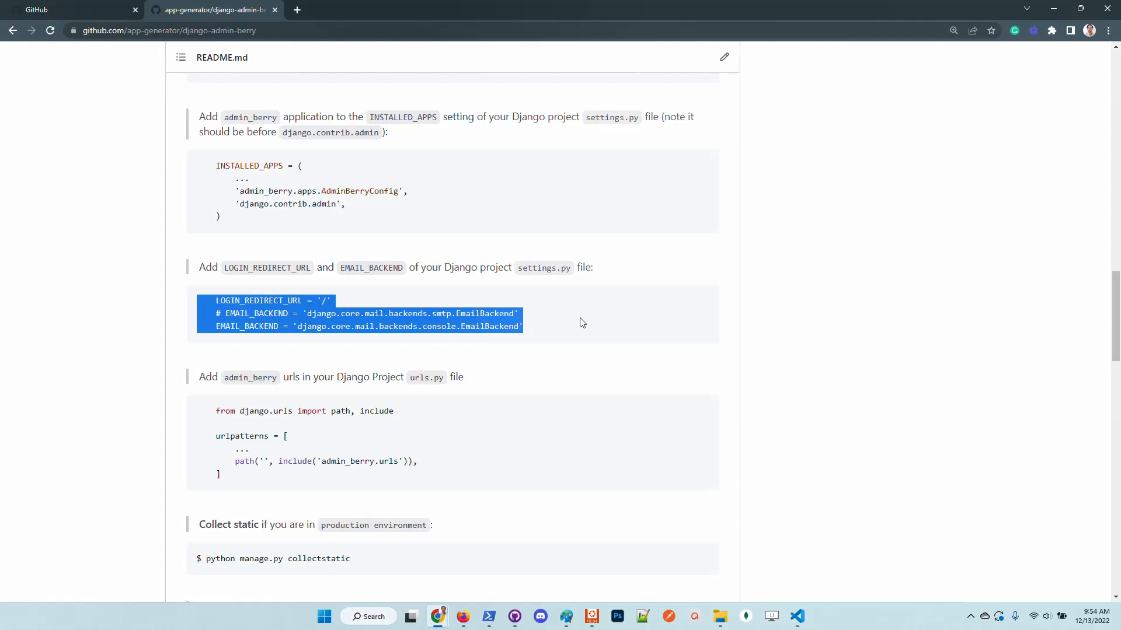
mouse_move(571, 331)
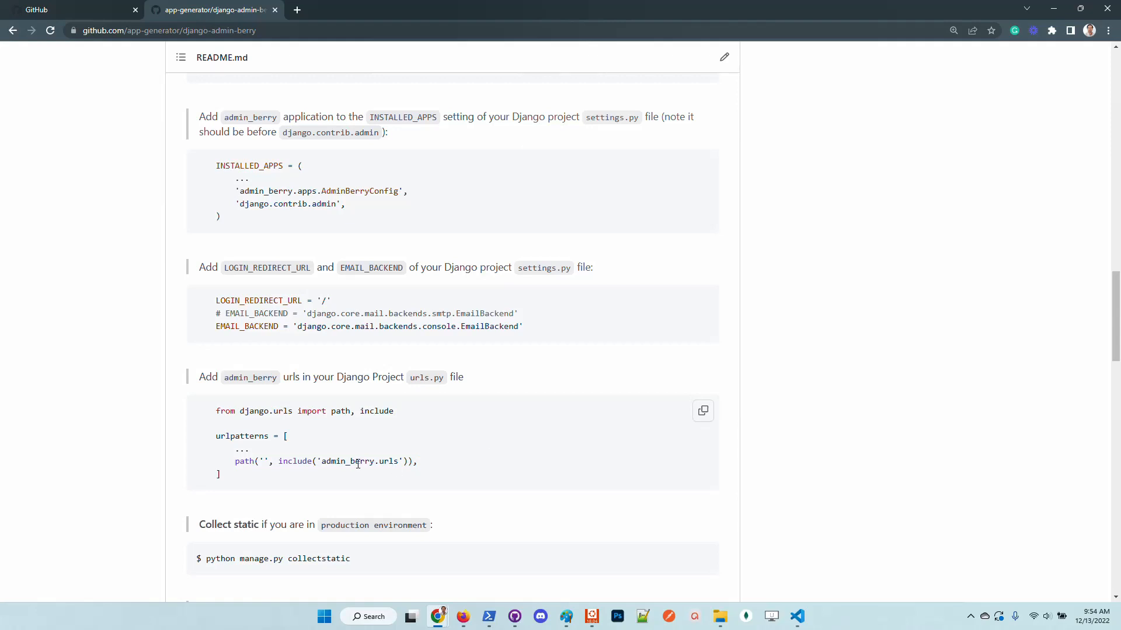
double_click(347, 461)
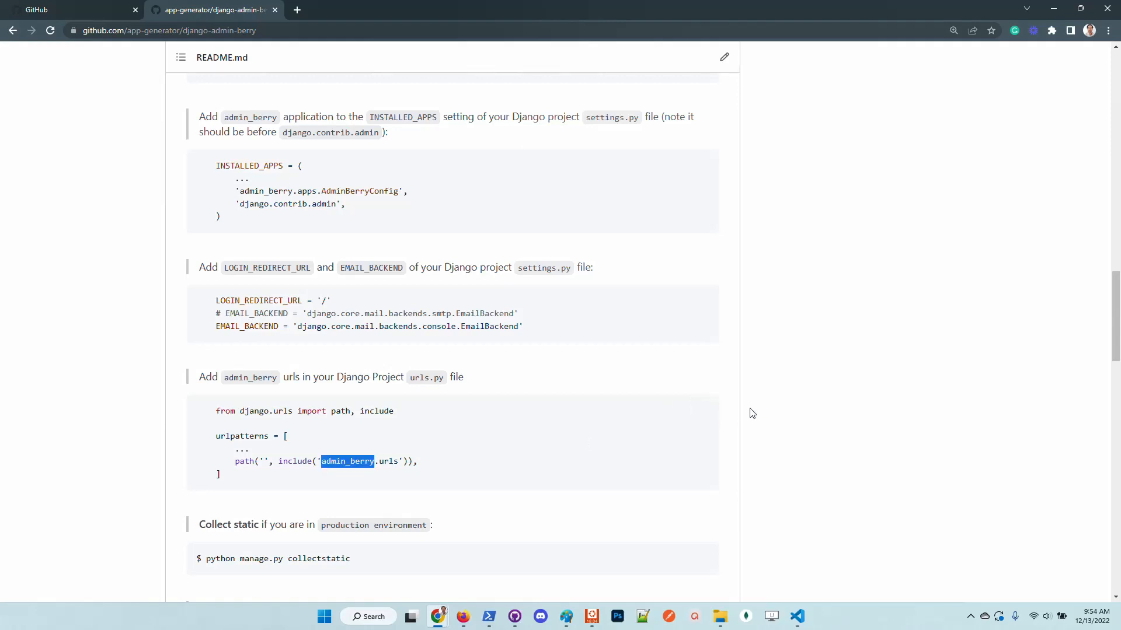
mouse_move(497, 419)
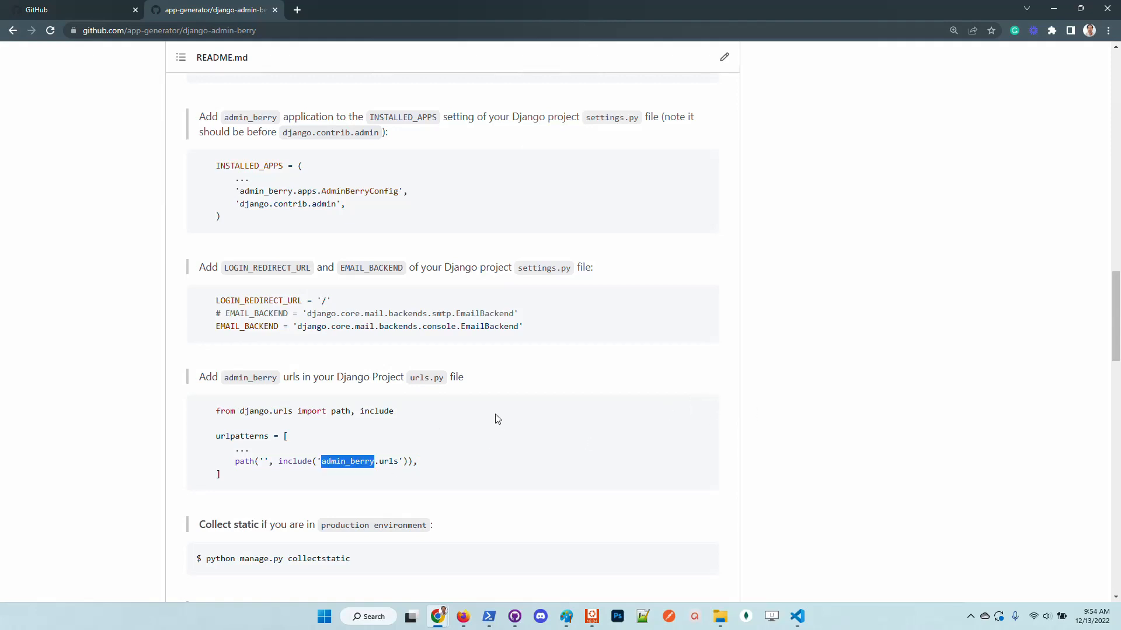
- Mark superusers, All pages and Misc pages in the Sections Covered list
scroll(up, 3)
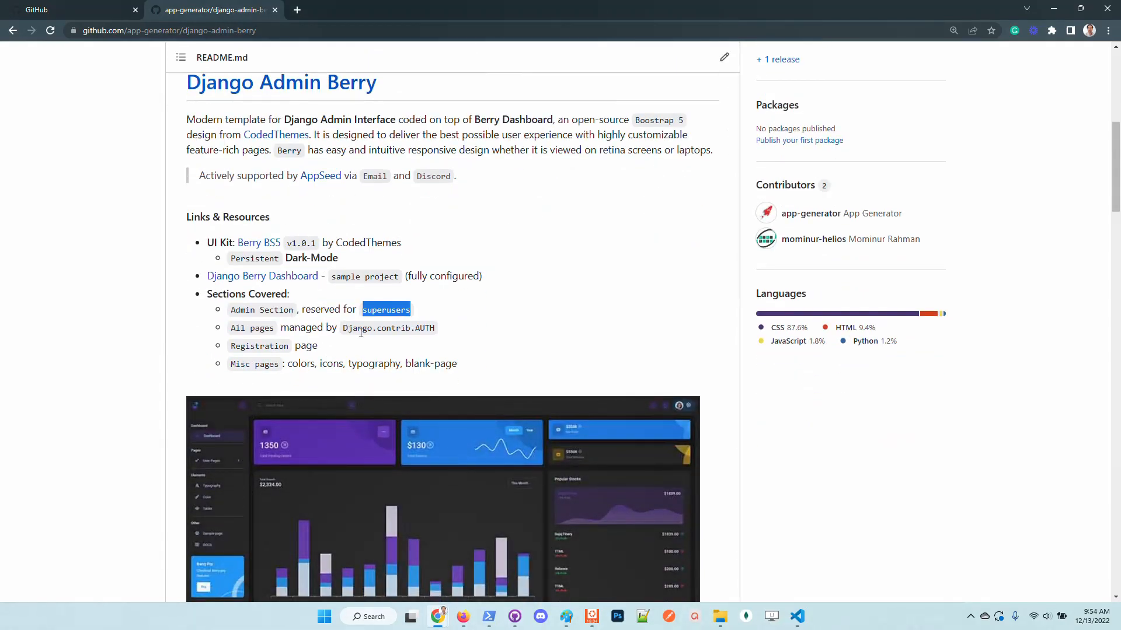
double_click(250, 328)
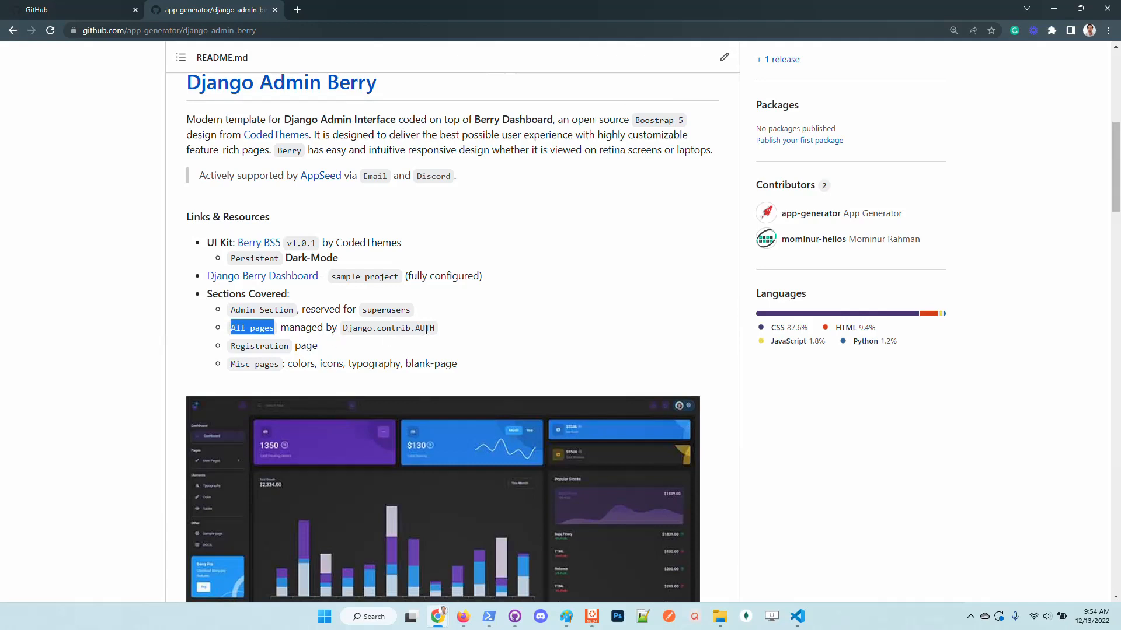
double_click(424, 327)
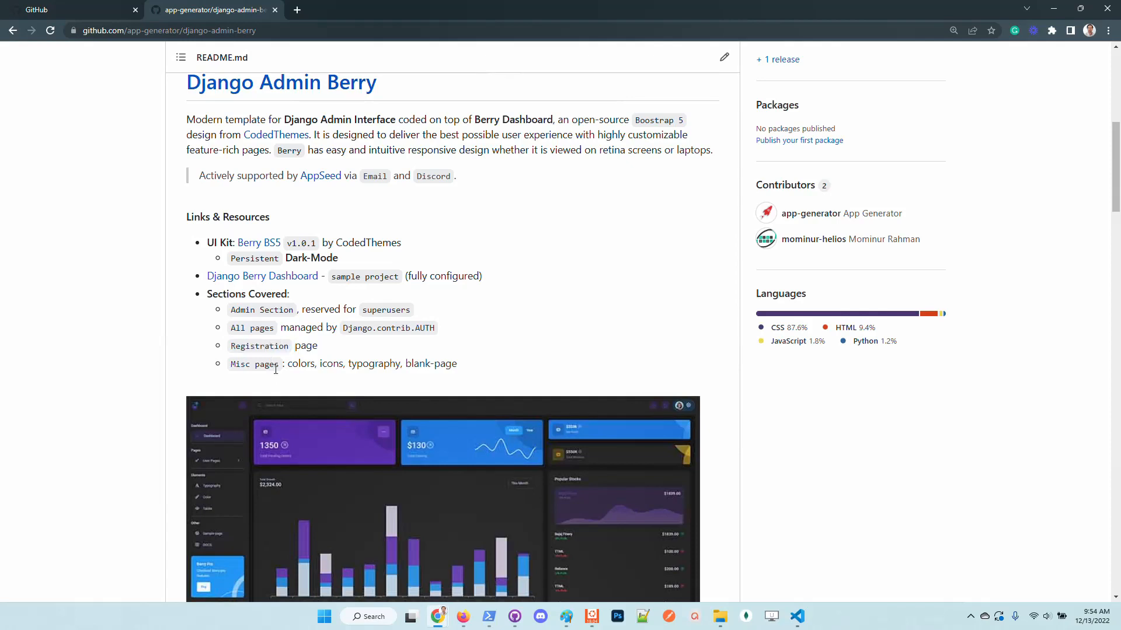
double_click(266, 364)
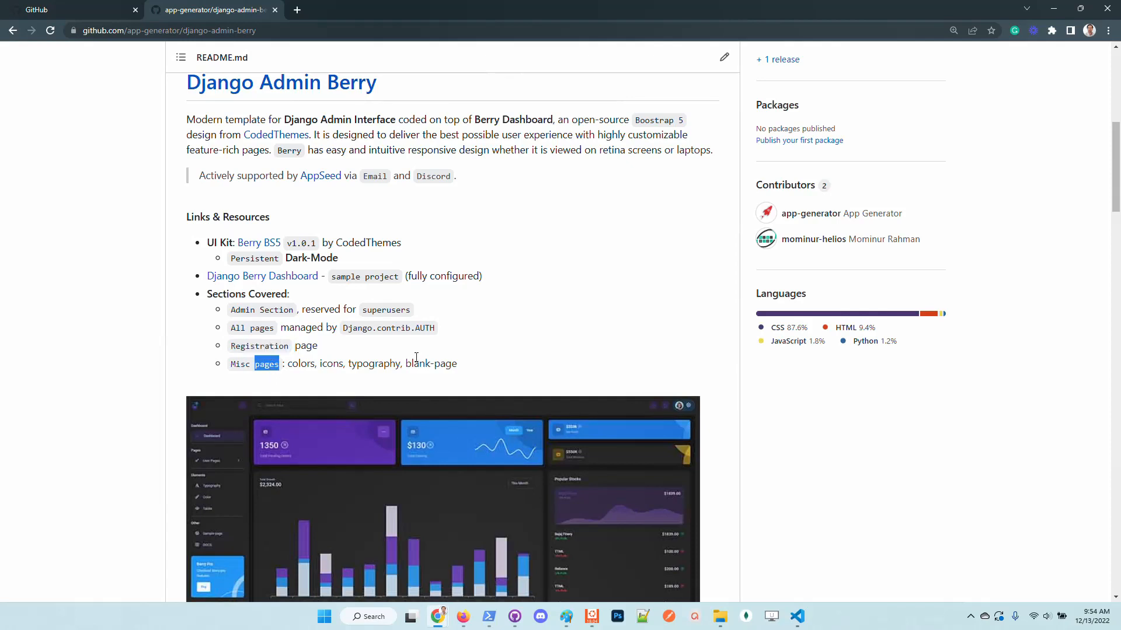
mouse_move(528, 325)
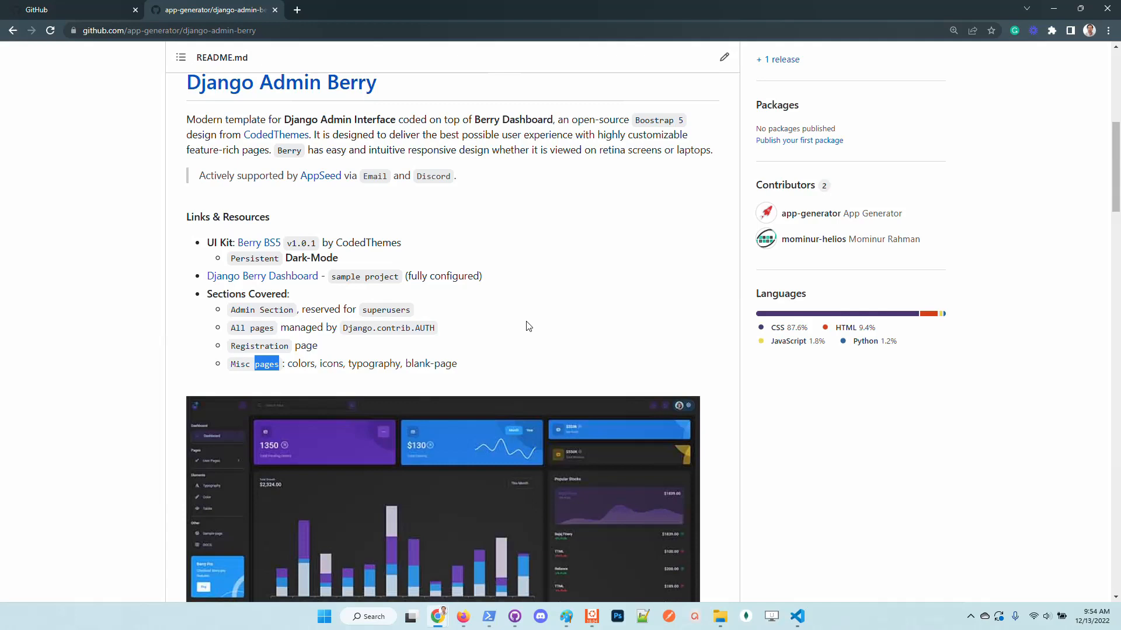
mouse_move(555, 324)
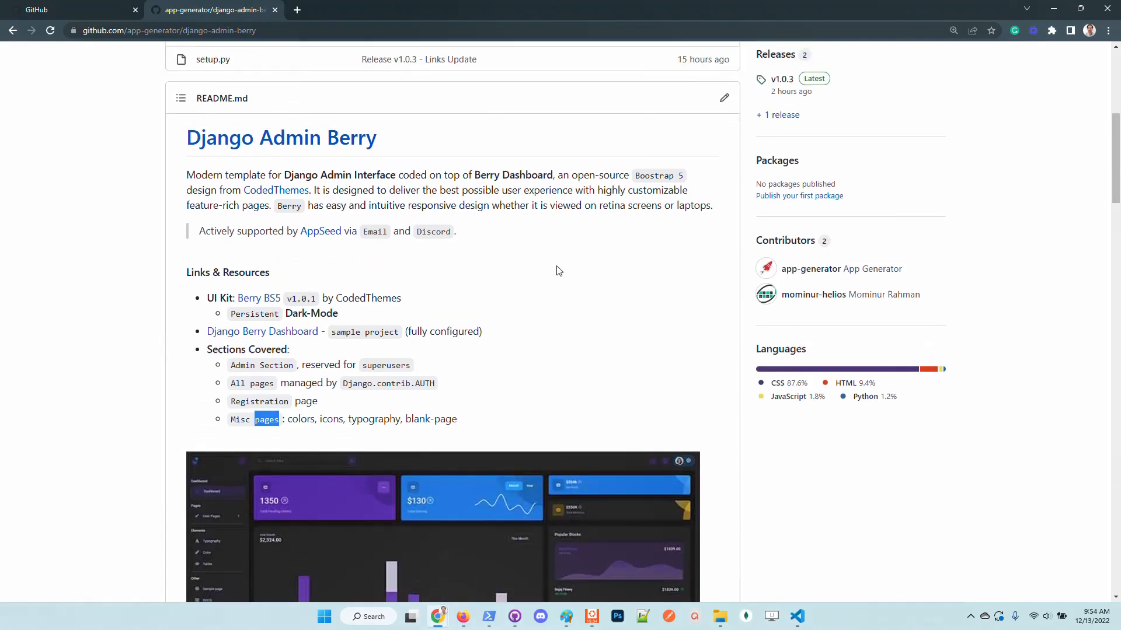
scroll(down, 3)
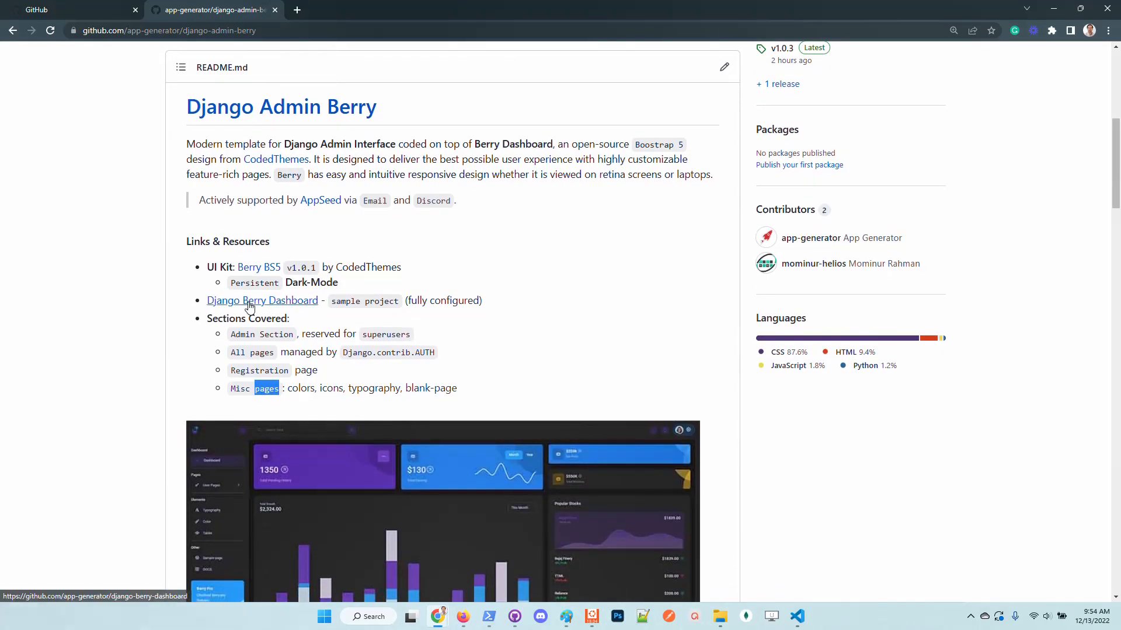
- Open the django-berry-dashboard repository and choose Open with GitHub Desktop
click(262, 300)
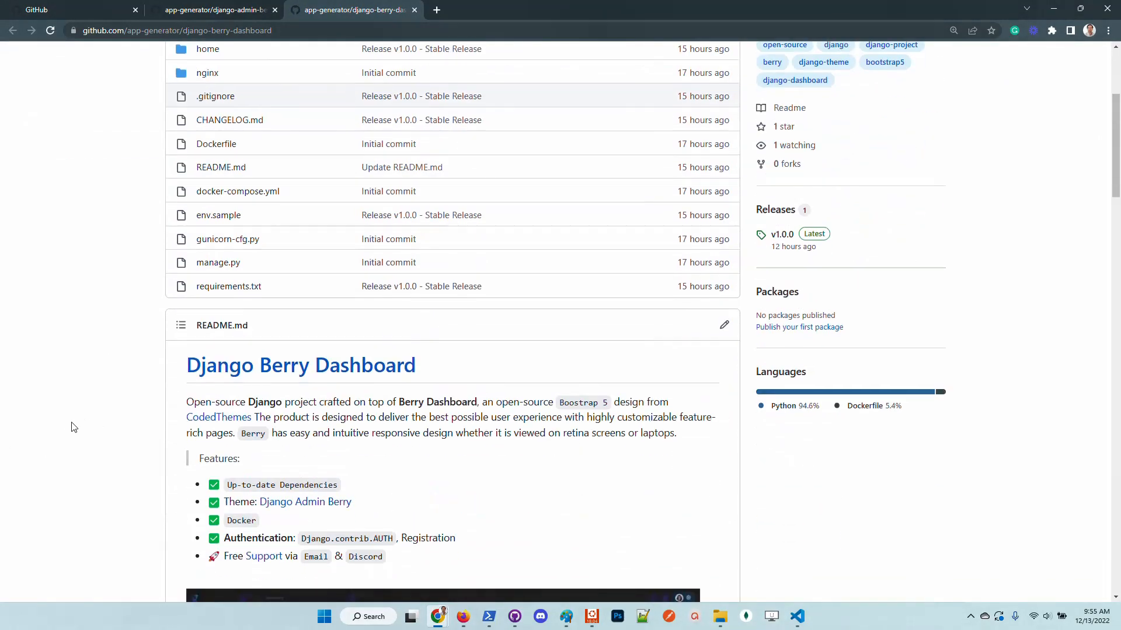
mouse_move(113, 422)
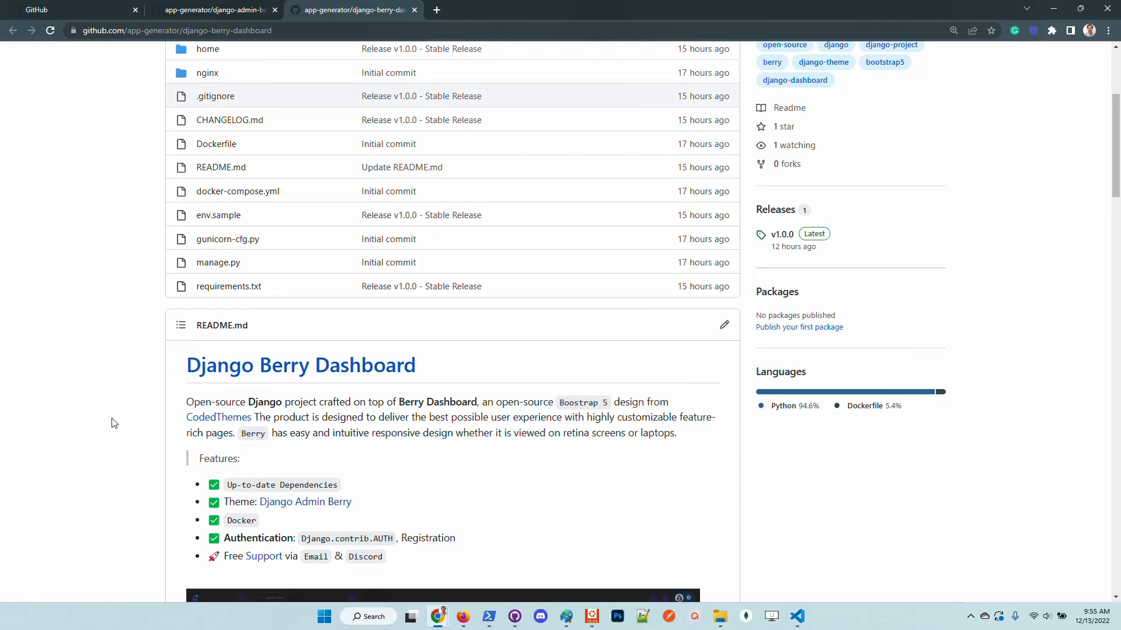
mouse_move(64, 392)
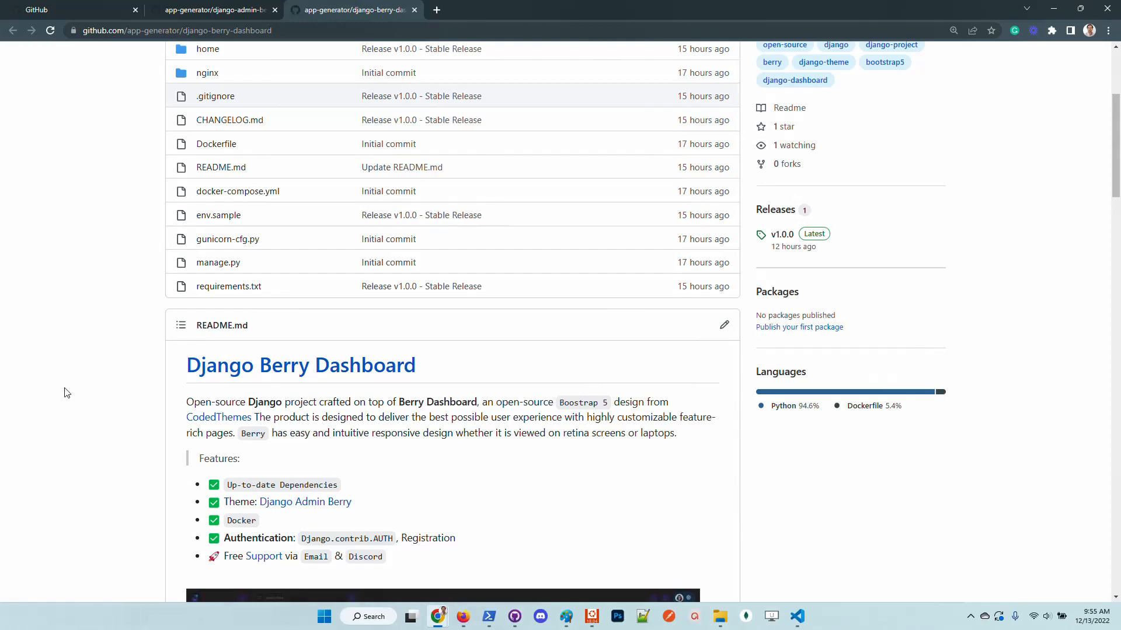
click(599, 189)
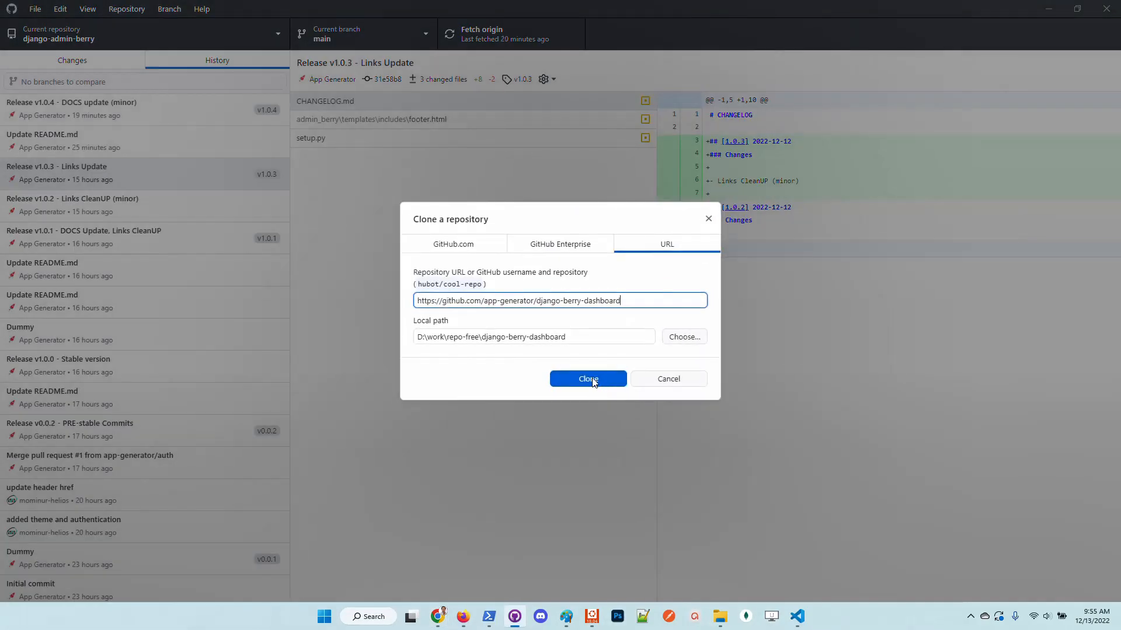
- Clone the repository to the local path and switch to the terminal window
click(586, 379)
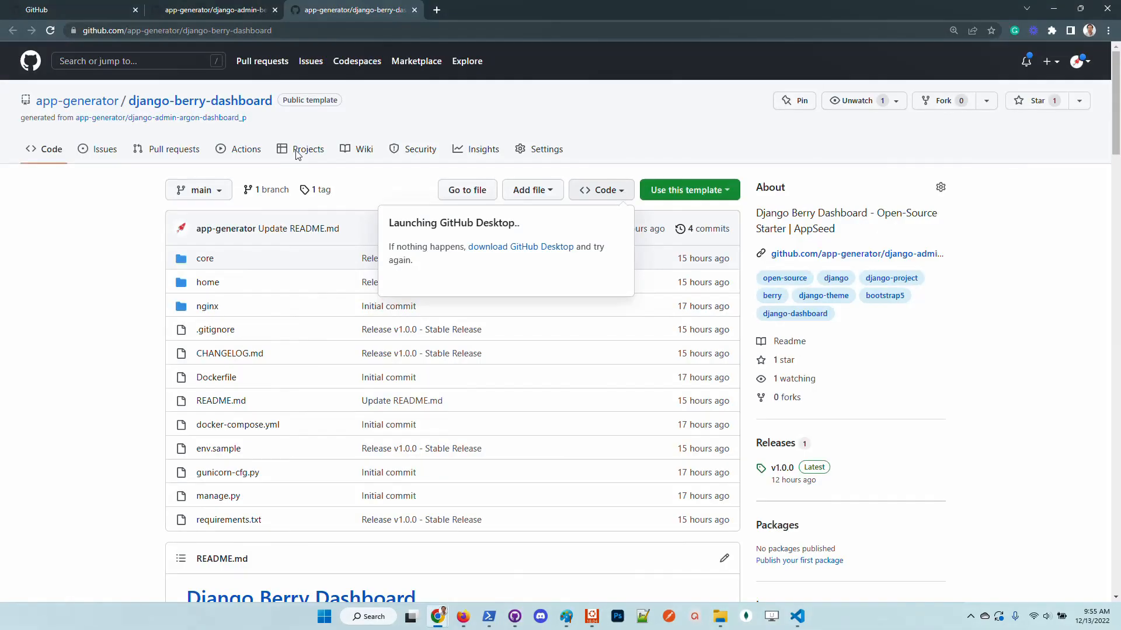
click(182, 29)
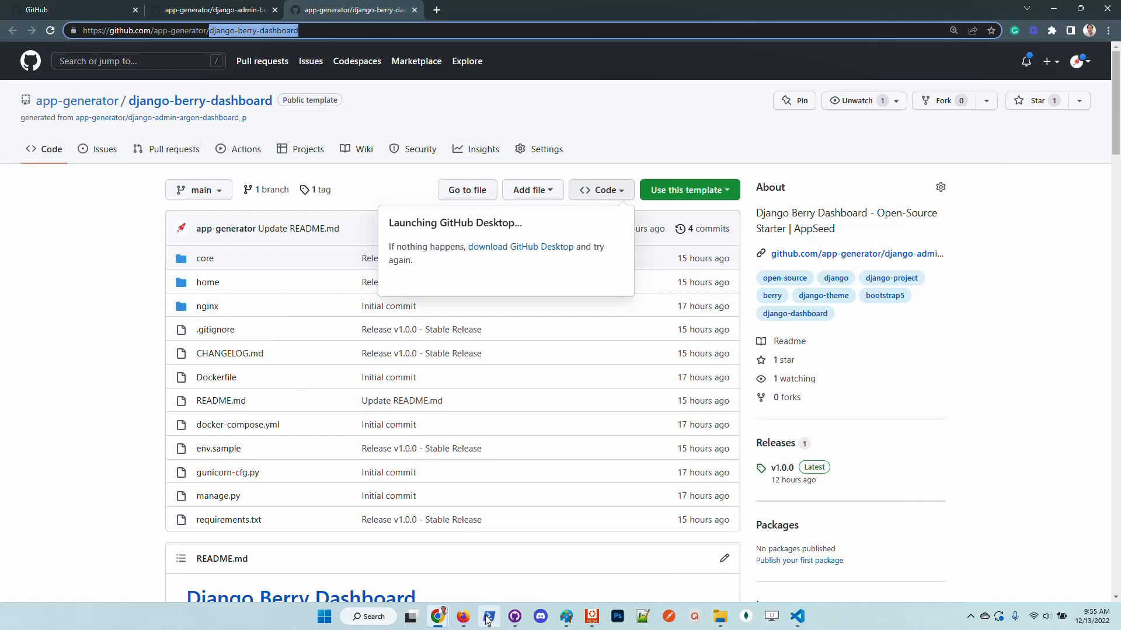
click(489, 617)
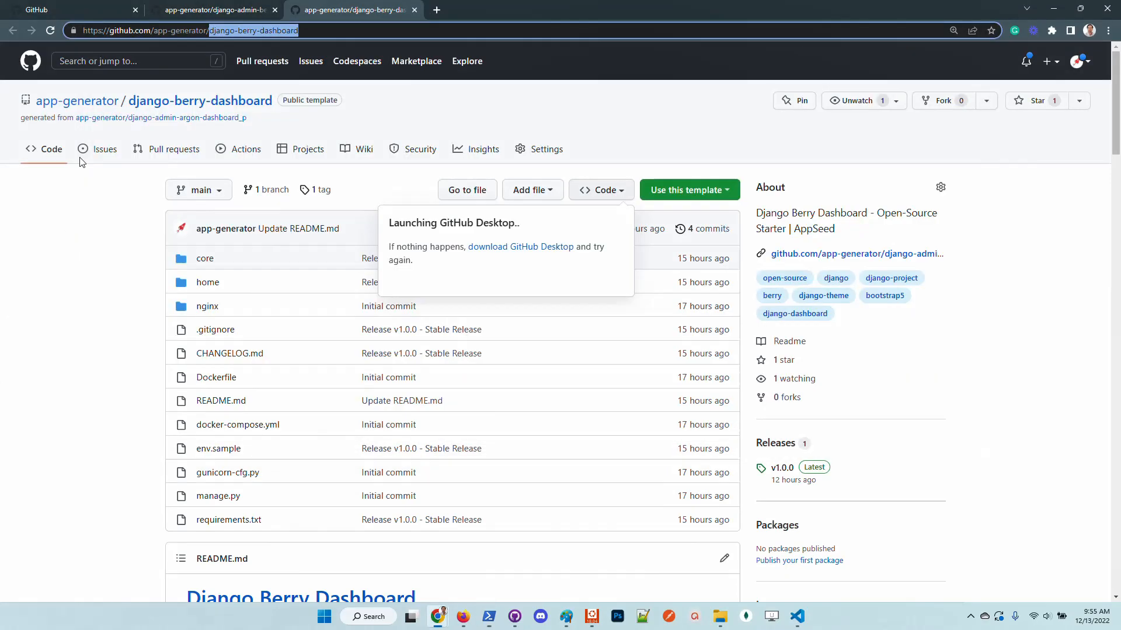
mouse_move(359, 50)
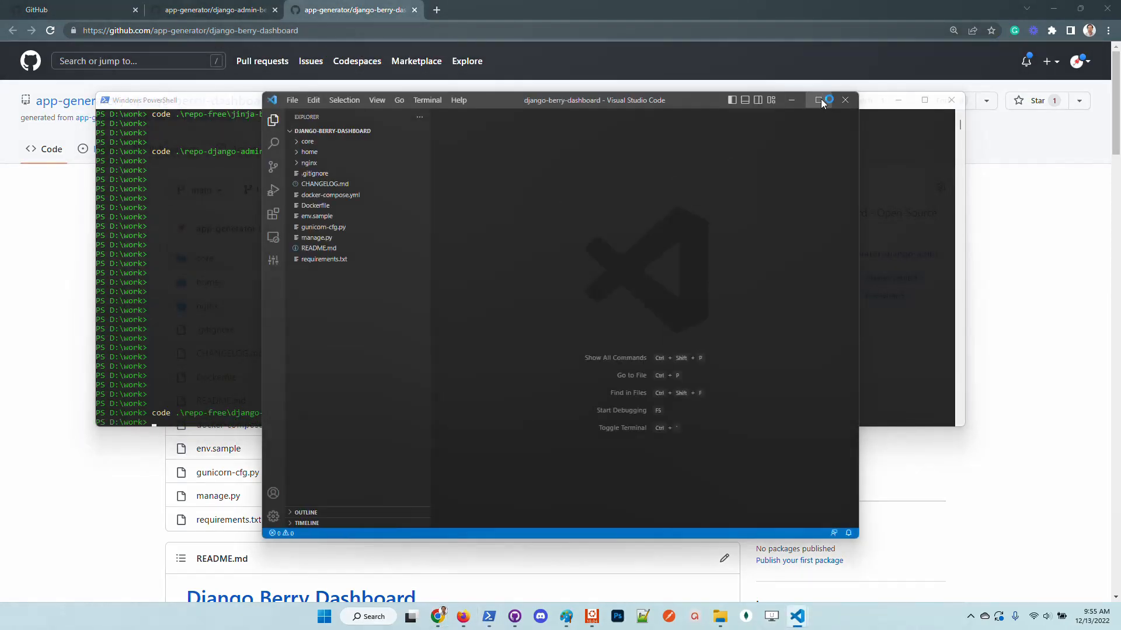
- Maximize VS Code and create and activate the env virtual environment in the terminal
click(819, 100)
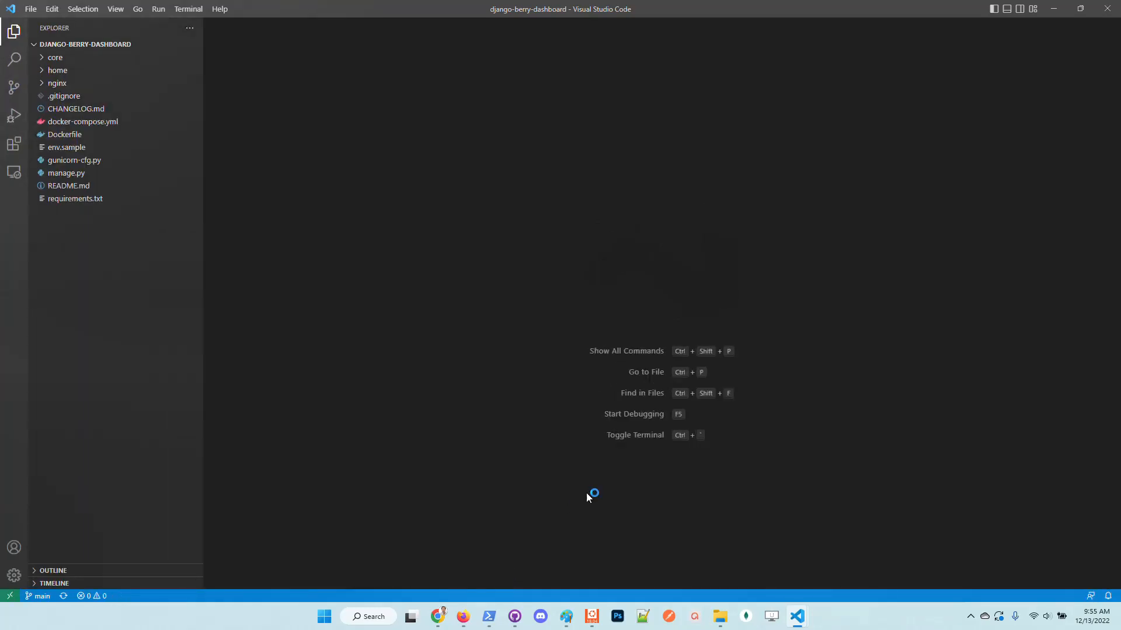
key(ctrl+`)
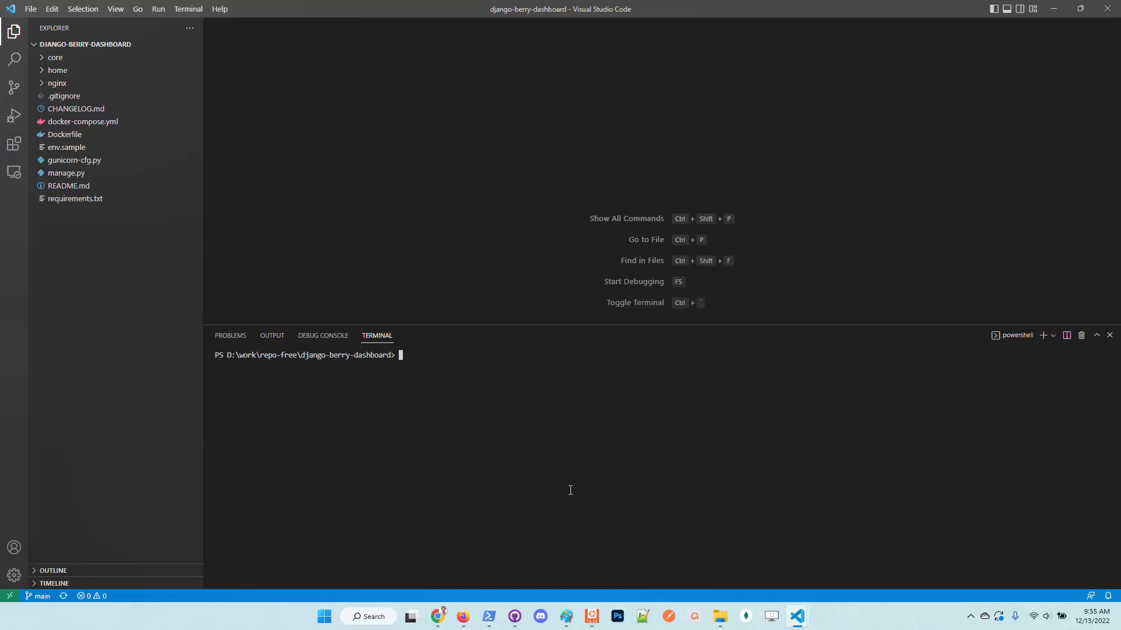
text(vi)
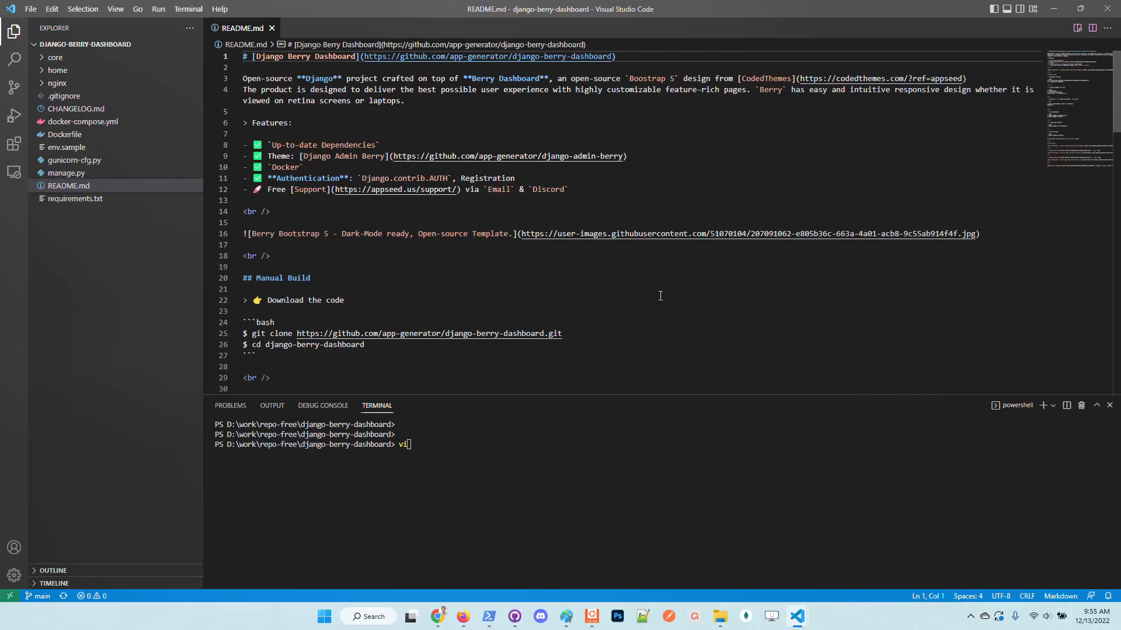
scroll(down, 3)
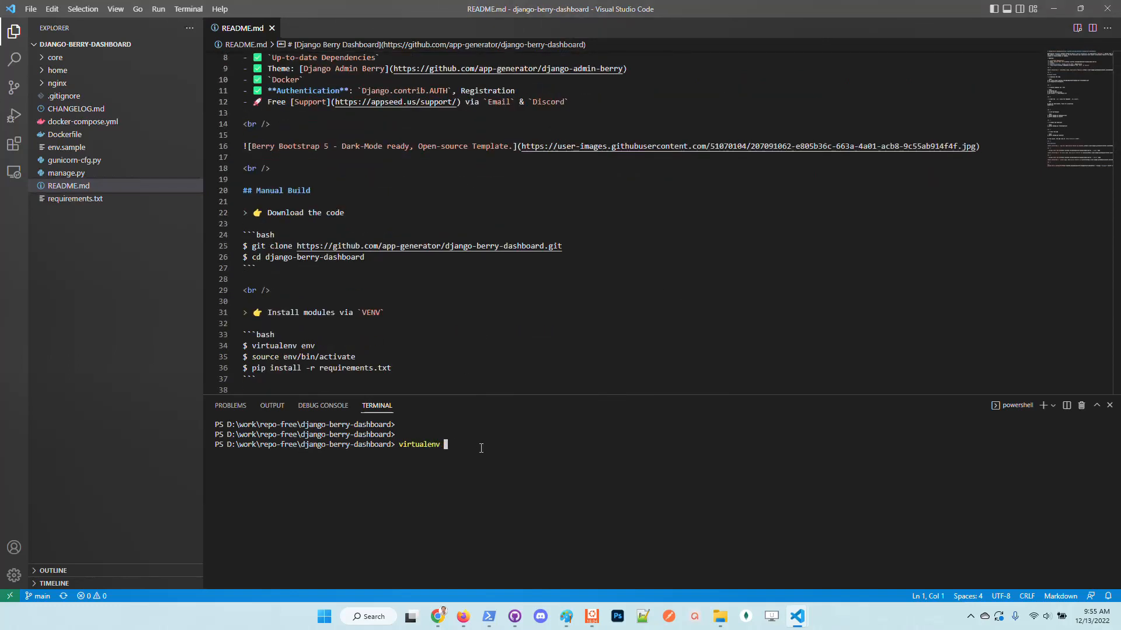
text(env)
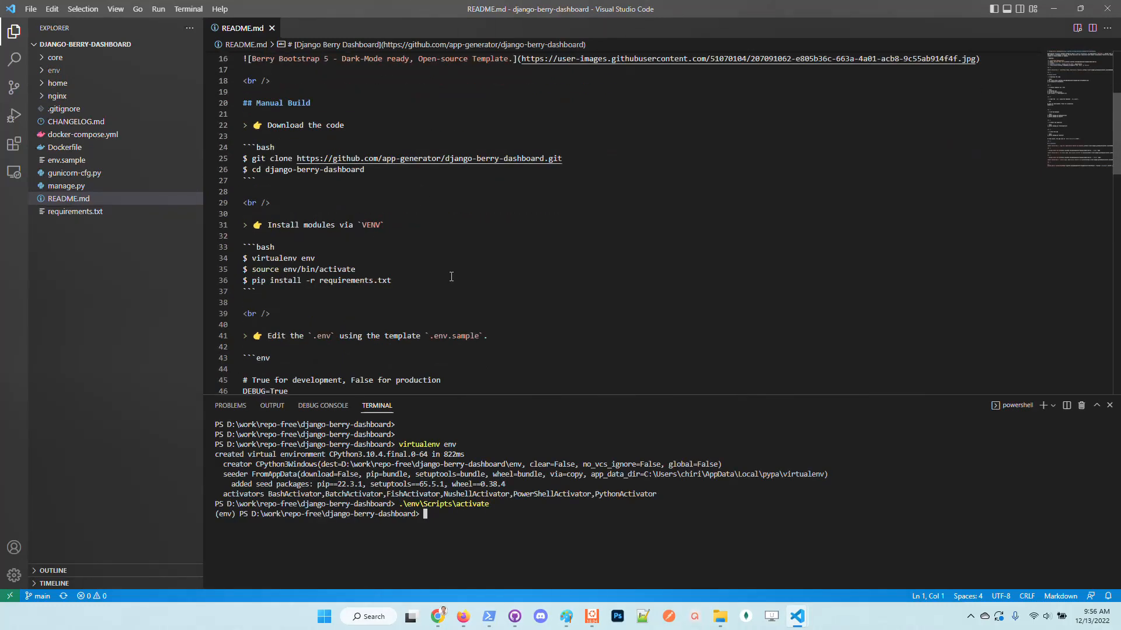
- Run pip install -r requirements.txt and view the requirements file
double_click(324, 280)
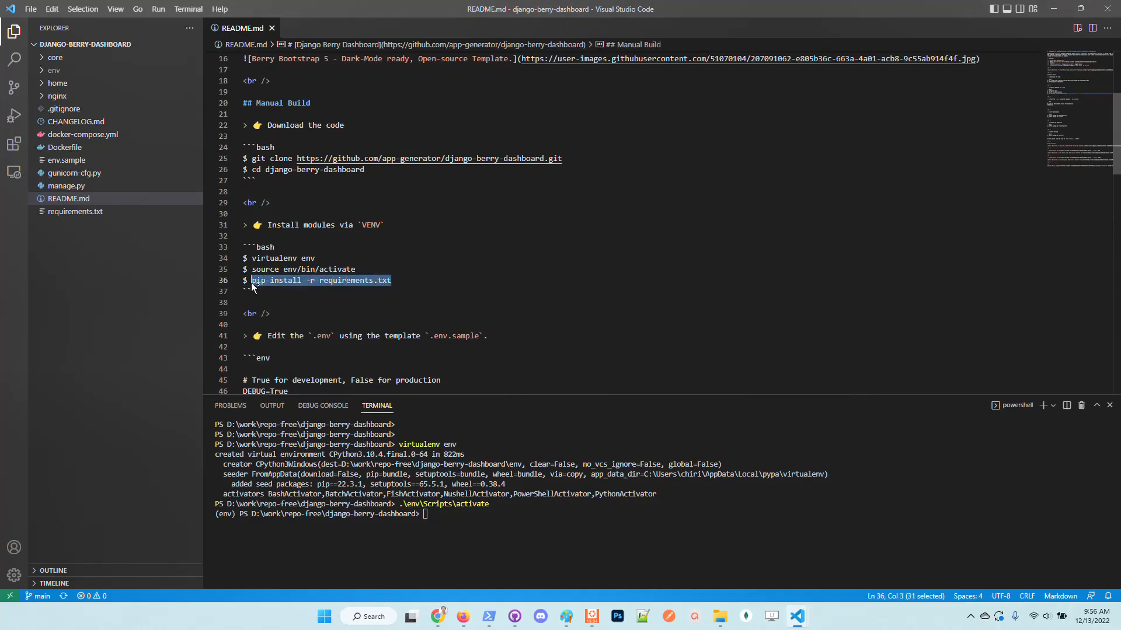
text(pip install -r requirements.txt)
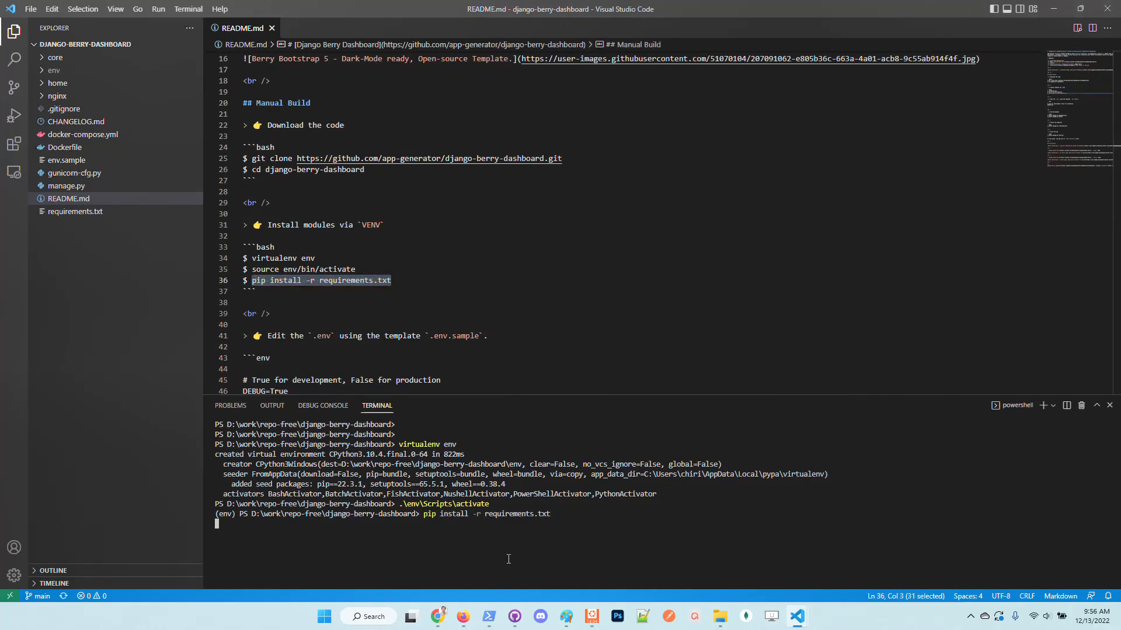
click(74, 211)
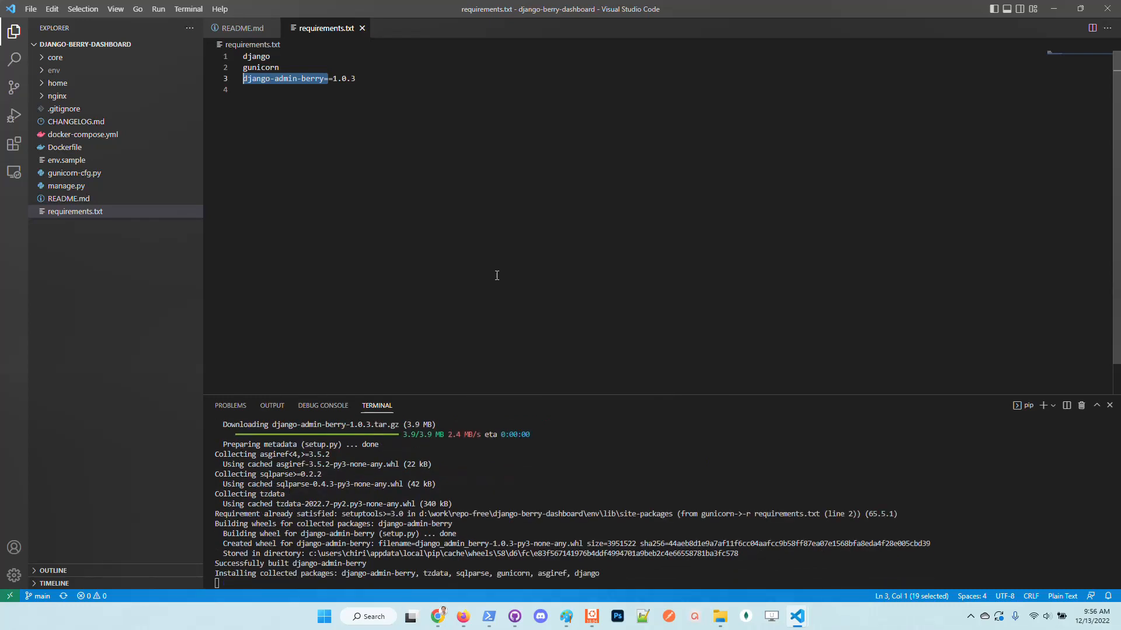
mouse_move(28, 188)
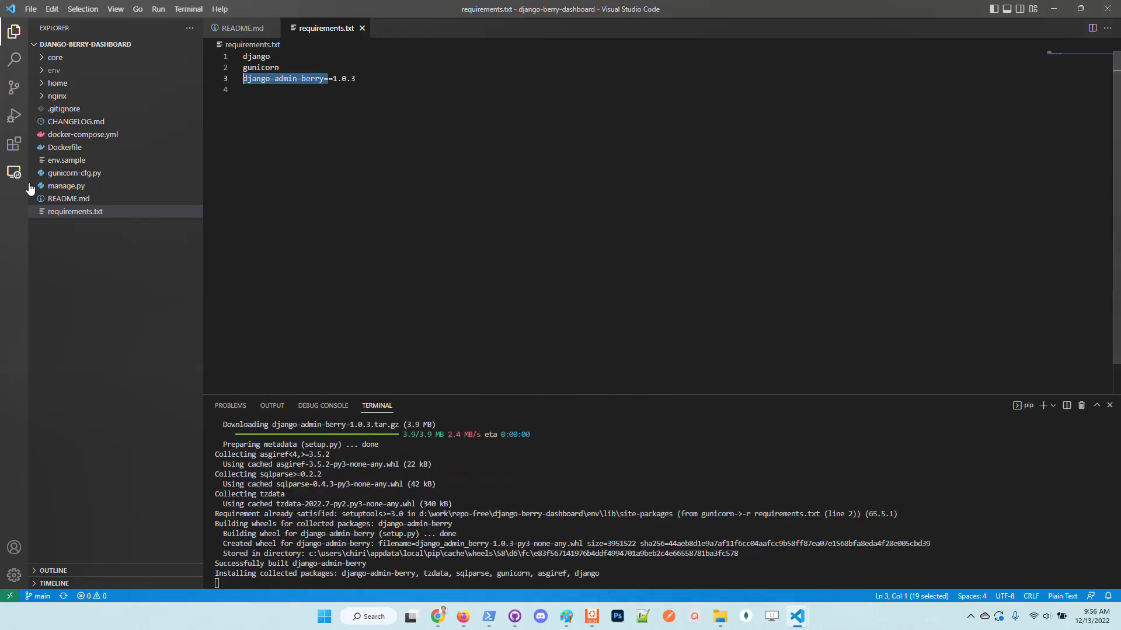
- Run makemigrations and migrate to create the db.sqlite3 database
click(243, 28)
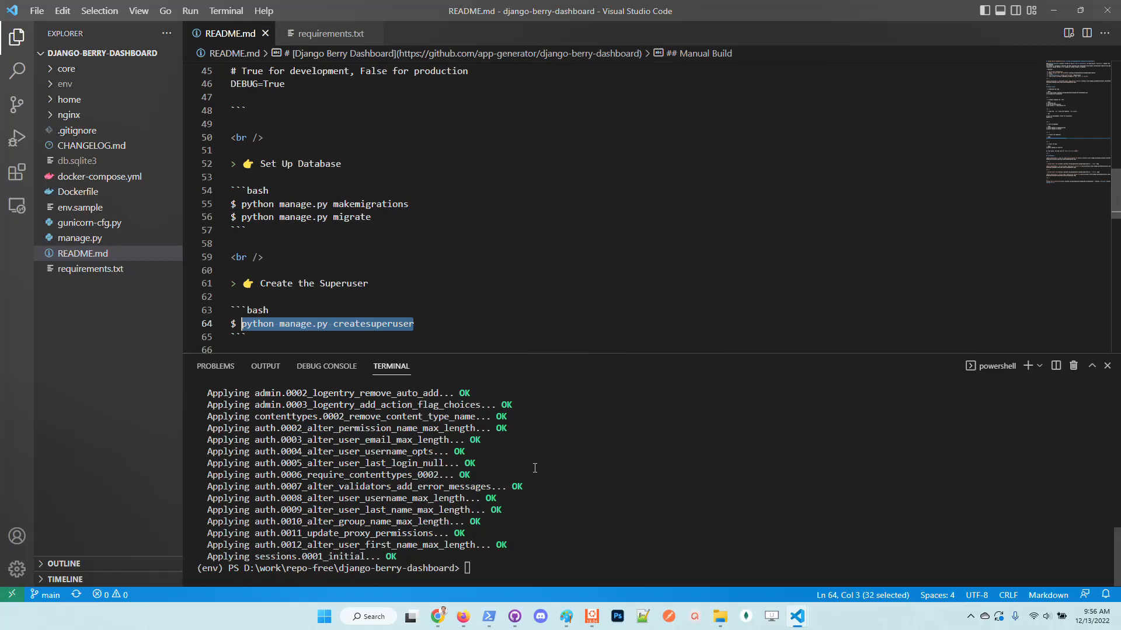
text(python manage.py createsuperuser)
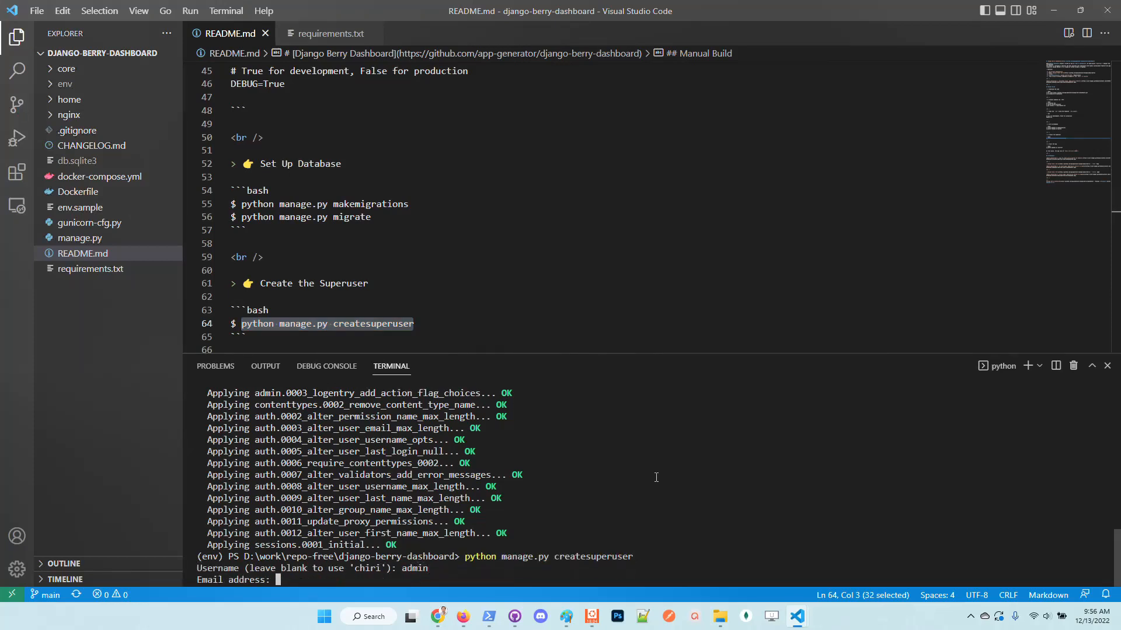
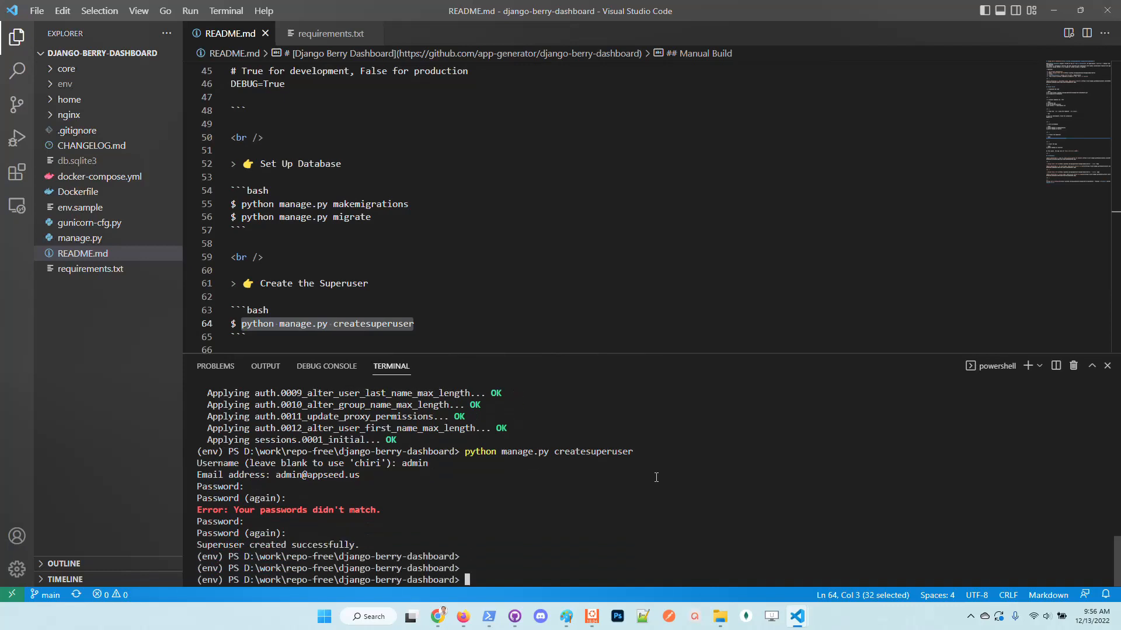
scroll(down, 3)
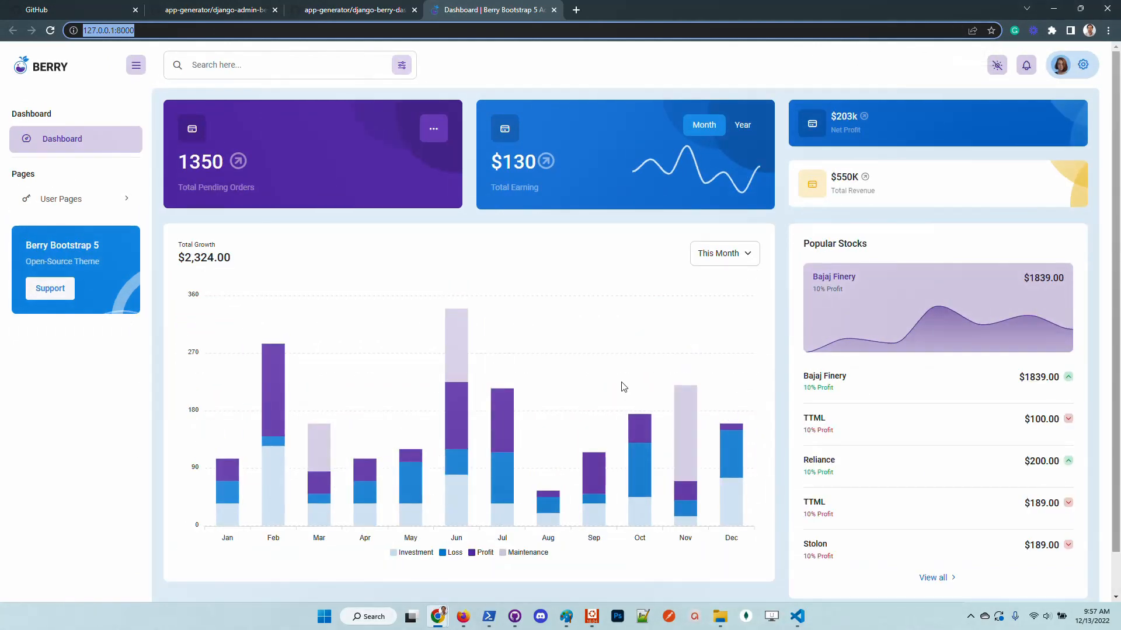
- Try the dark theme, visit the User Pages login page, then return to light theme
click(997, 65)
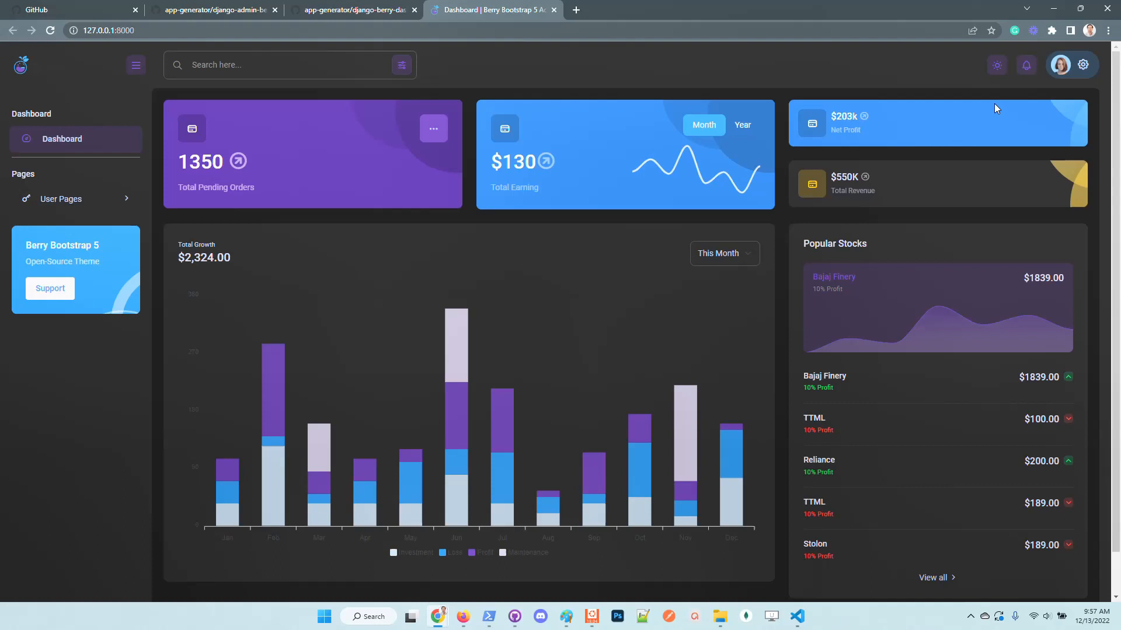
click(61, 199)
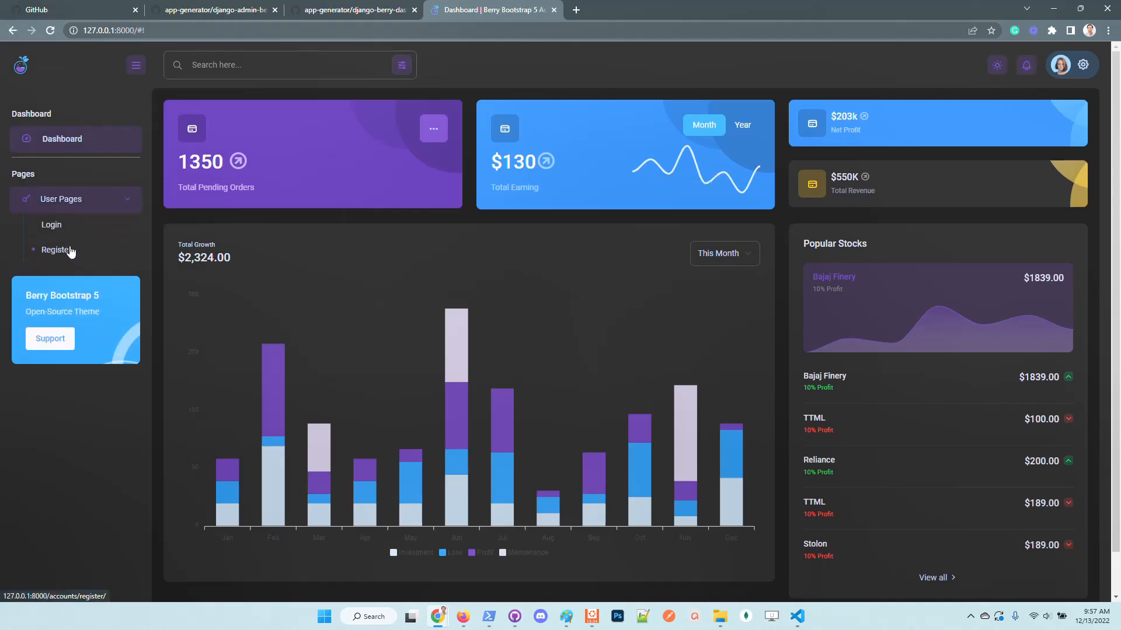
click(51, 224)
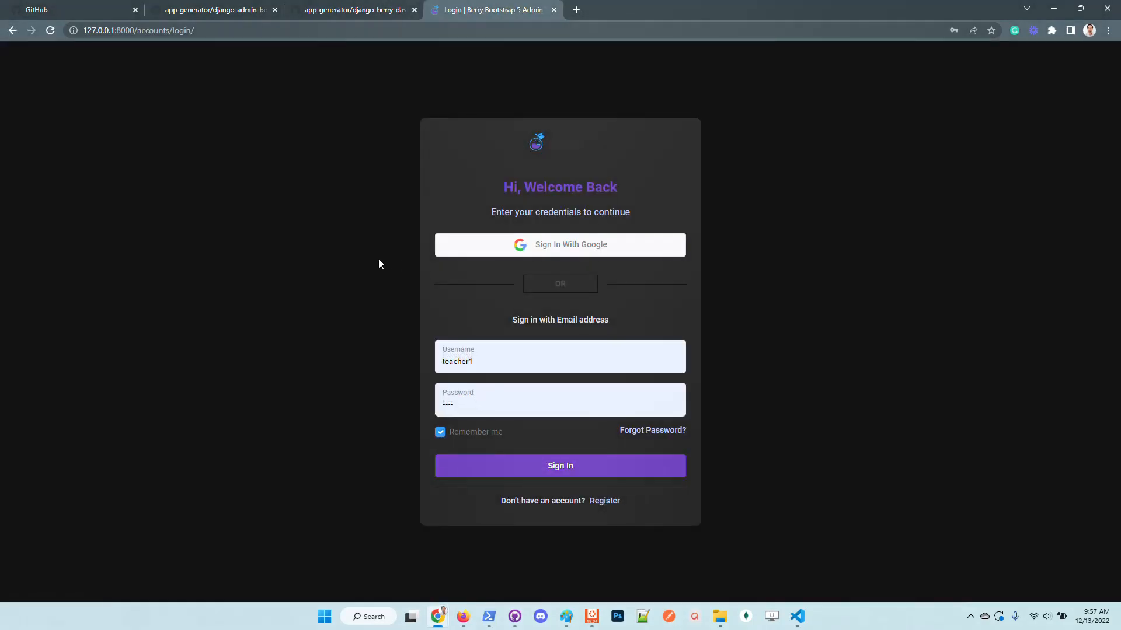
click(559, 465)
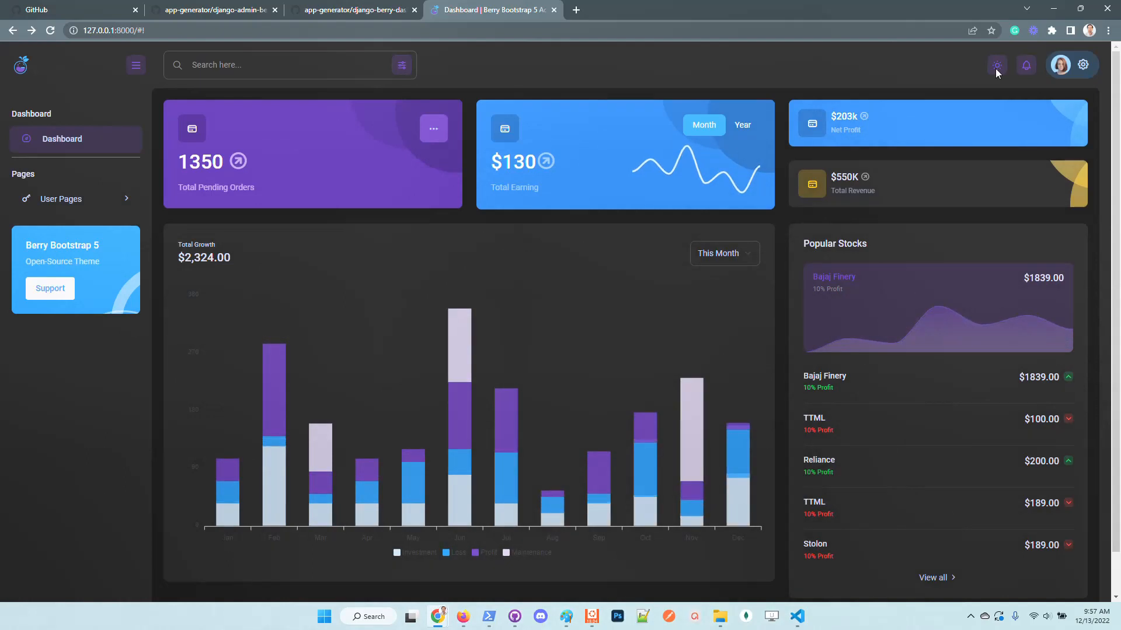
click(997, 65)
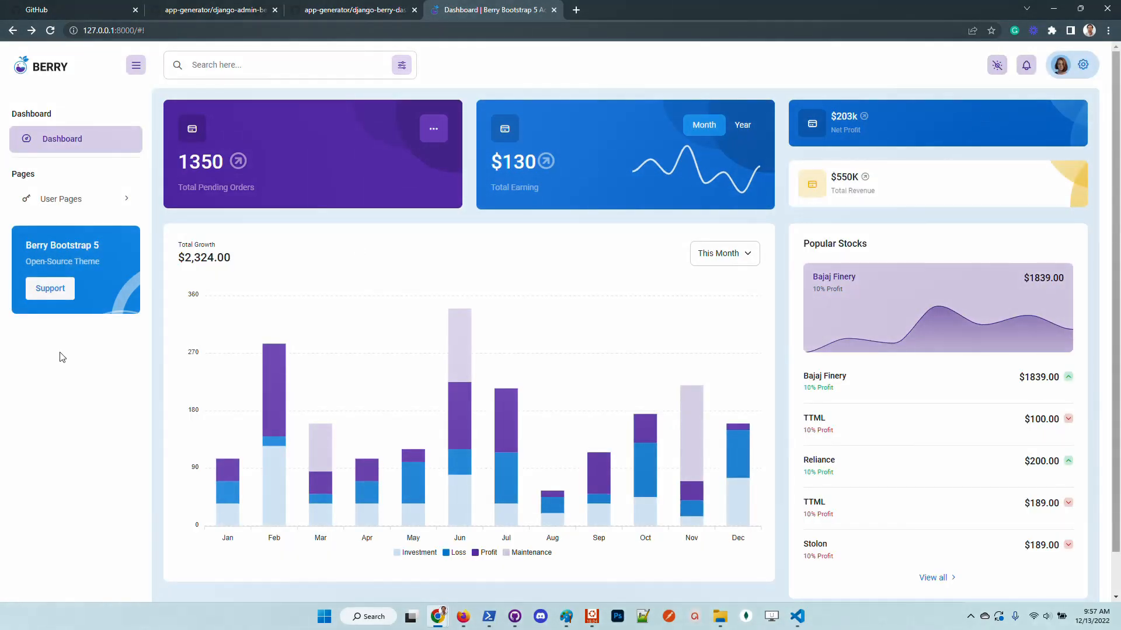
- Check the profile panel and go to the User Pages registration page
click(1060, 65)
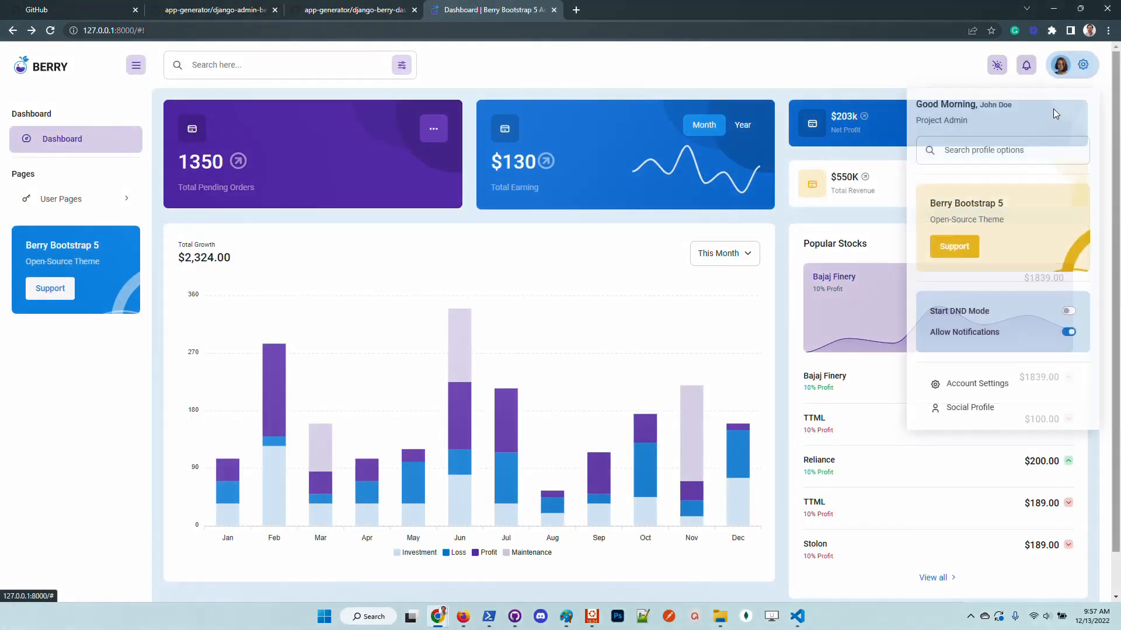
click(61, 198)
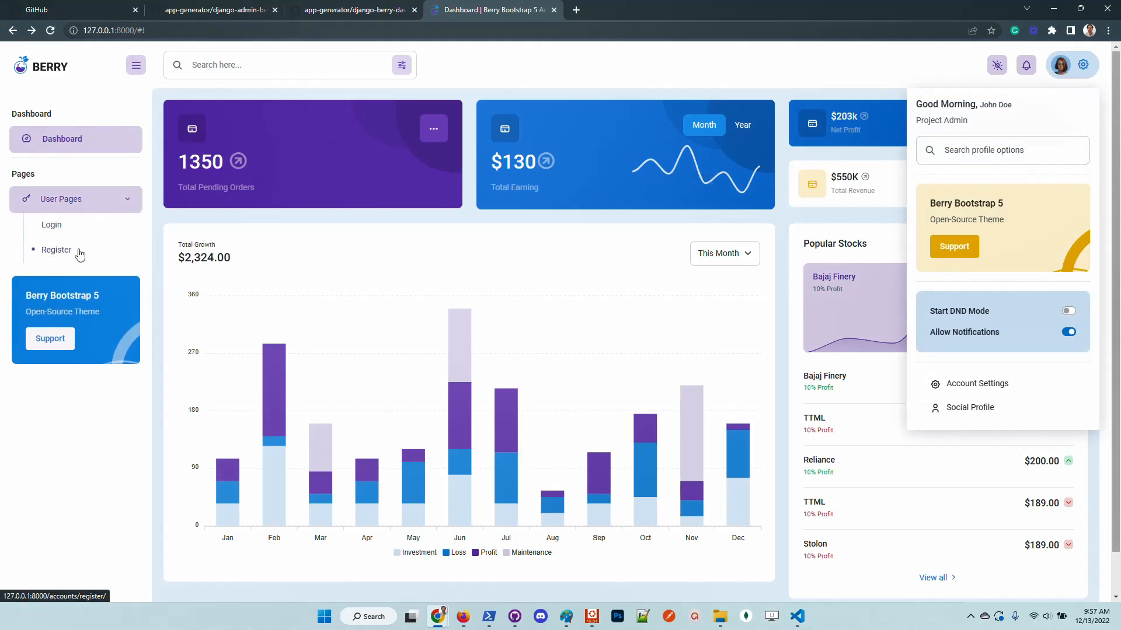
click(57, 251)
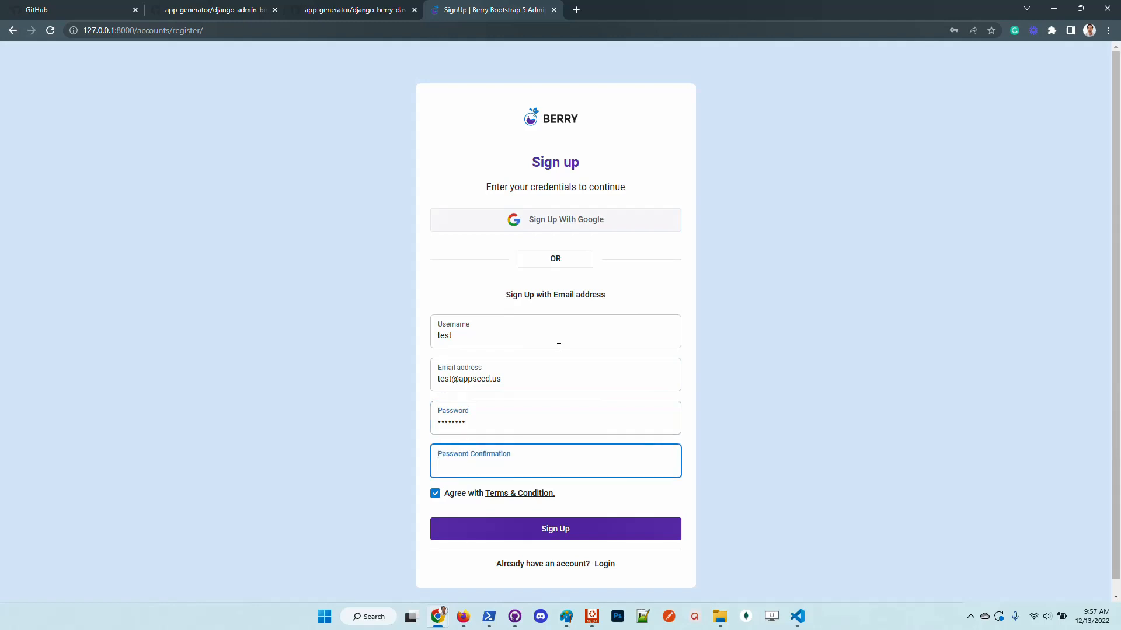
- Register the new account by filling username, password and confirmation, retrying after a mismatch
text(••••••••)
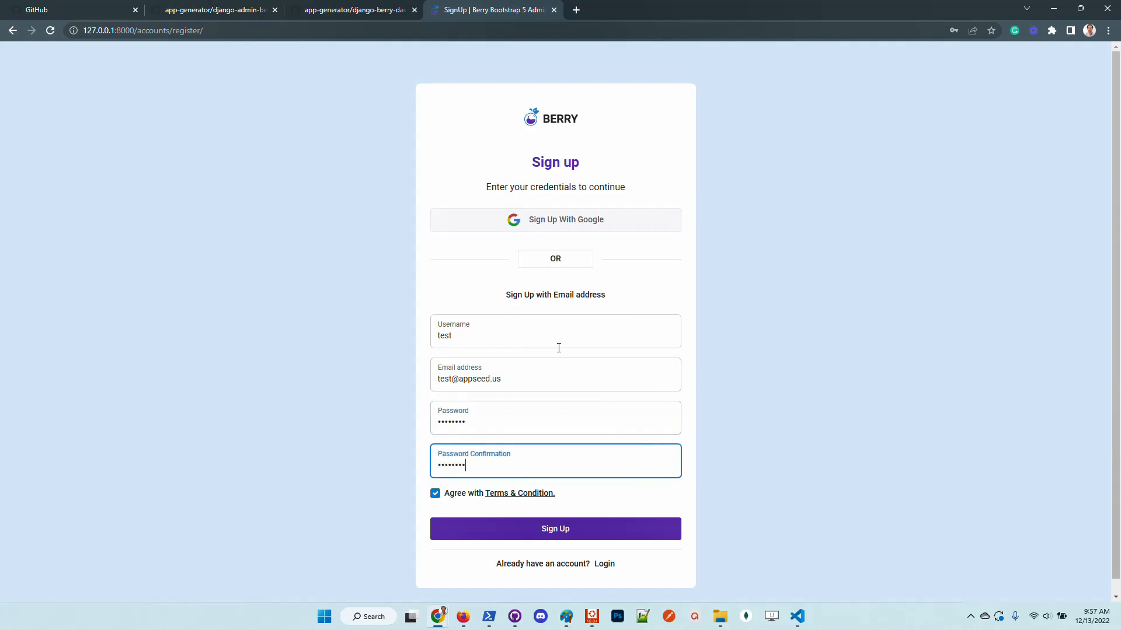
click(555, 528)
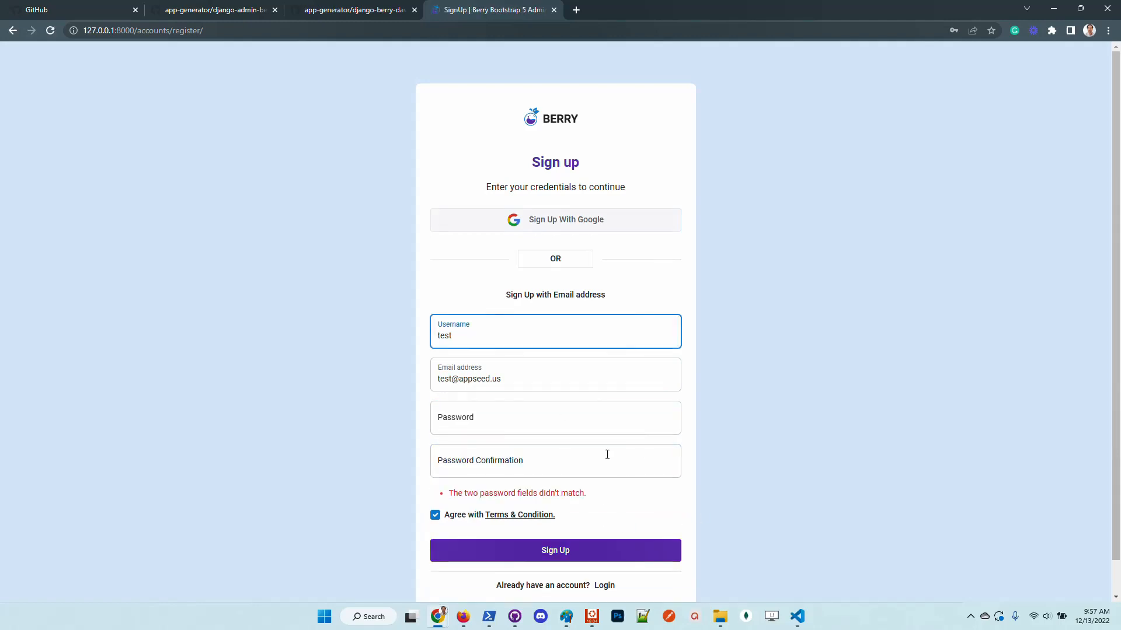
click(554, 460)
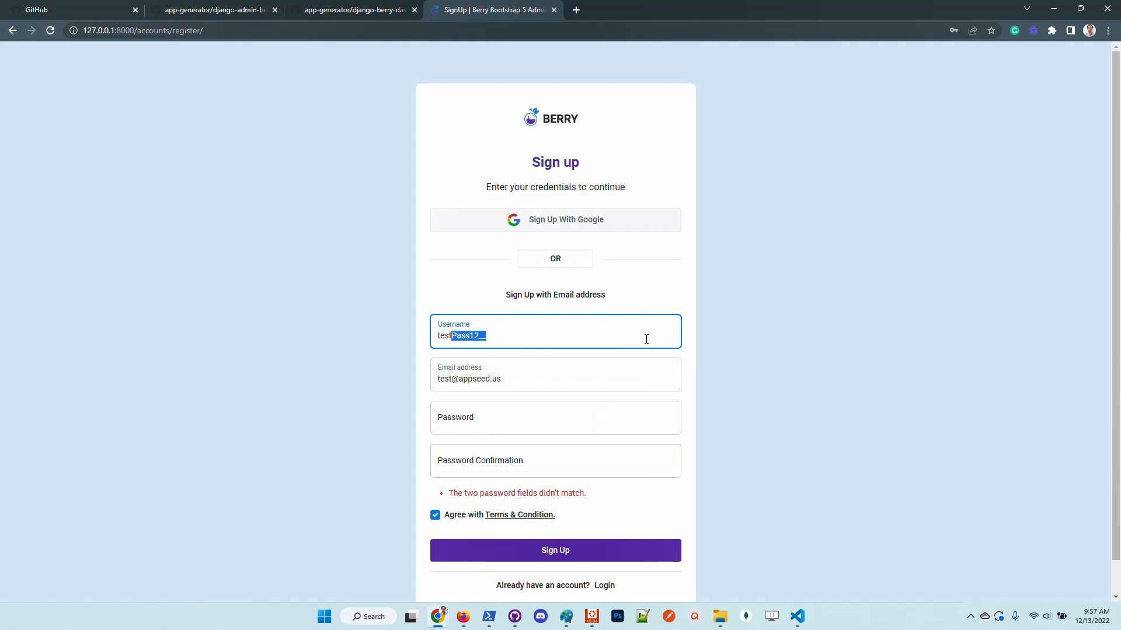
click(555, 460)
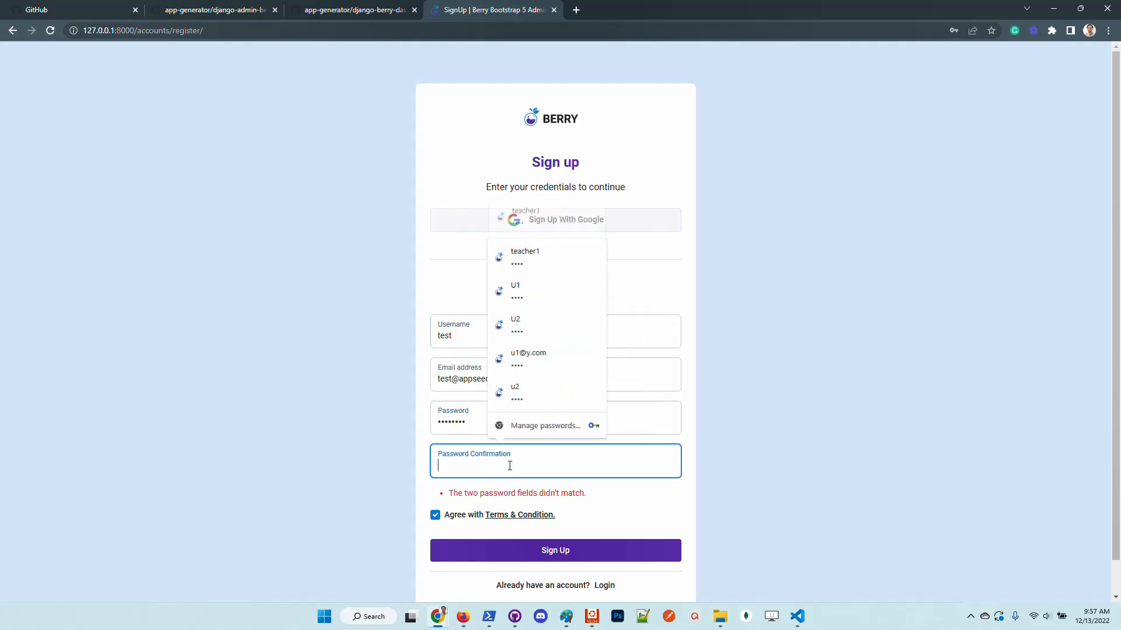
click(555, 550)
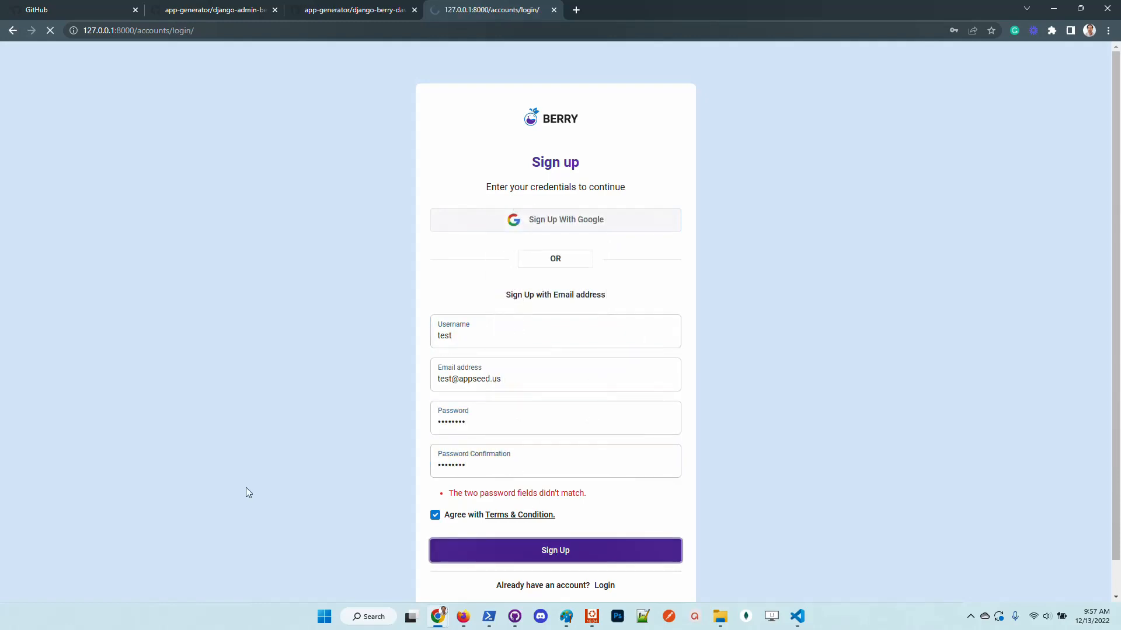
- Sign in as the 'test' account to reach the Berry Dashboard home
click(604, 585)
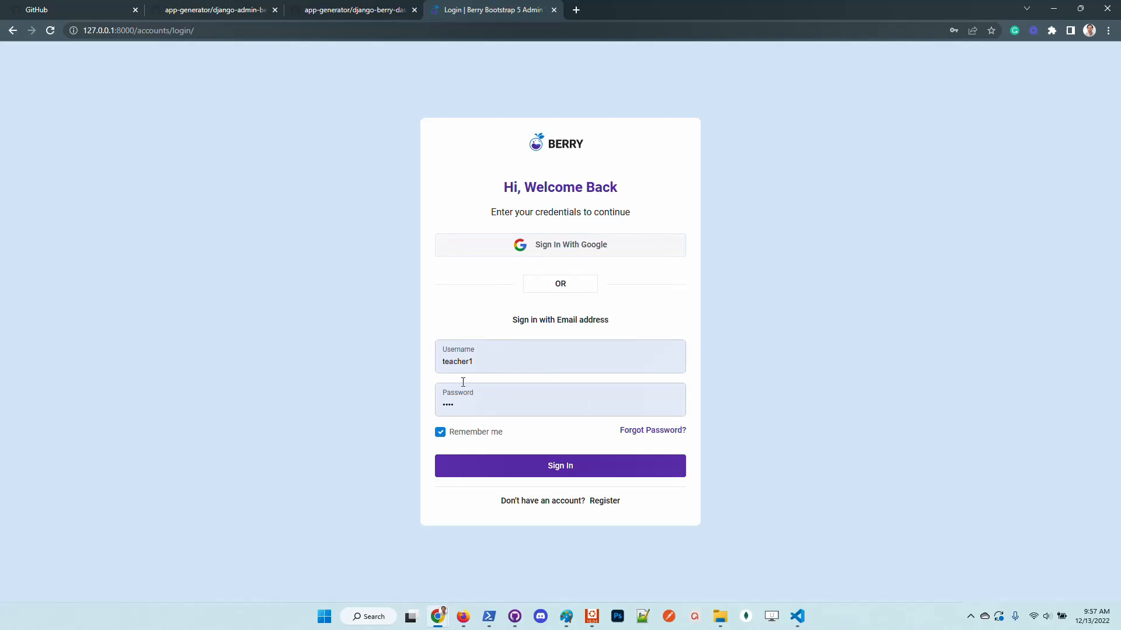
text(test)
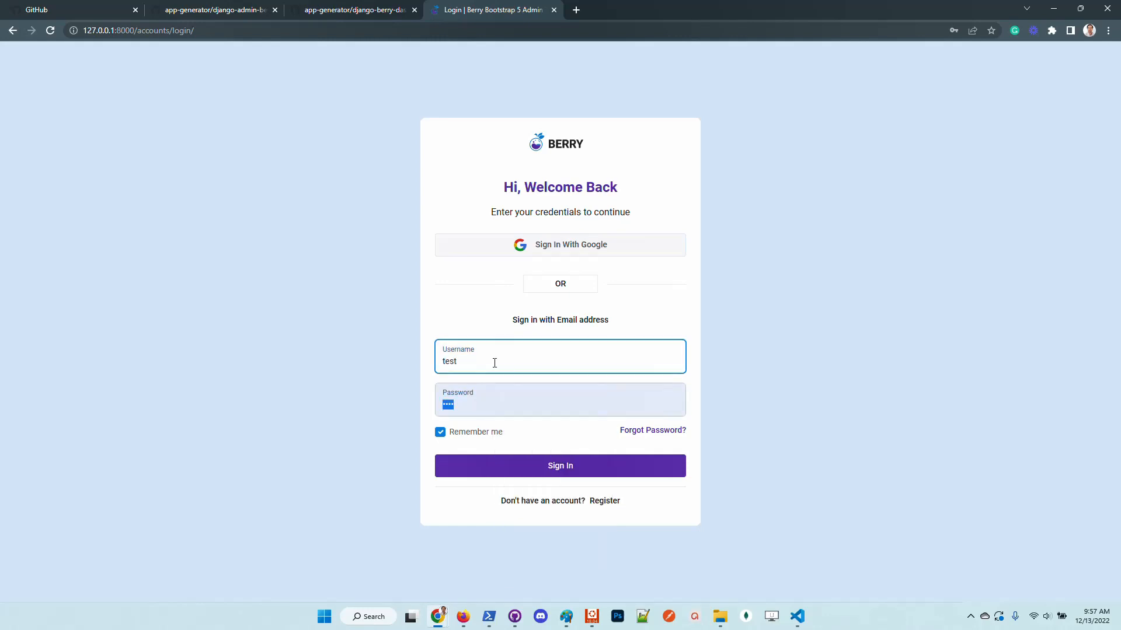
click(560, 465)
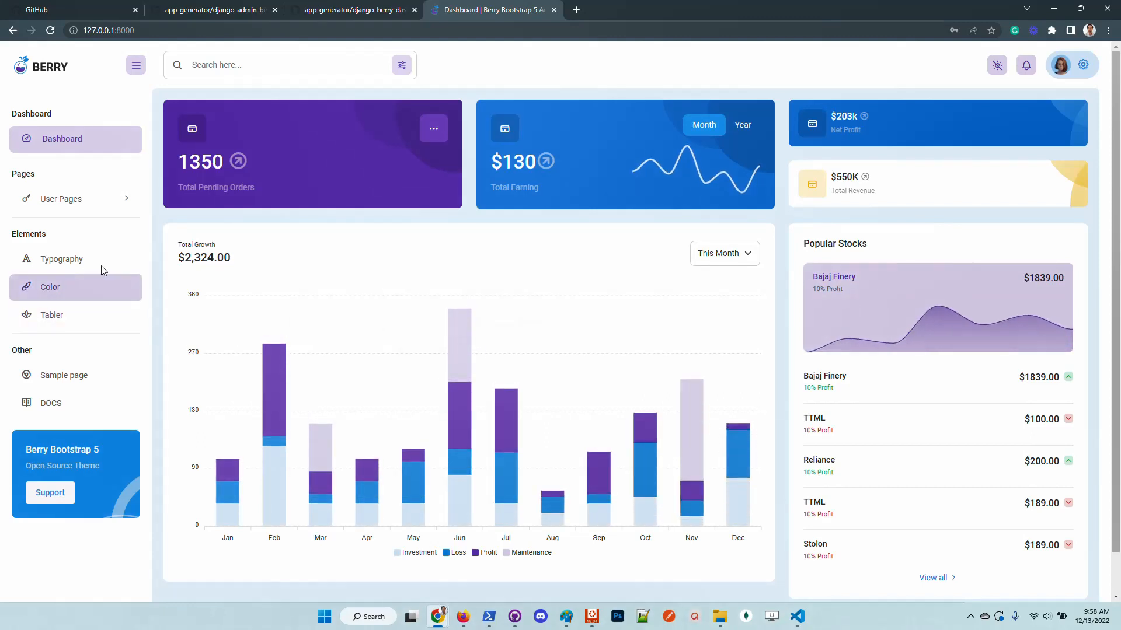
mouse_move(61, 258)
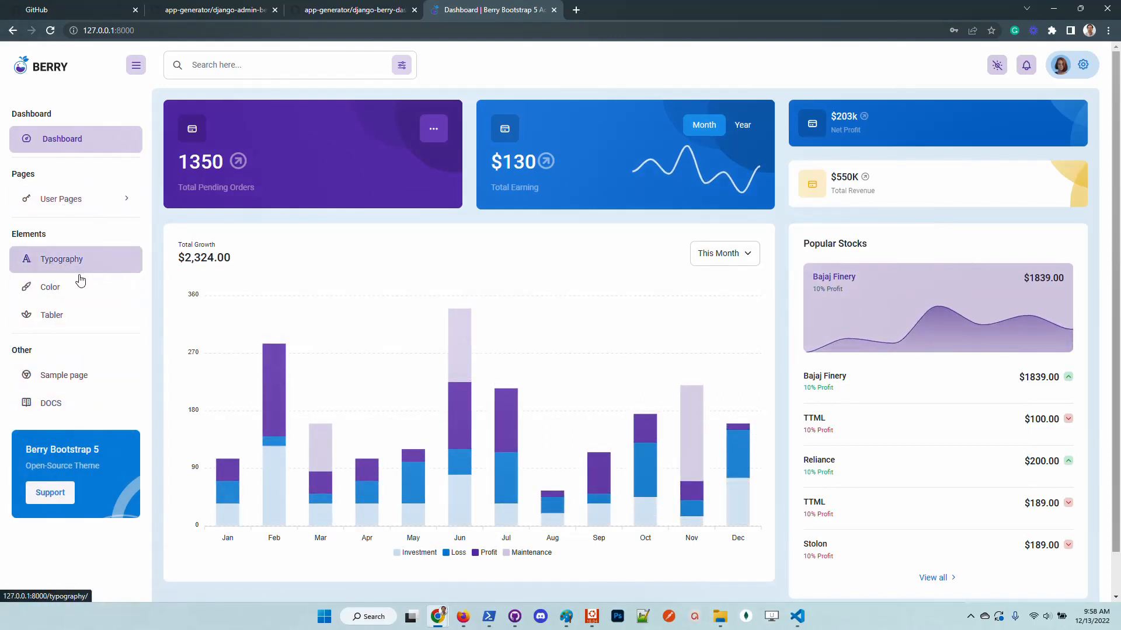
mouse_move(80, 268)
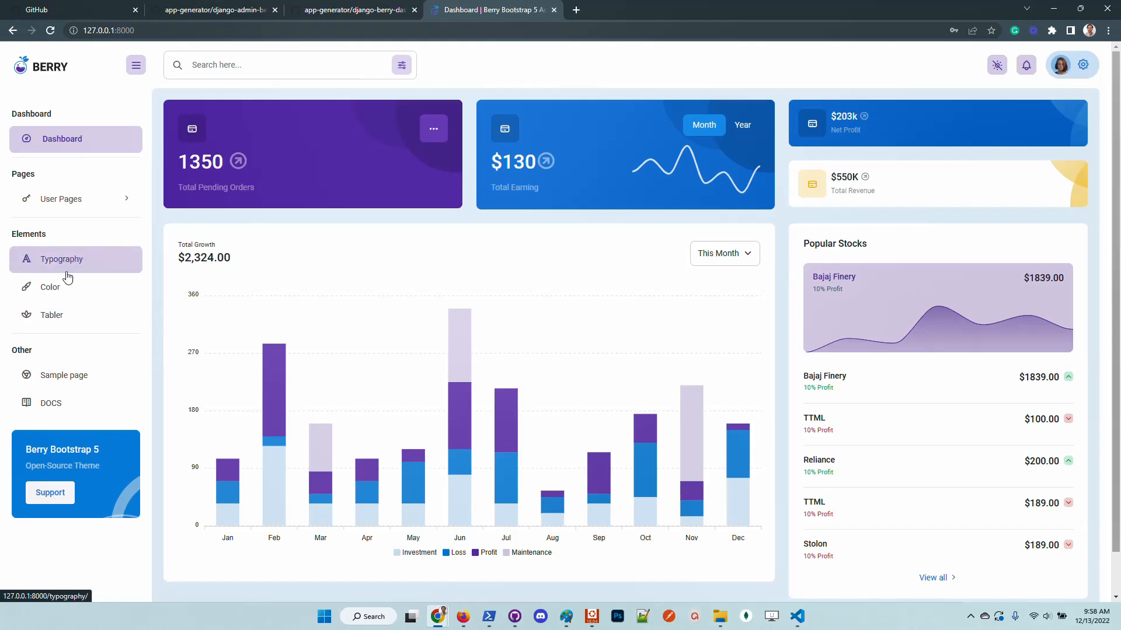
- Visit the Color page, return to the dashboard and switch it to the dark theme
click(50, 287)
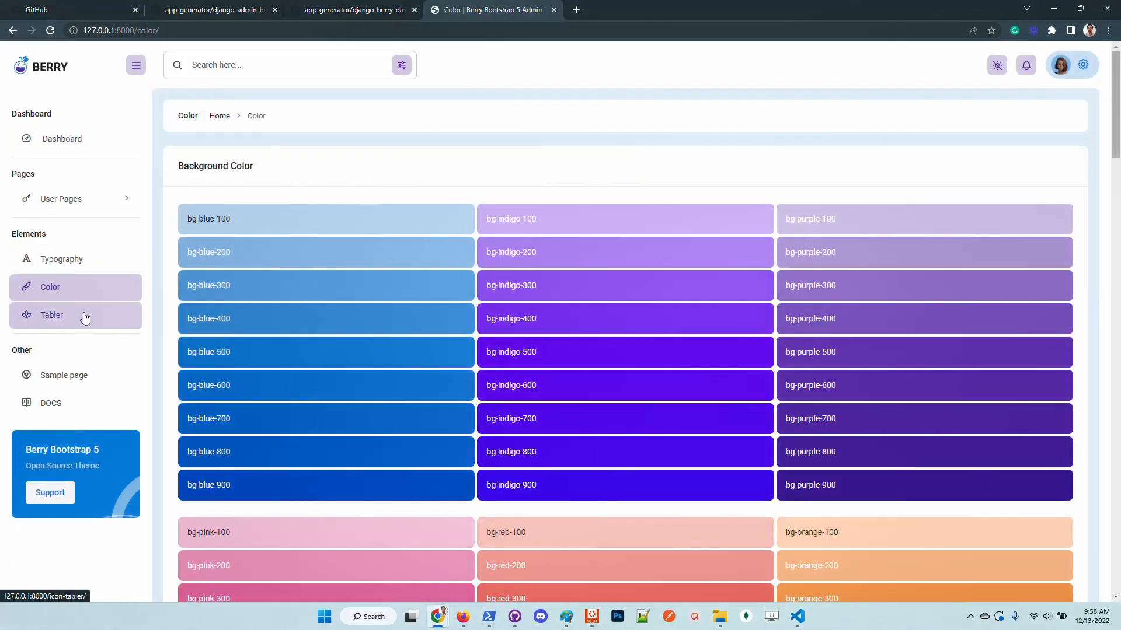
mouse_move(391, 276)
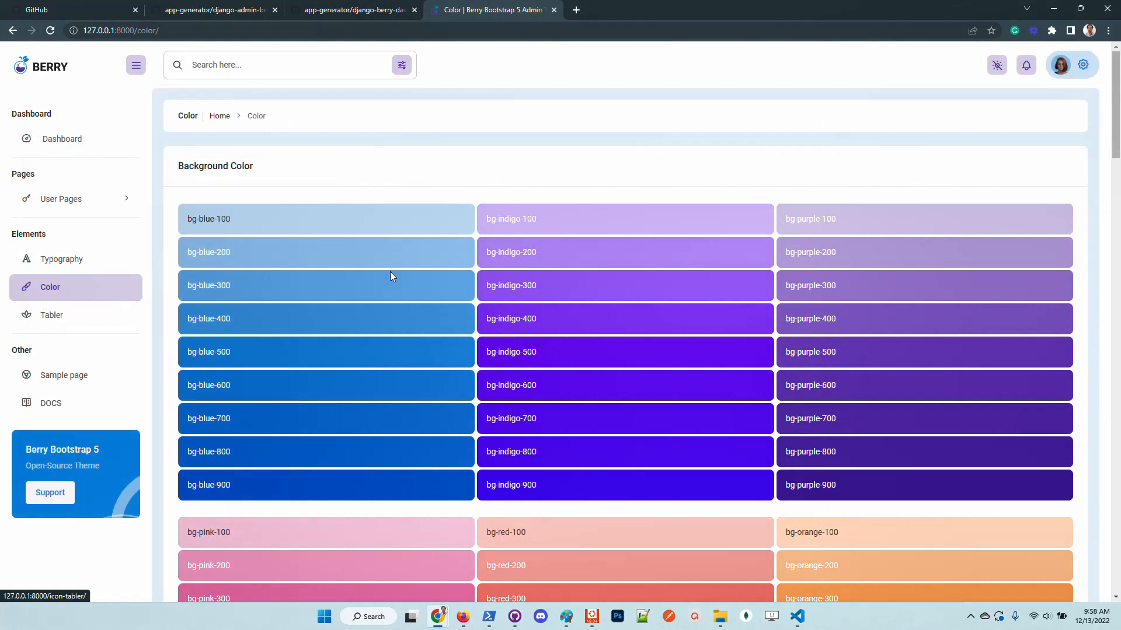
click(62, 139)
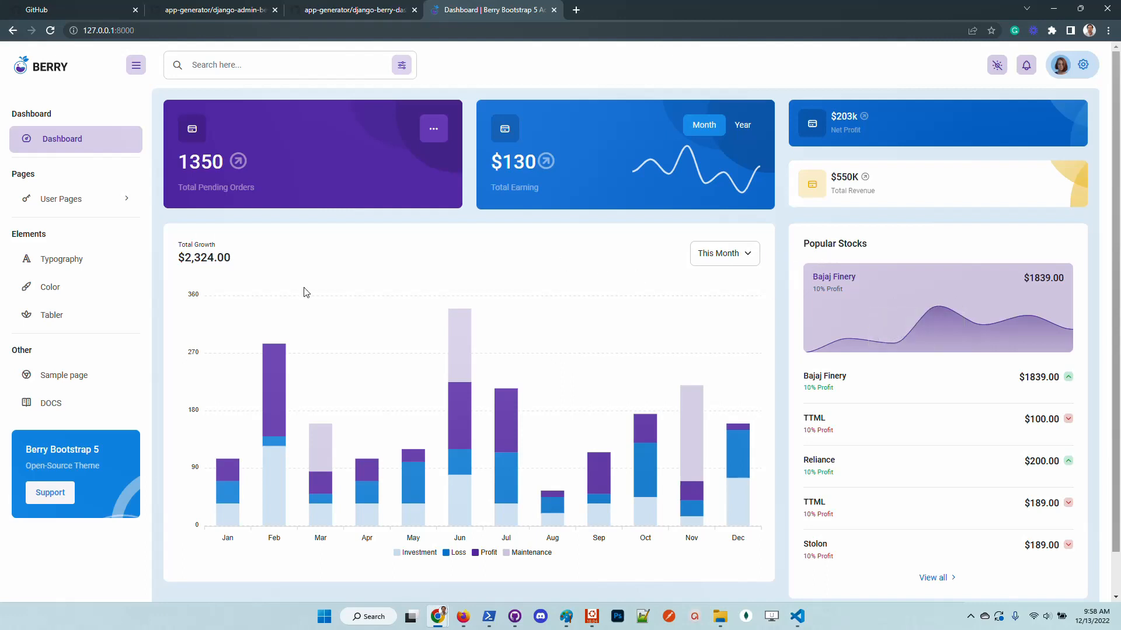
mouse_move(488, 373)
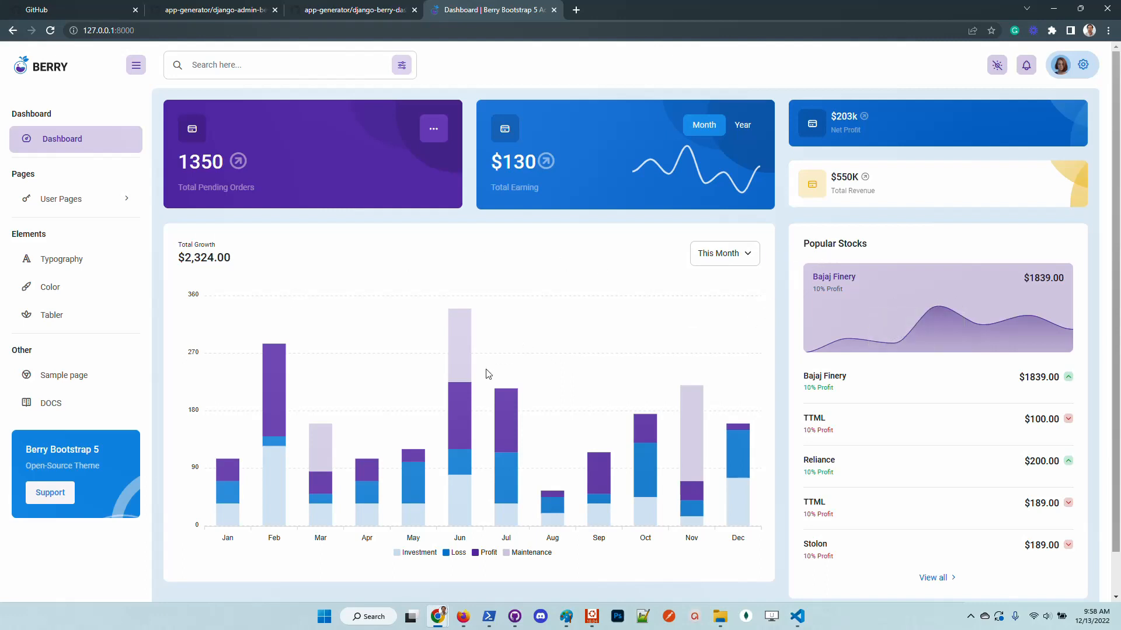
mouse_move(64, 374)
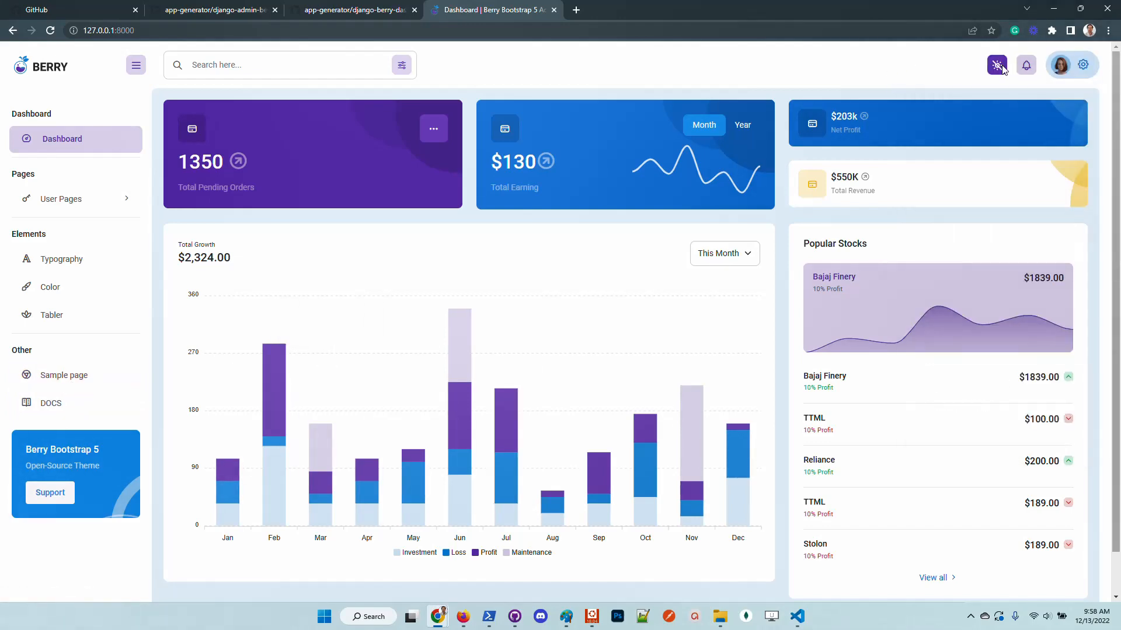
click(996, 65)
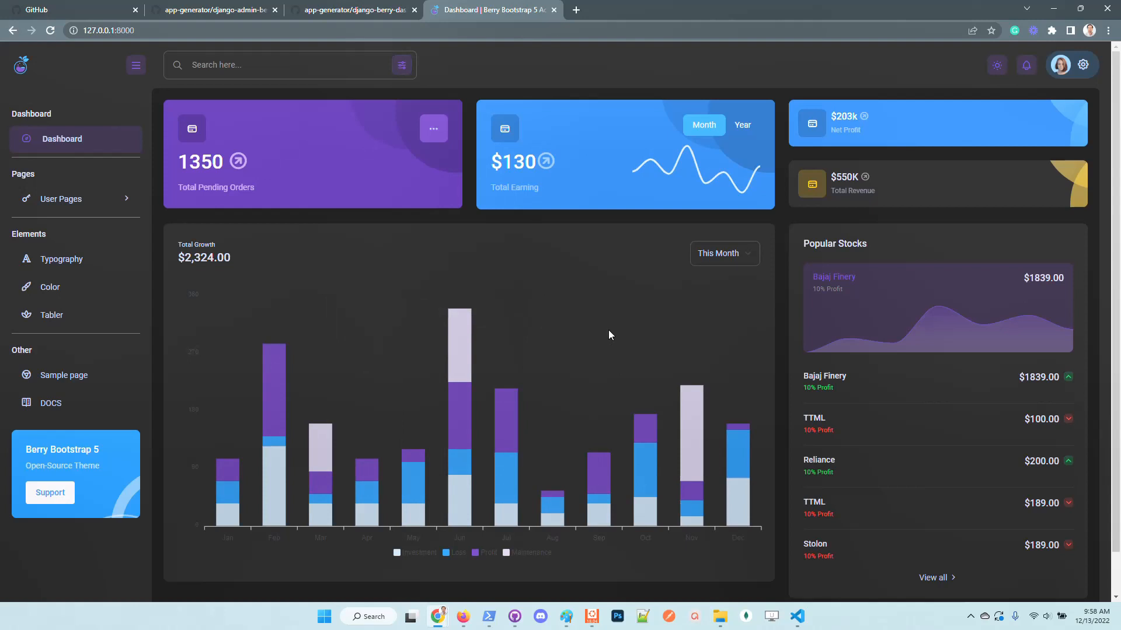
mouse_move(231, 335)
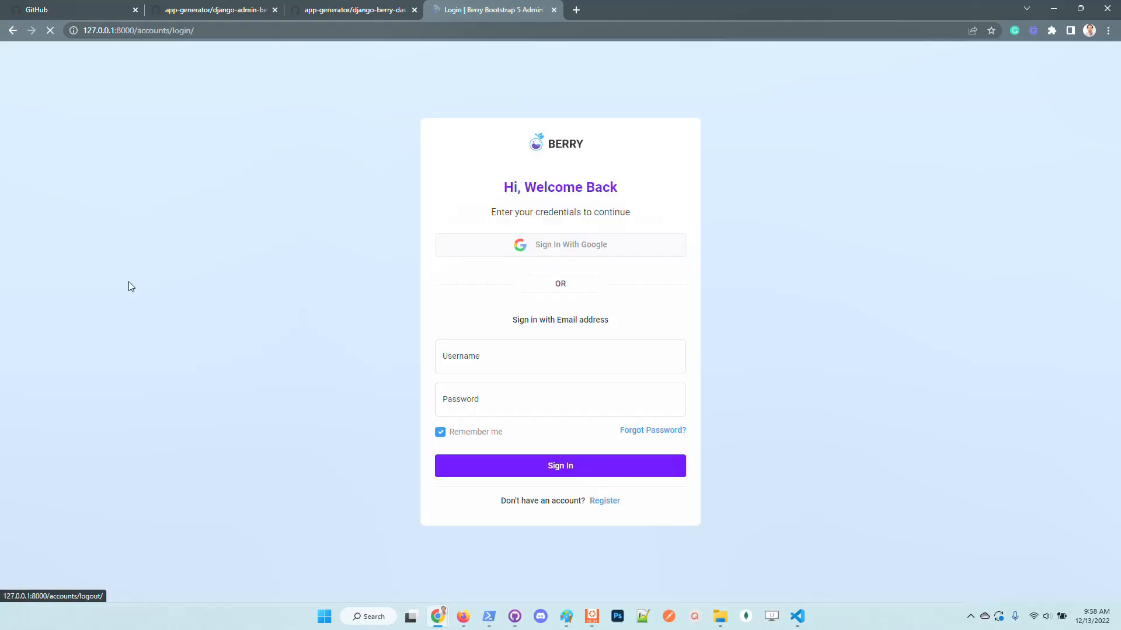
- Sign in as the admin account and show the Django Users list
click(560, 356)
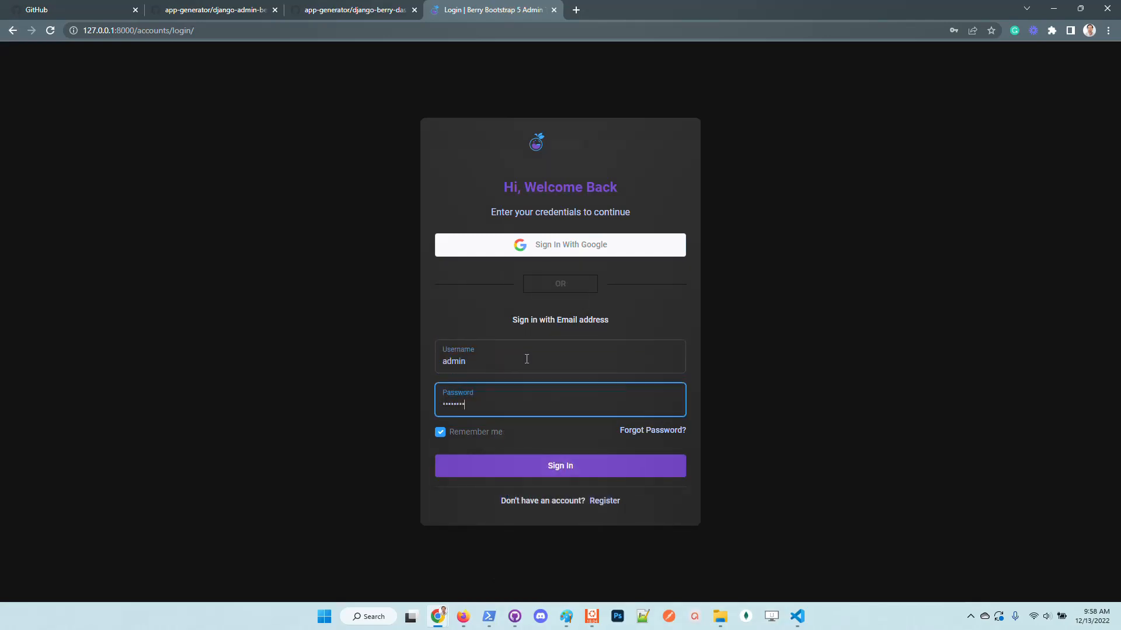
click(560, 465)
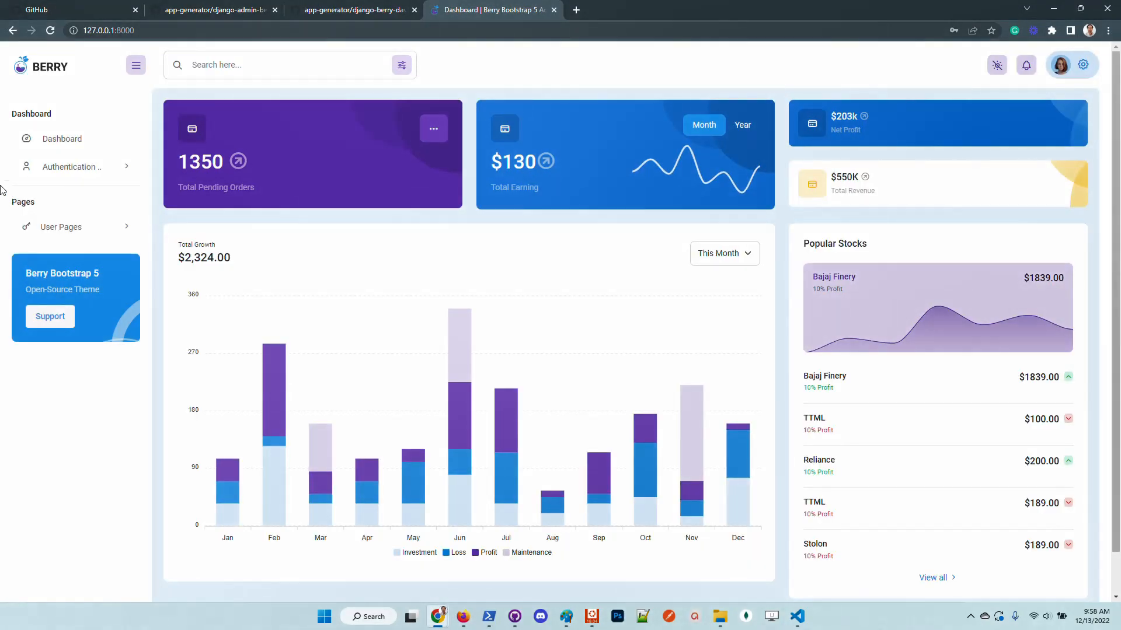
click(70, 167)
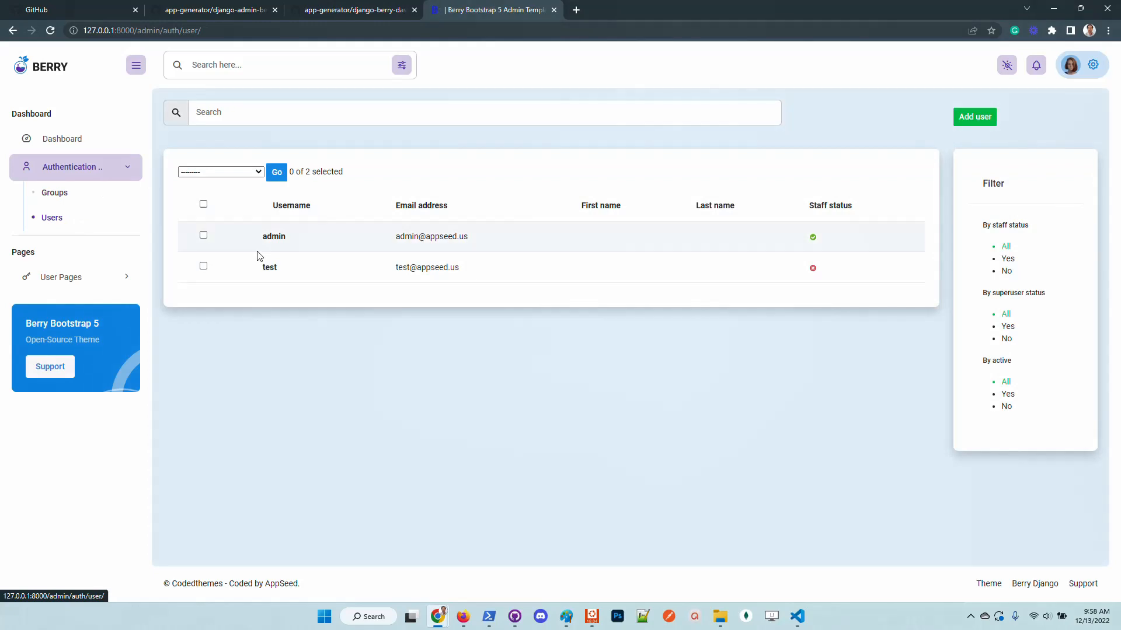
- Review the admin user's change form: password hash, email, permissions and login dates
double_click(441, 237)
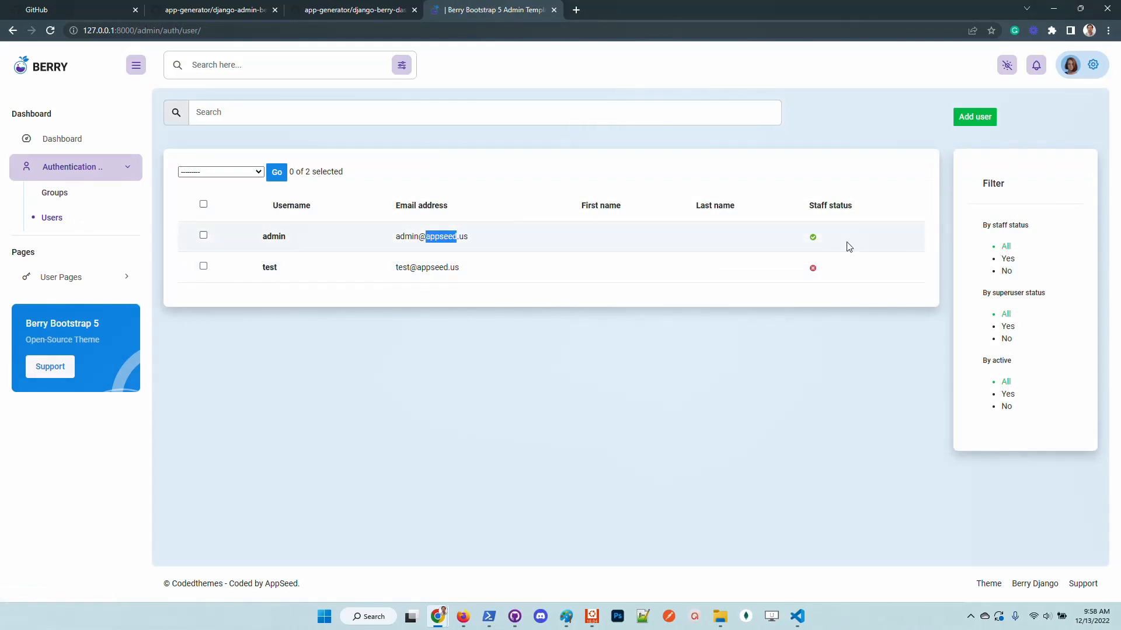
click(273, 236)
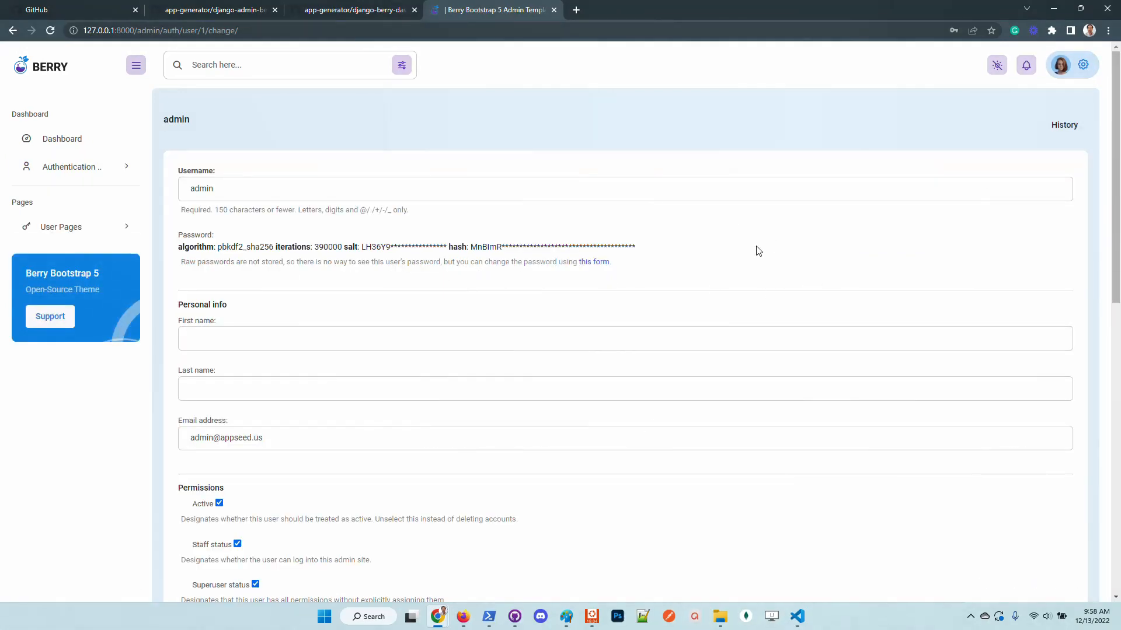
scroll(down, 3)
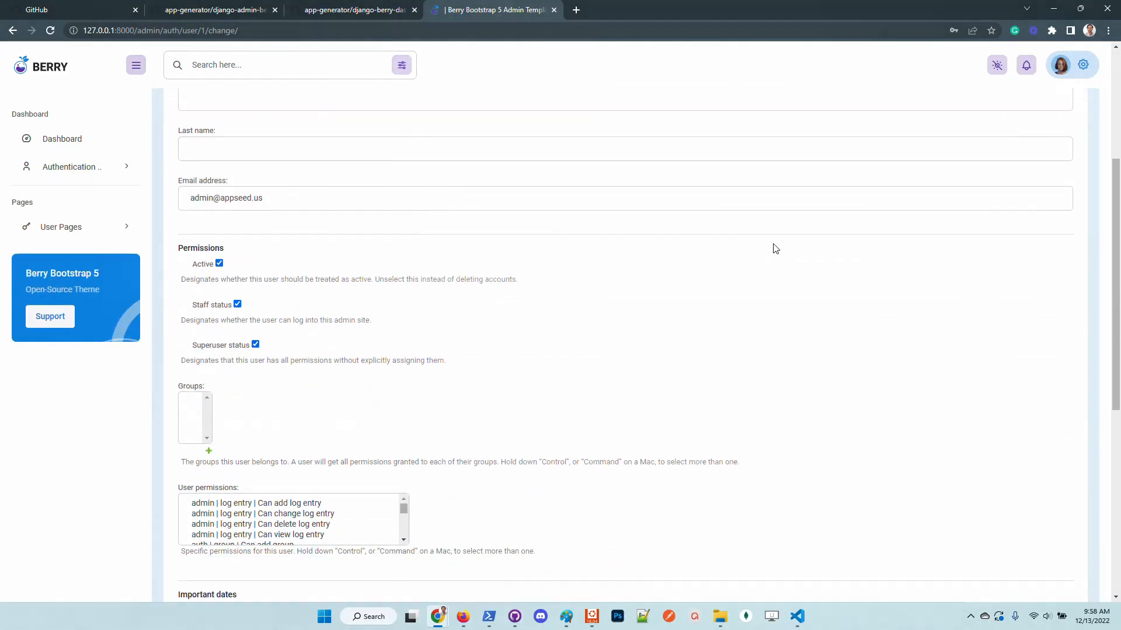
scroll(down, 3)
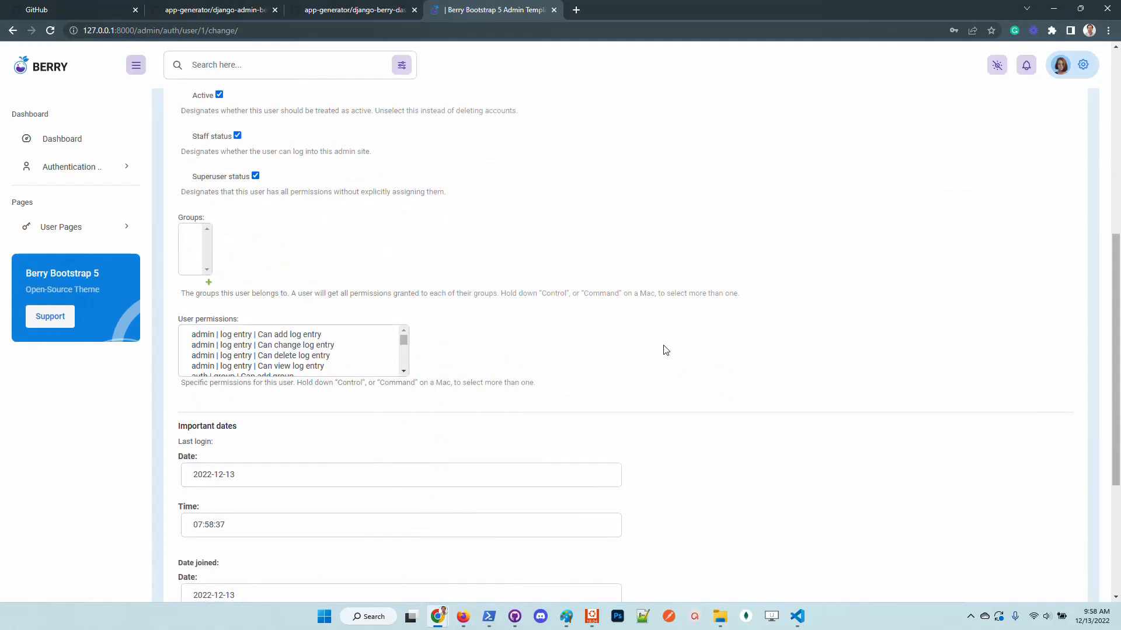
mouse_move(886, 297)
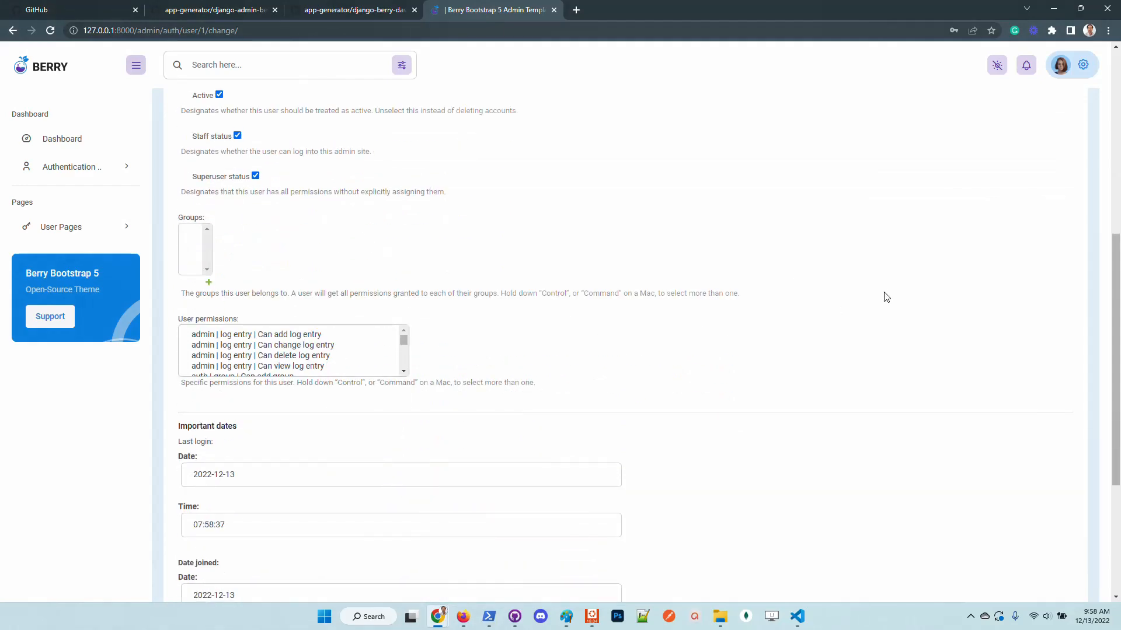
scroll(up, 3)
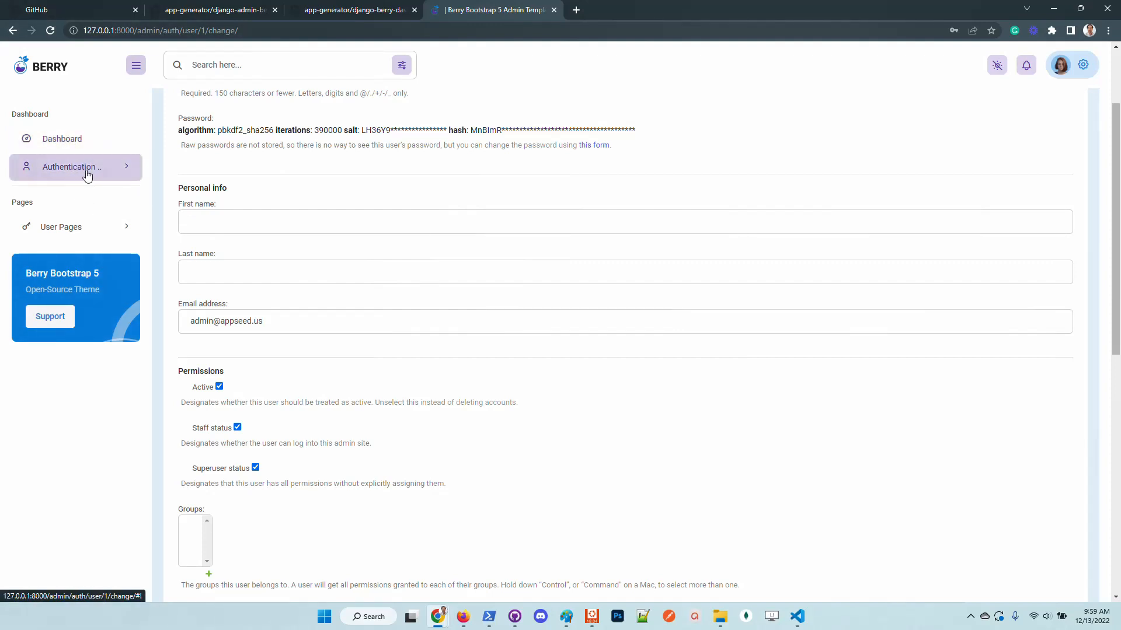
mouse_move(974, 127)
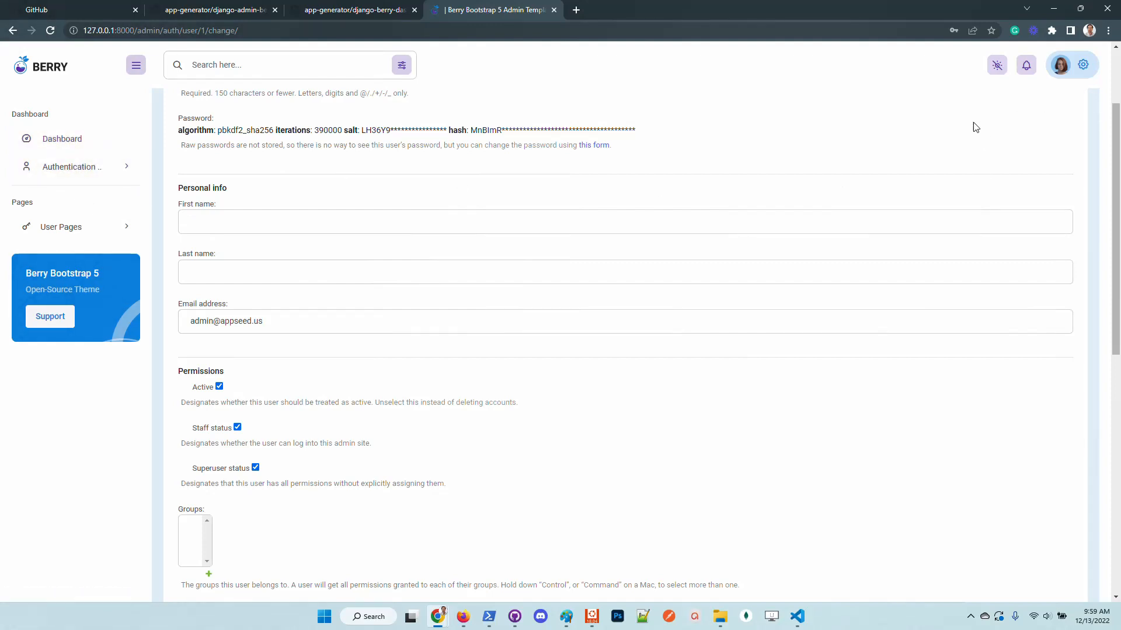
mouse_move(958, 119)
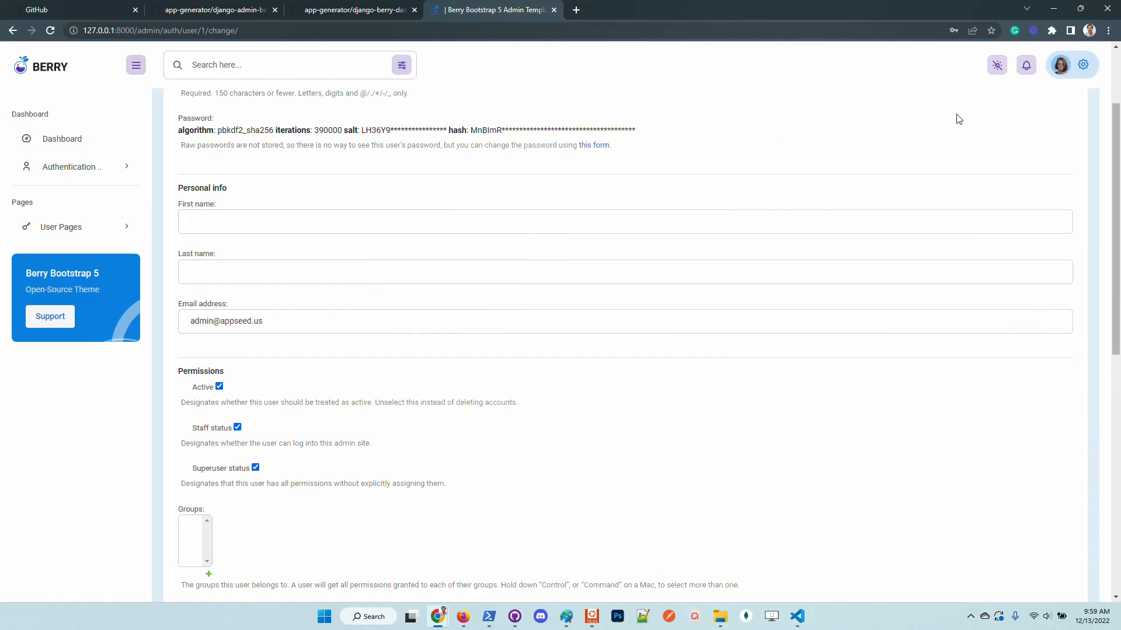
mouse_move(636, 116)
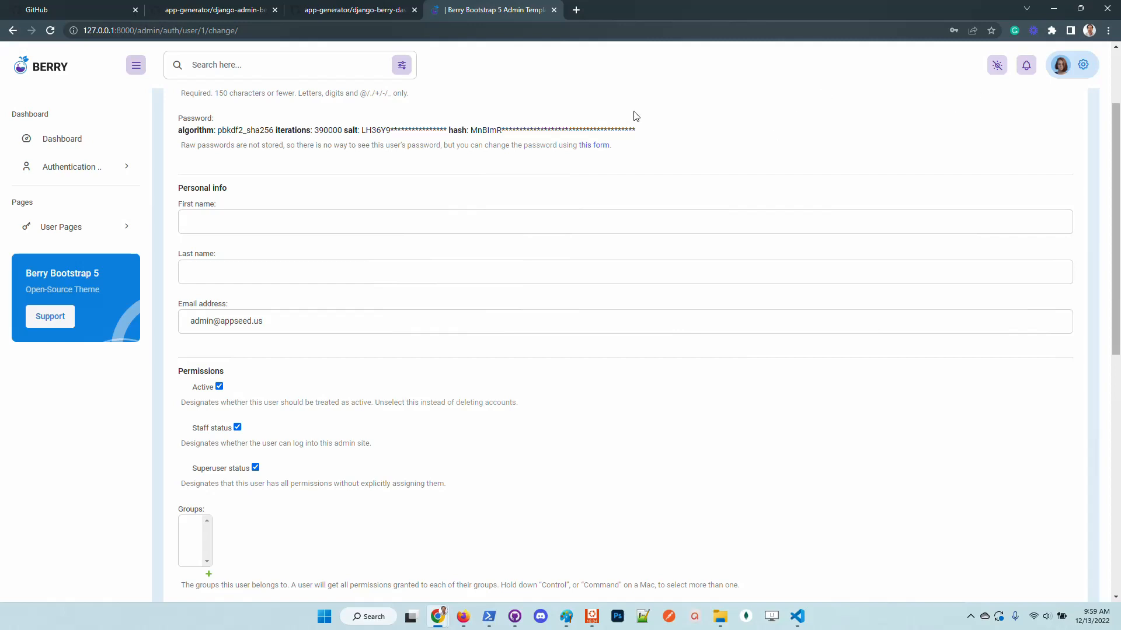
- Log out of the admin from the profile menu and load the site root 127.0.0.1:8000/
click(62, 139)
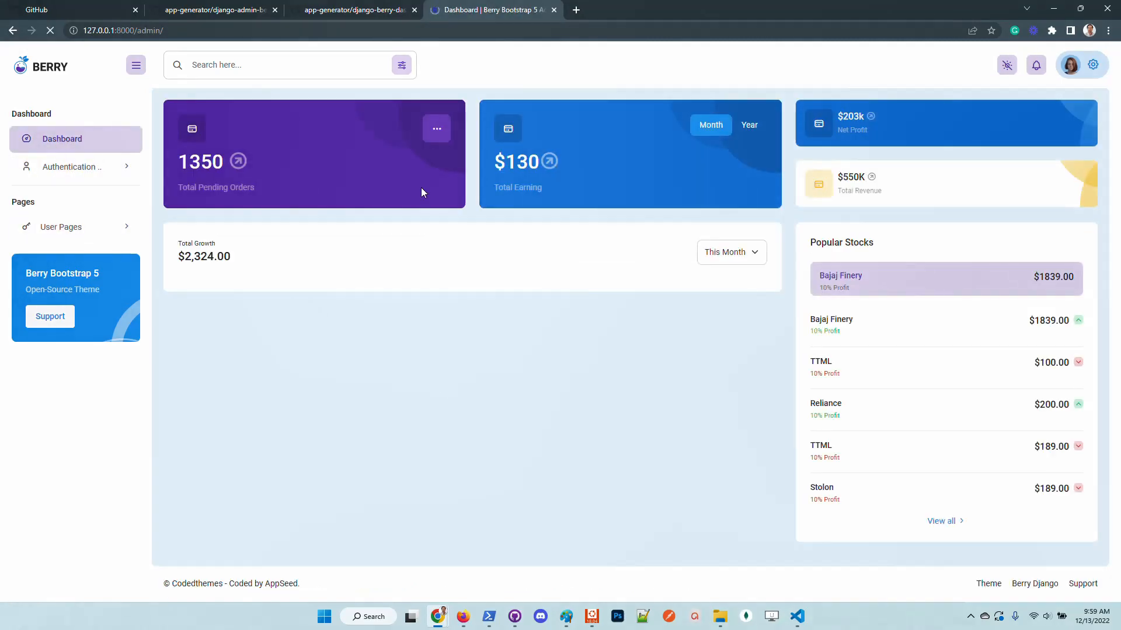
click(1070, 65)
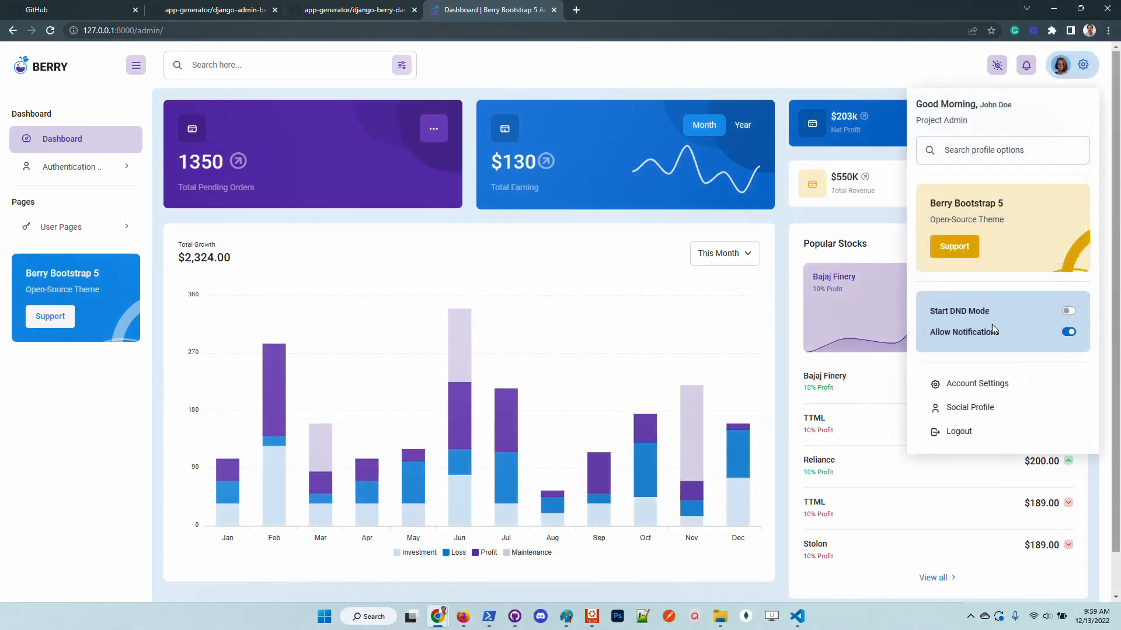
click(958, 431)
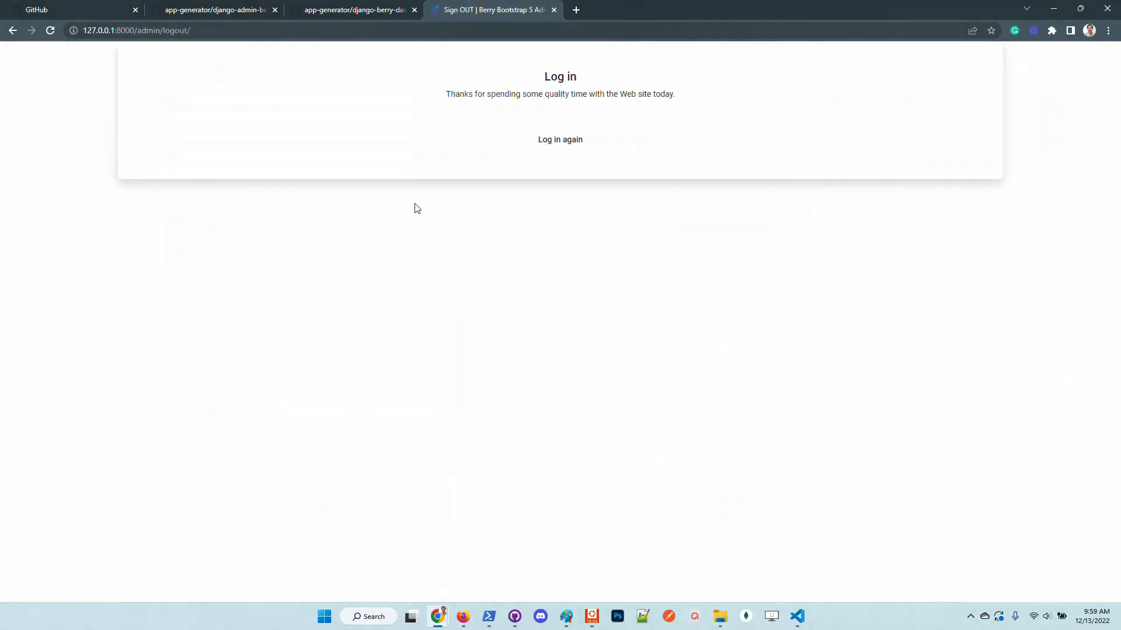
click(560, 140)
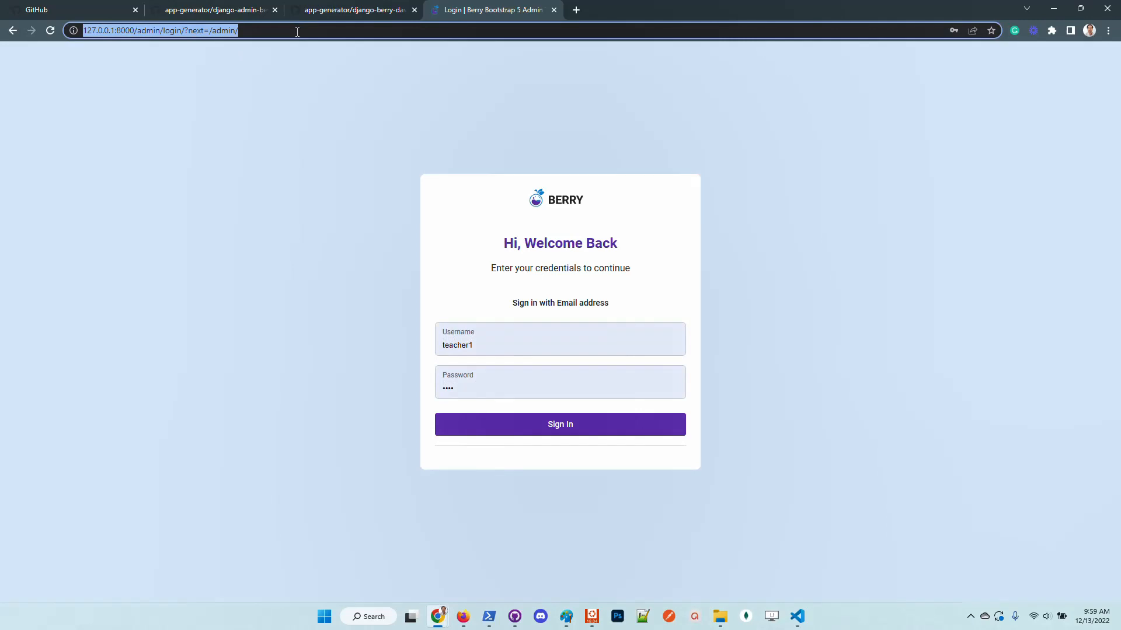
text(127.0.0.1:8000/)
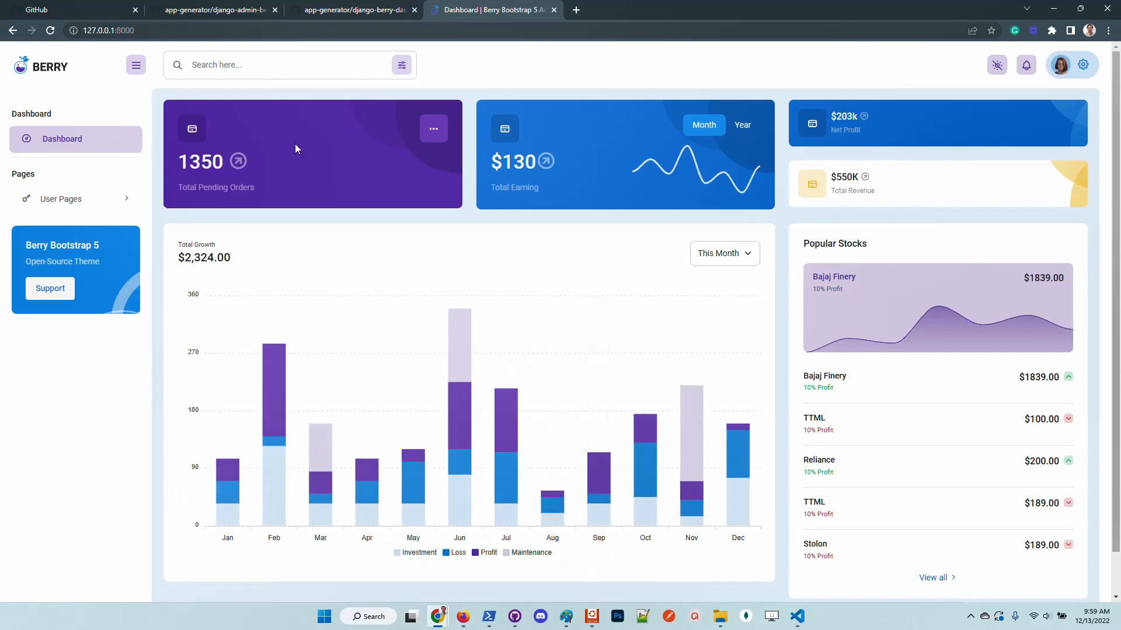
- View the django-admin-berry PyPI page from the repo's About link, then return to the repo
click(211, 10)
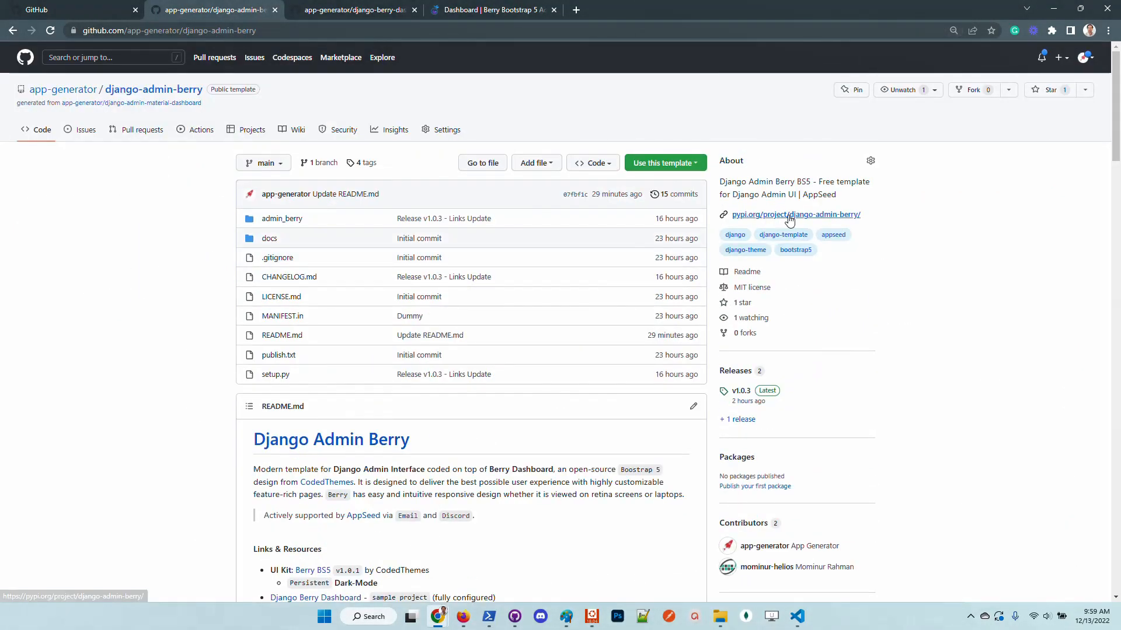
click(795, 214)
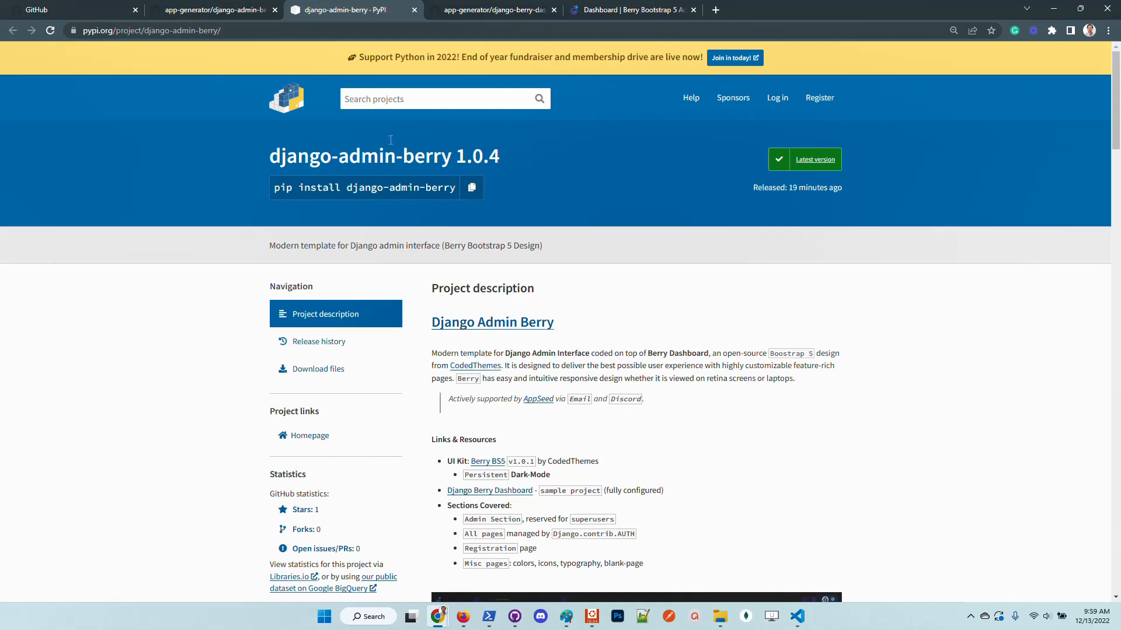
click(211, 9)
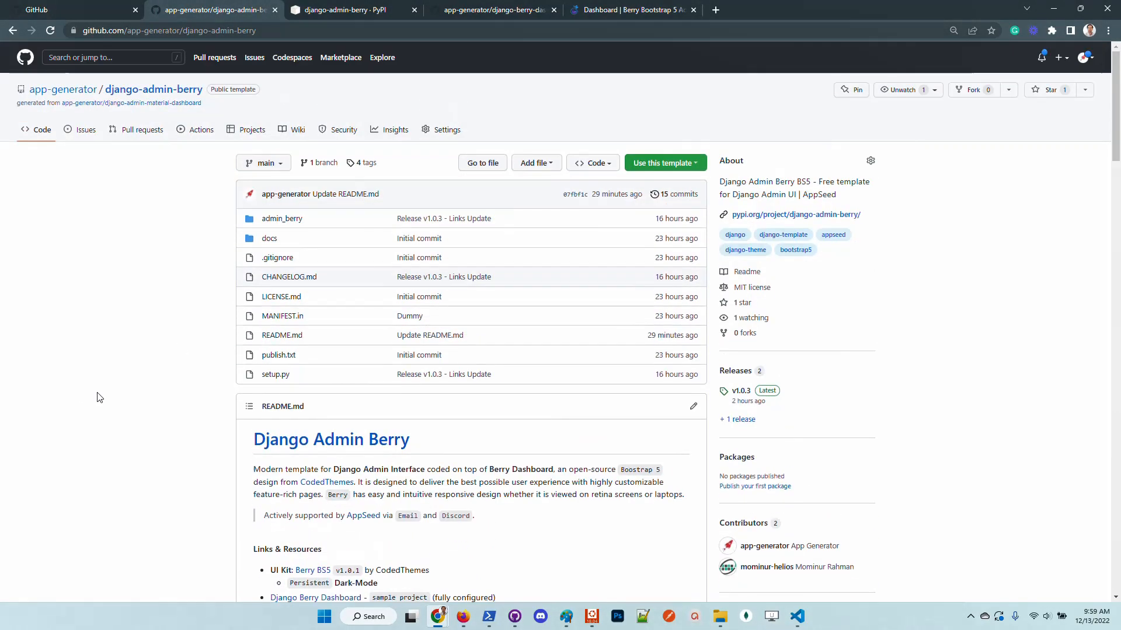
mouse_move(280, 296)
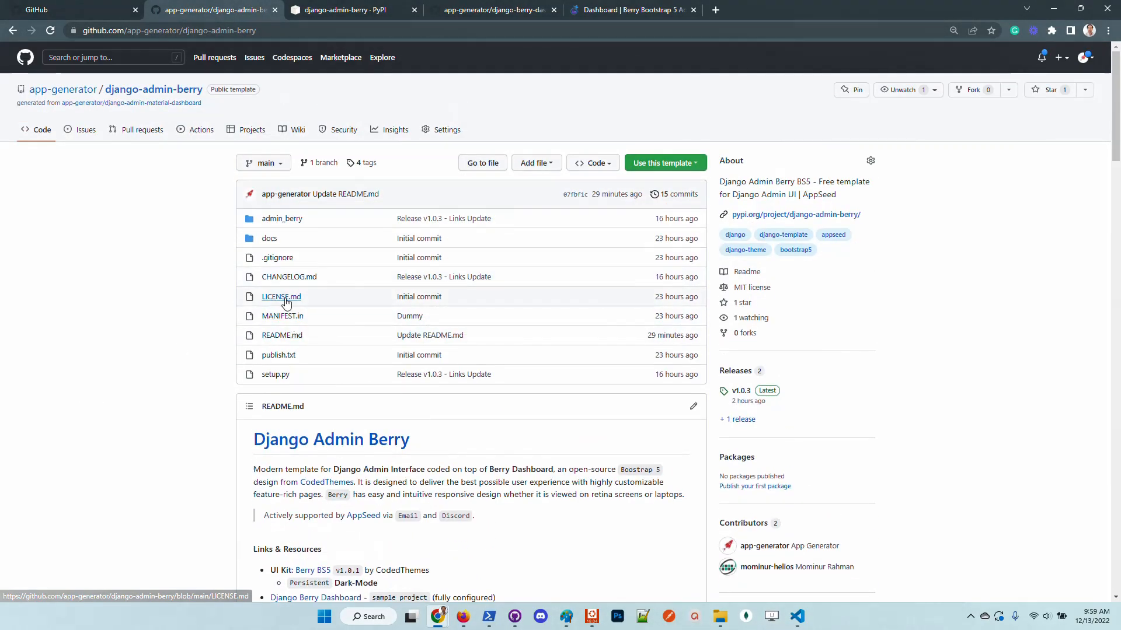
mouse_move(446, 321)
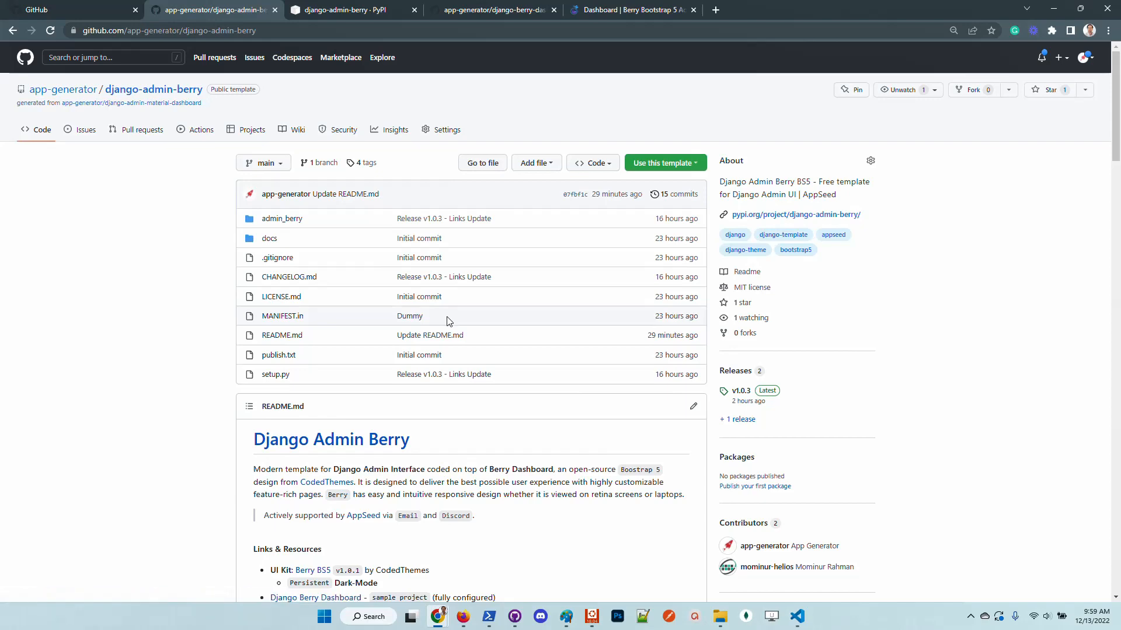
- Scroll the README down to the Sections Covered part
scroll(down, 3)
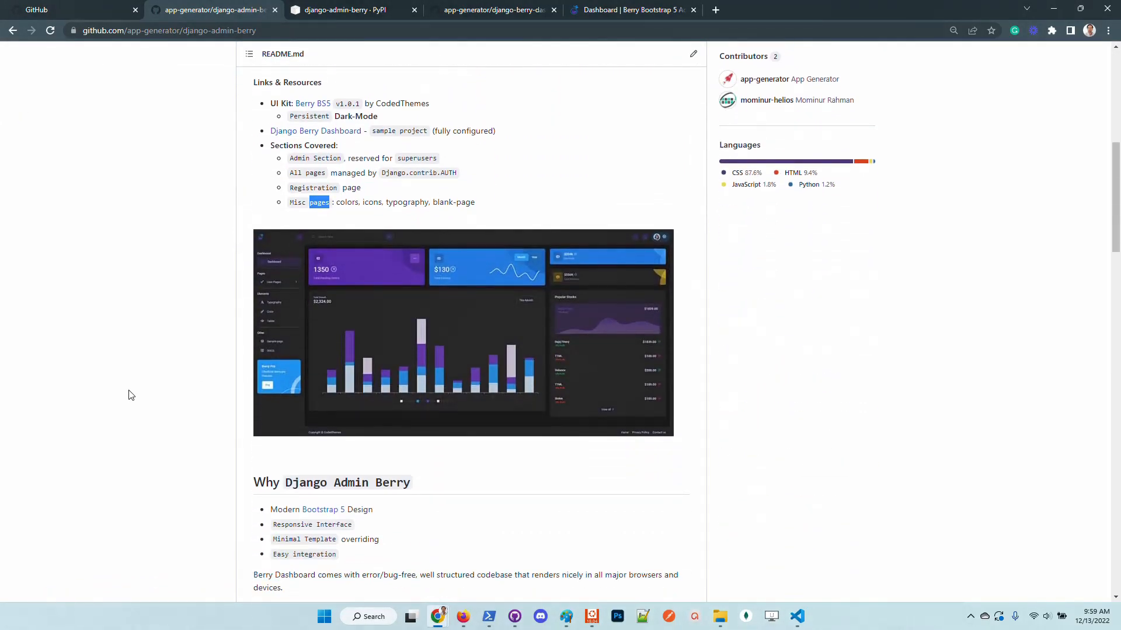
scroll(down, 3)
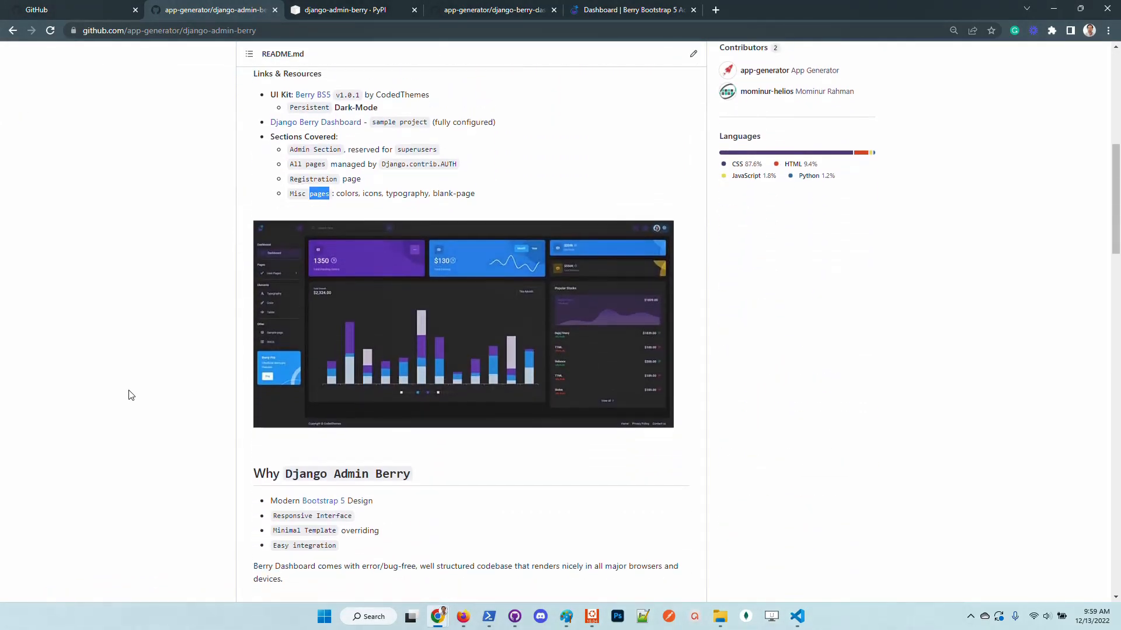
scroll(down, 3)
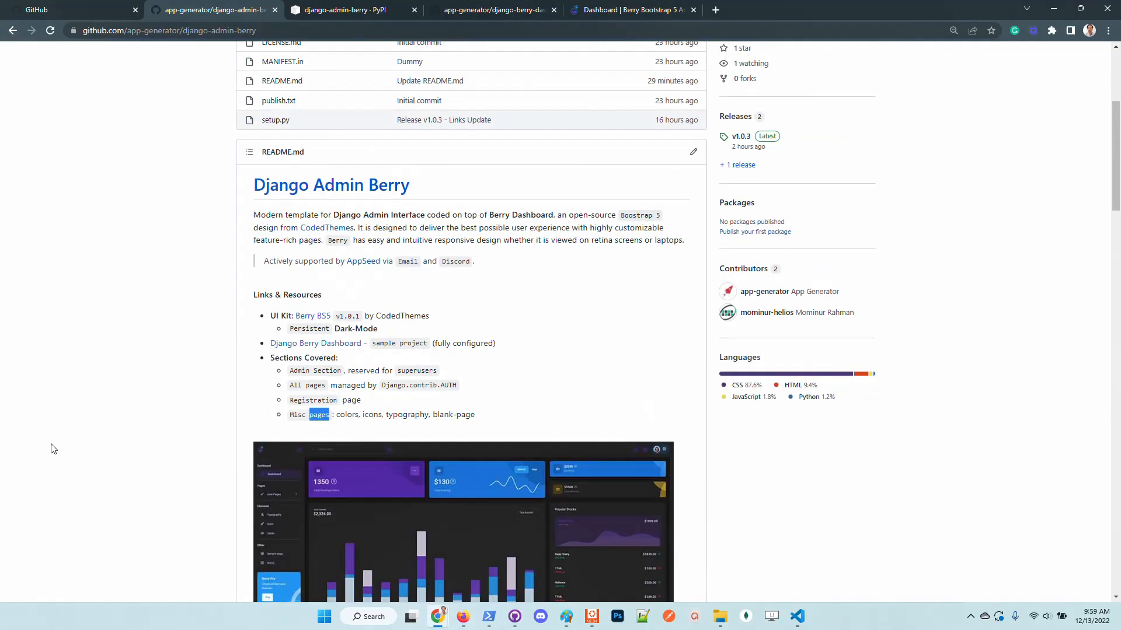
- Open the AppSeed support page in a new tab from the README link, then go to the AppSeed home page
right_click(362, 261)
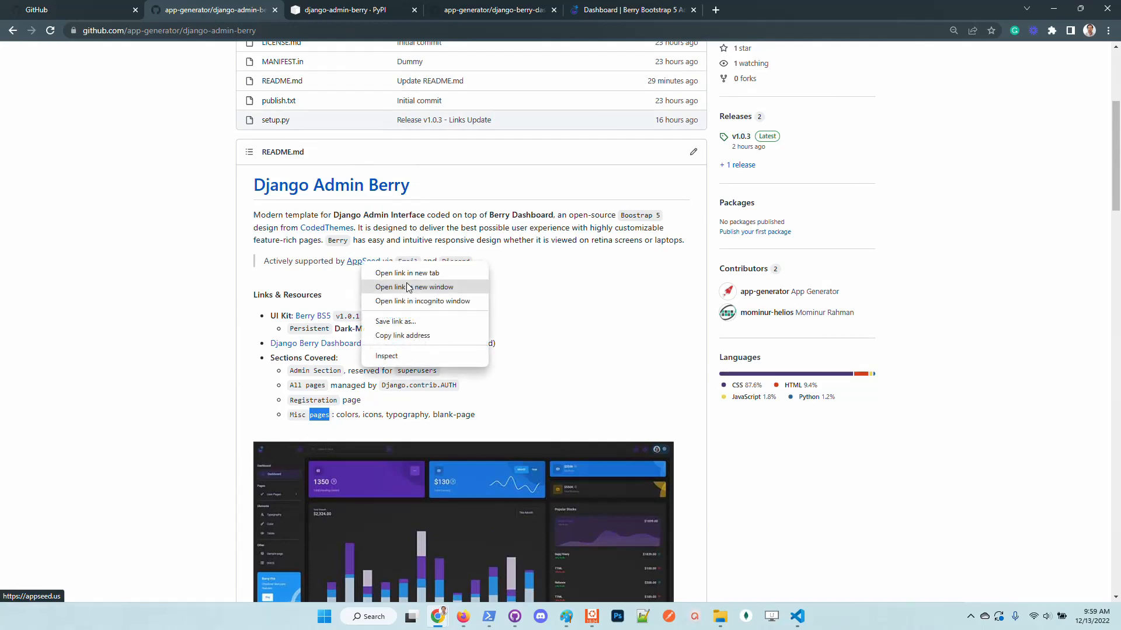
click(414, 286)
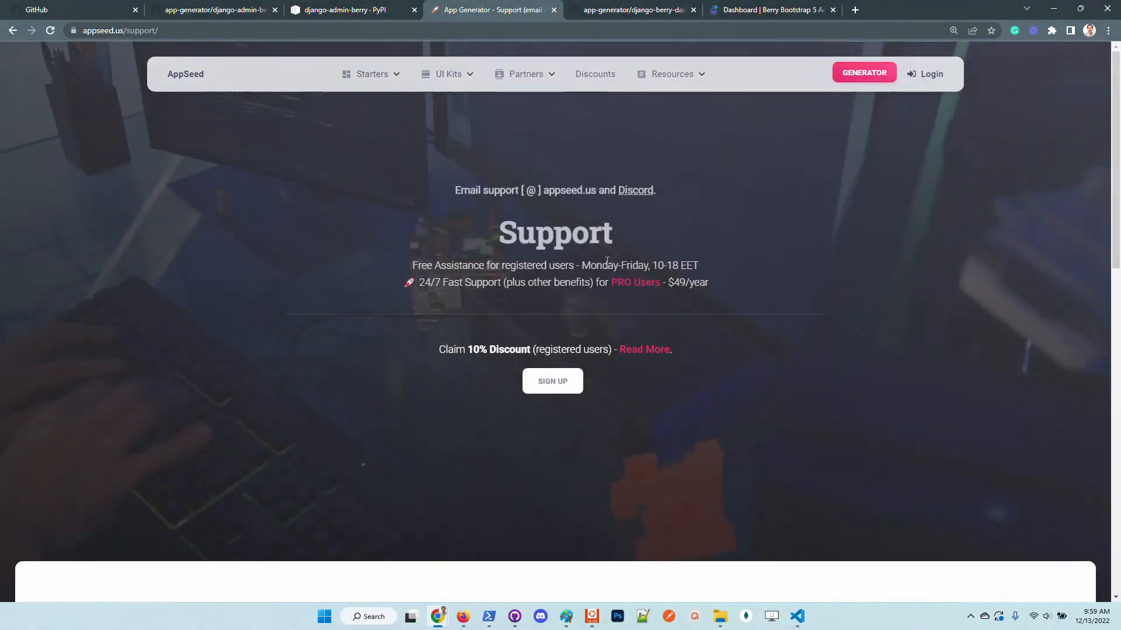
double_click(502, 186)
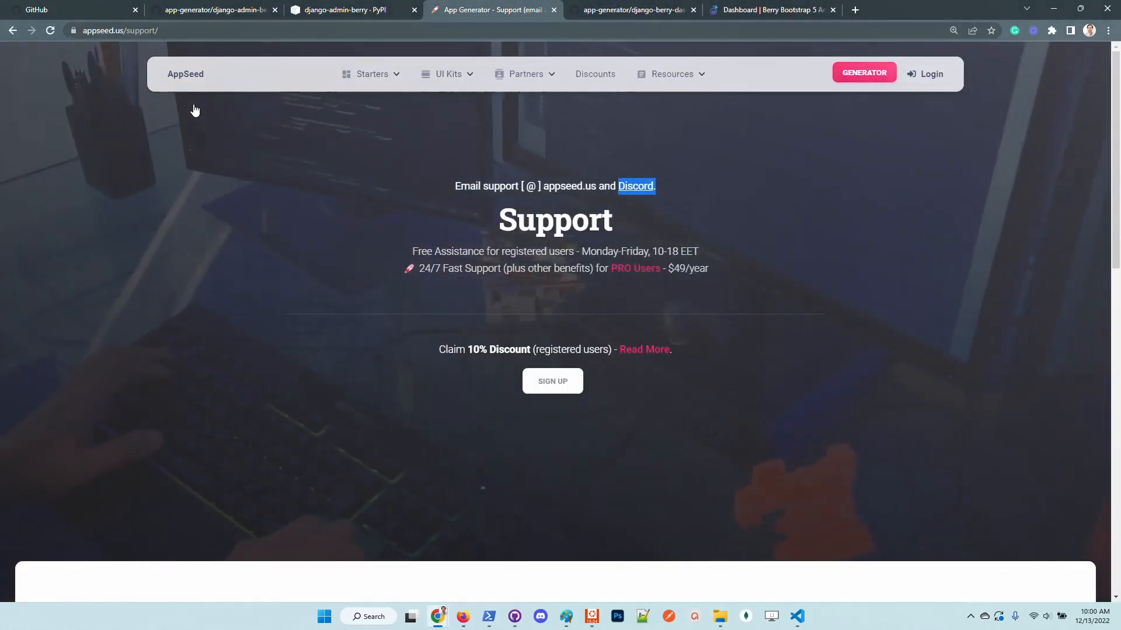
click(185, 73)
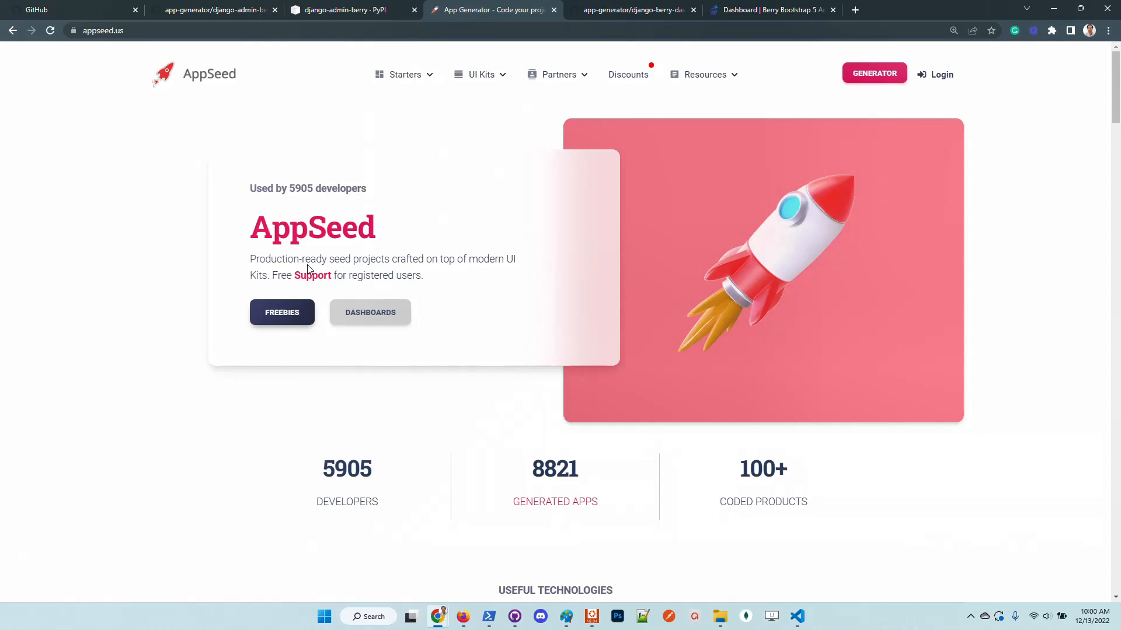
mouse_move(286, 162)
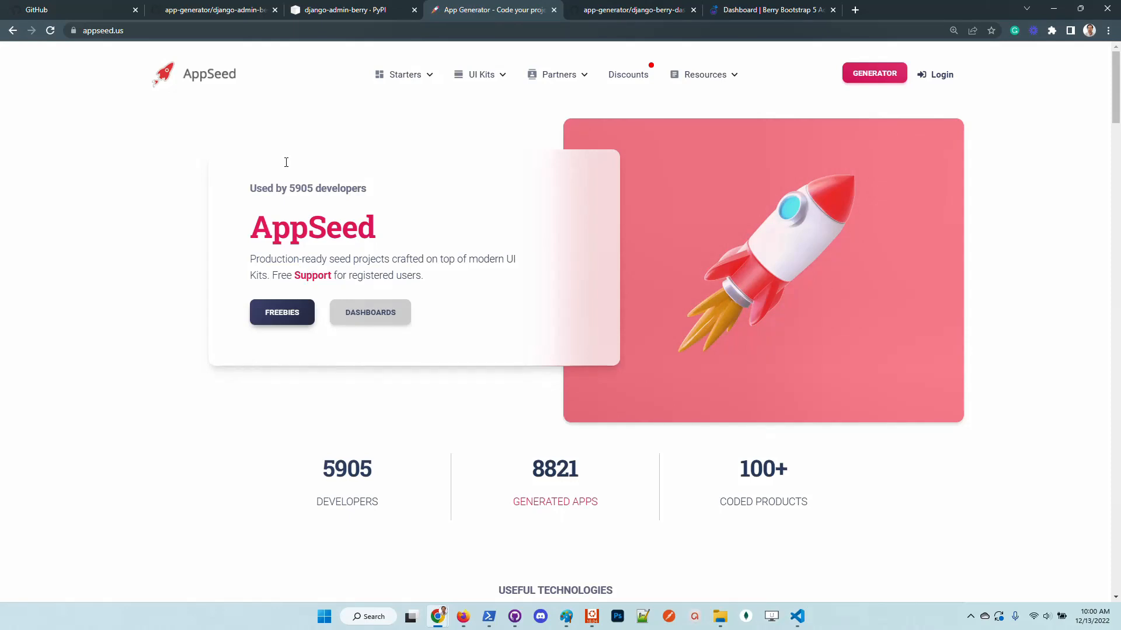
mouse_move(139, 201)
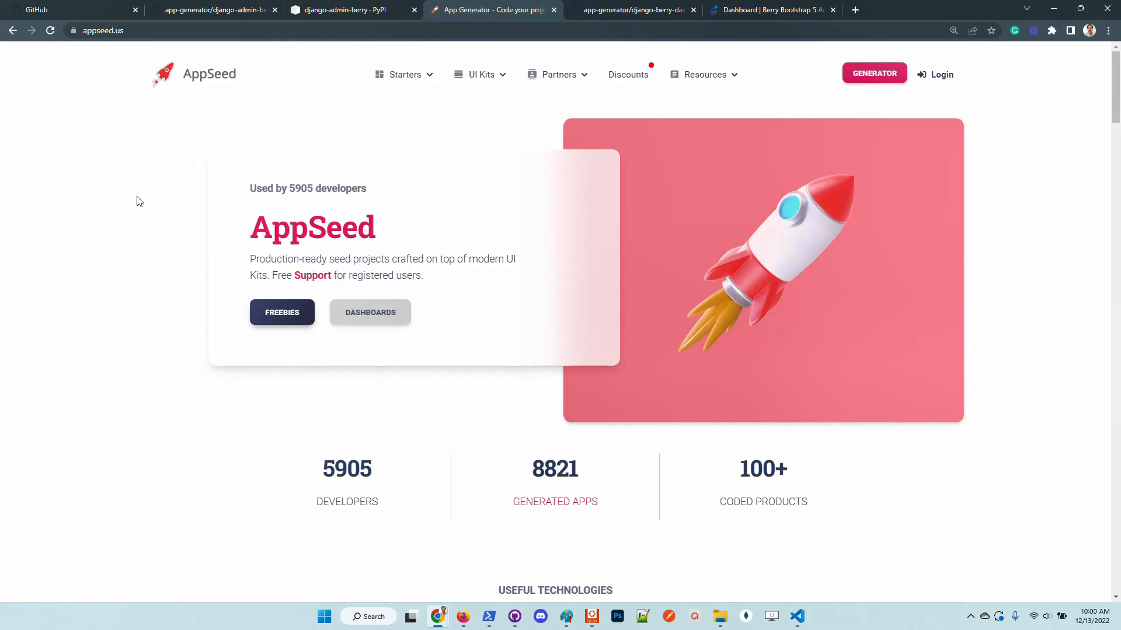
mouse_move(205, 321)
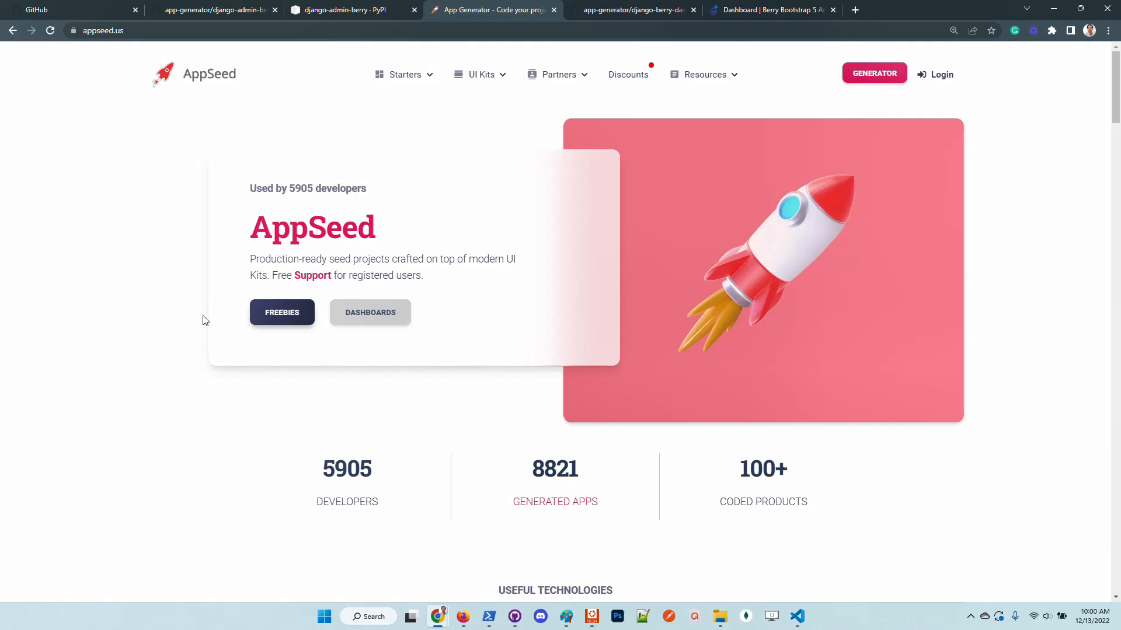
mouse_move(130, 302)
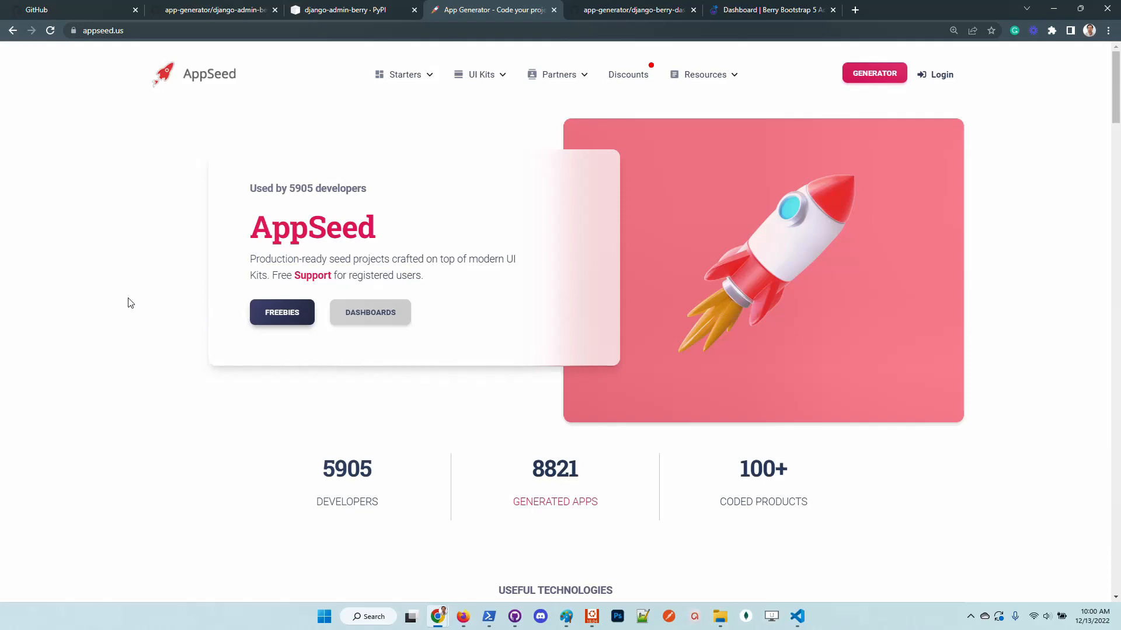
mouse_move(161, 337)
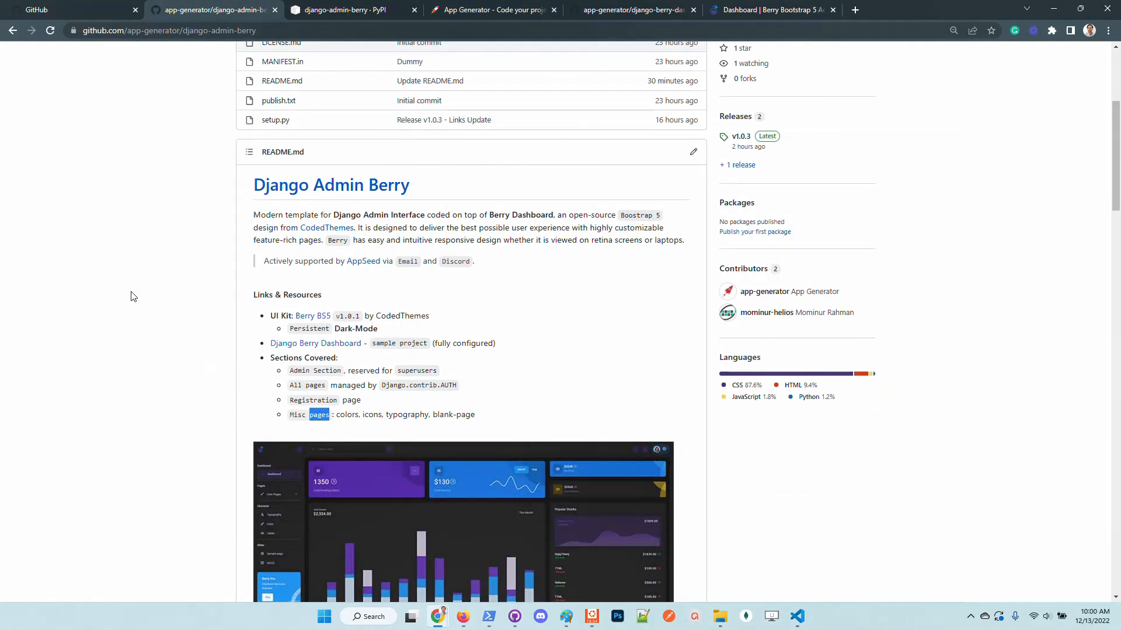
scroll(down, 3)
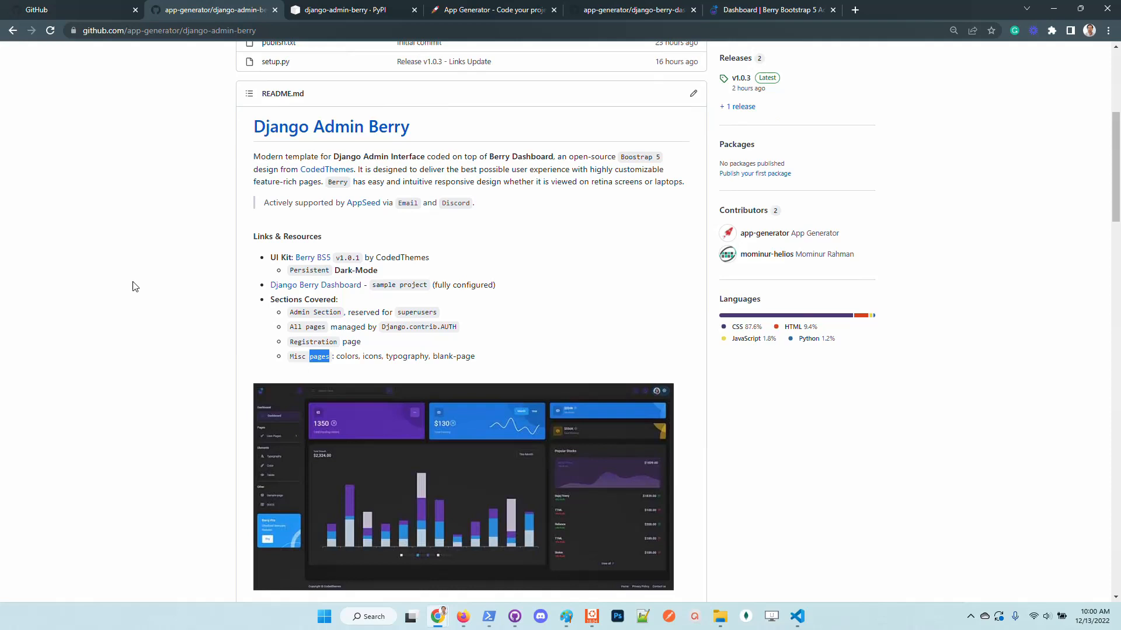
mouse_move(170, 222)
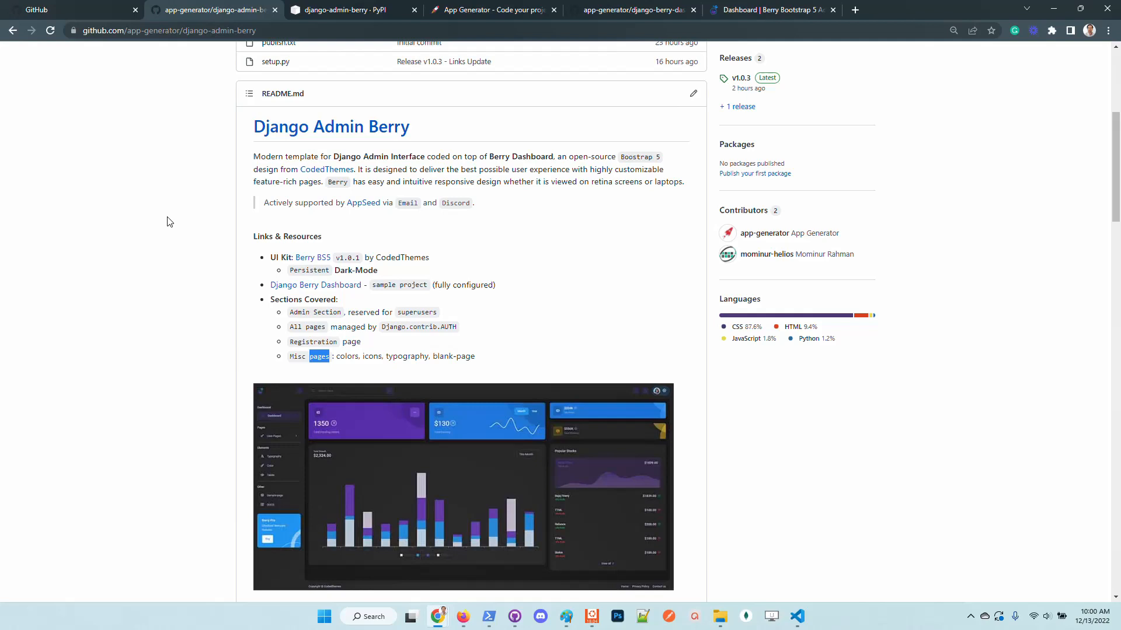
- Switch back to the AppSeed home page tab
click(493, 9)
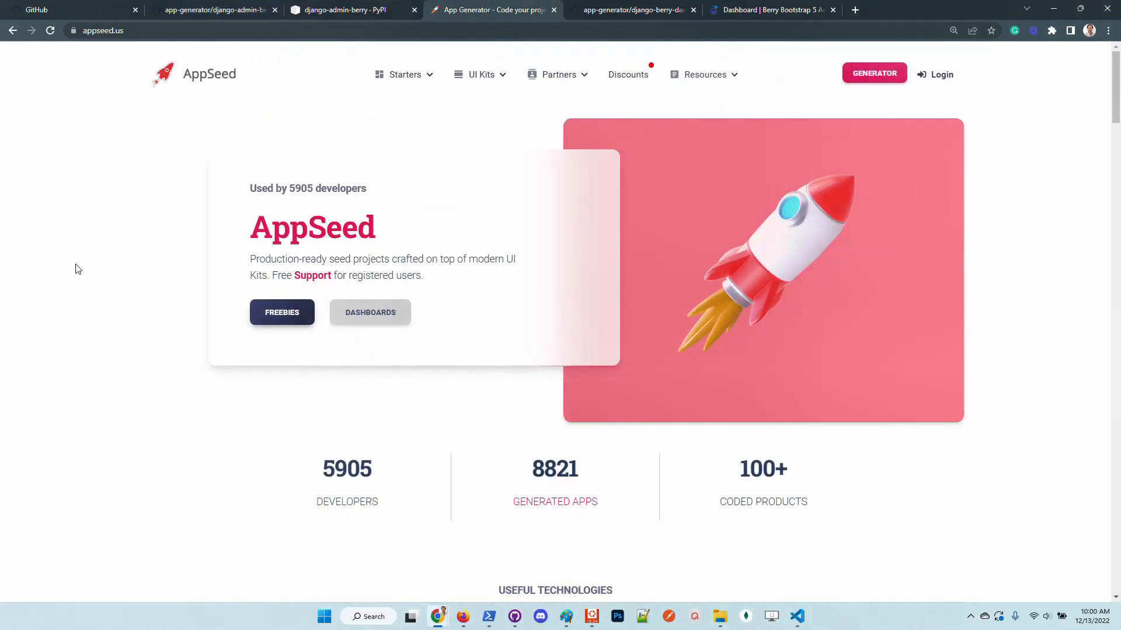
mouse_move(110, 312)
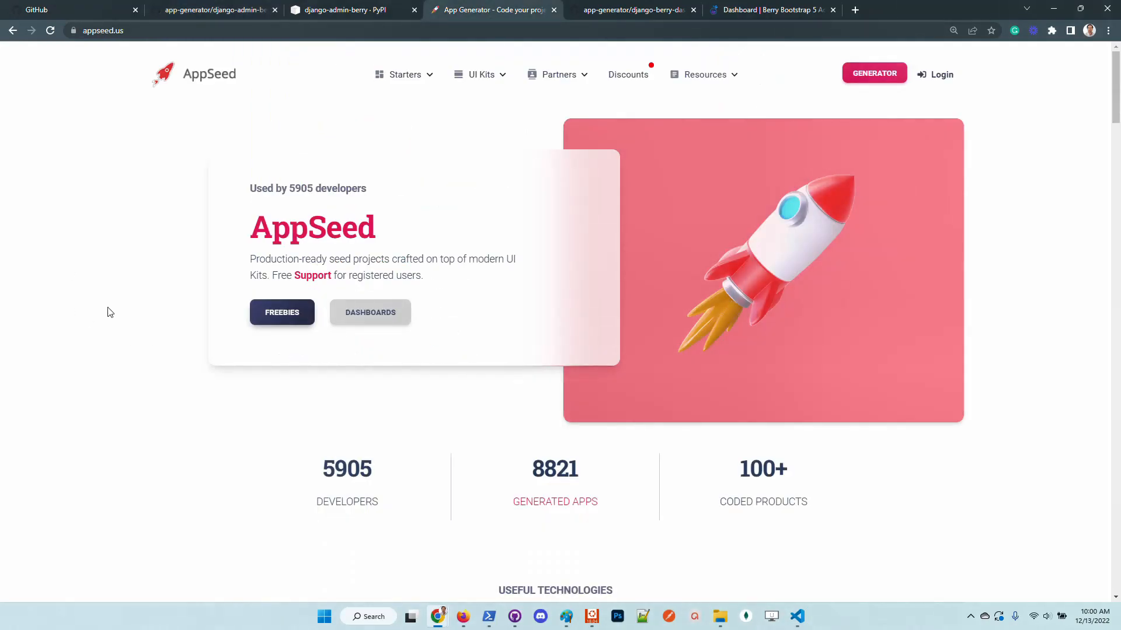